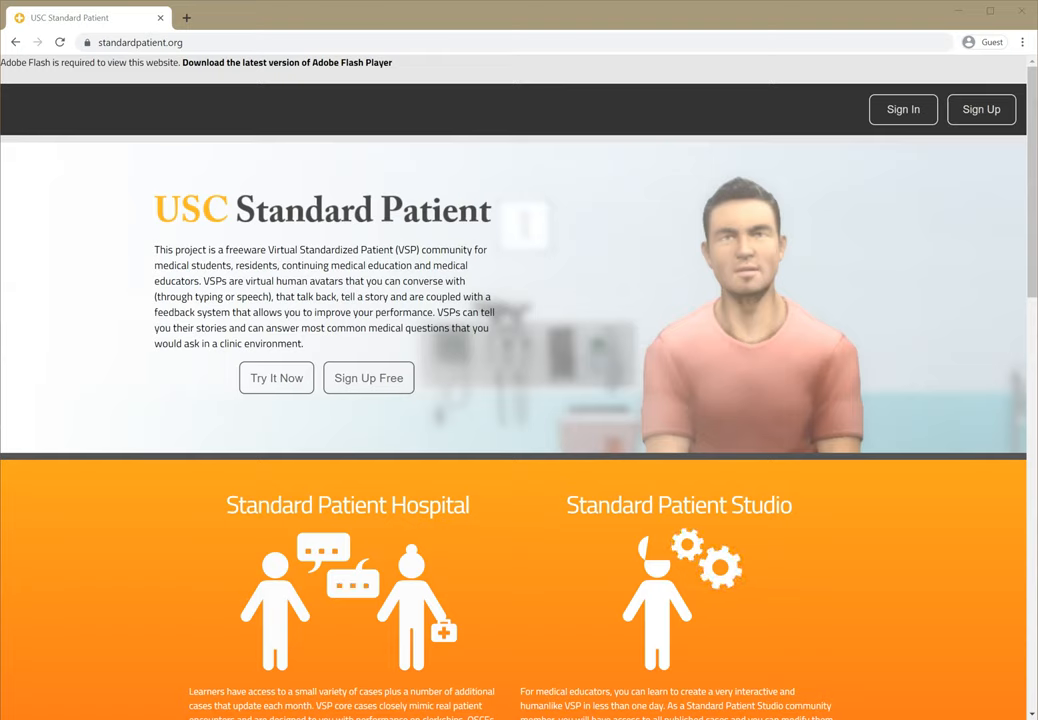
pyautogui.moveTo(521, 552)
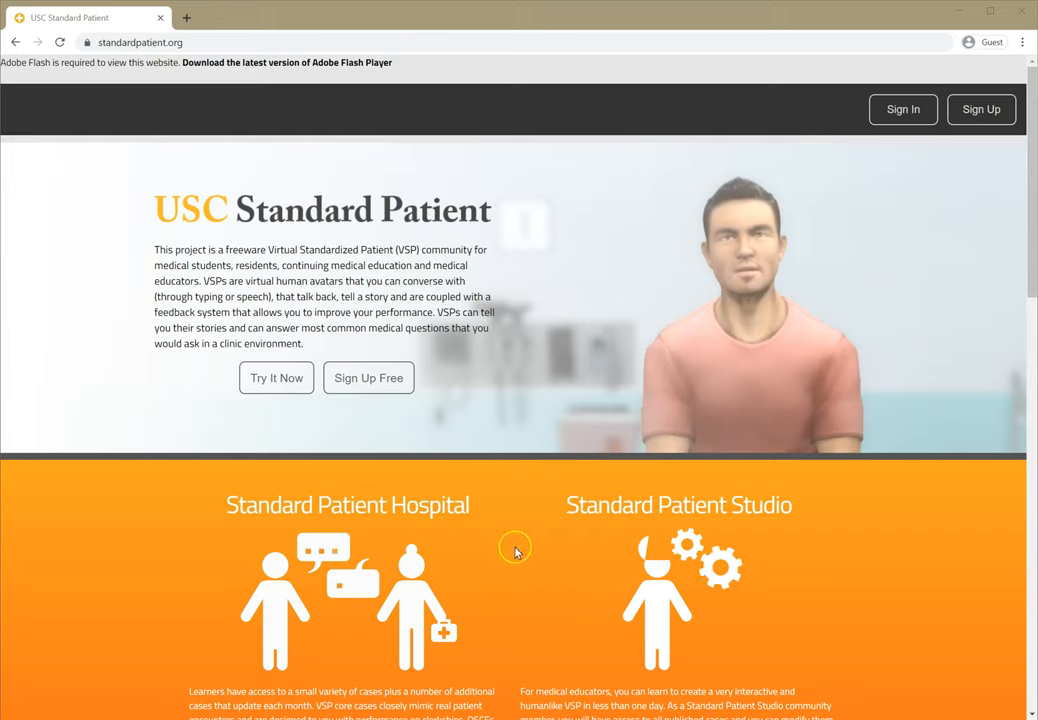
pyautogui.moveTo(560, 530)
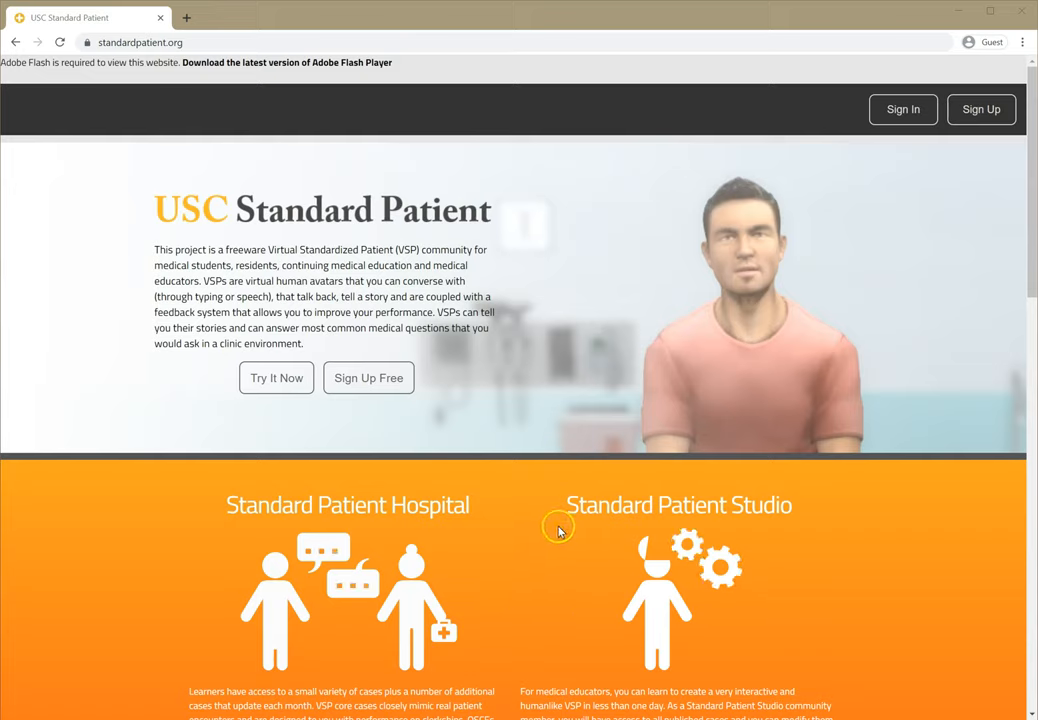
pyautogui.moveTo(195, 162)
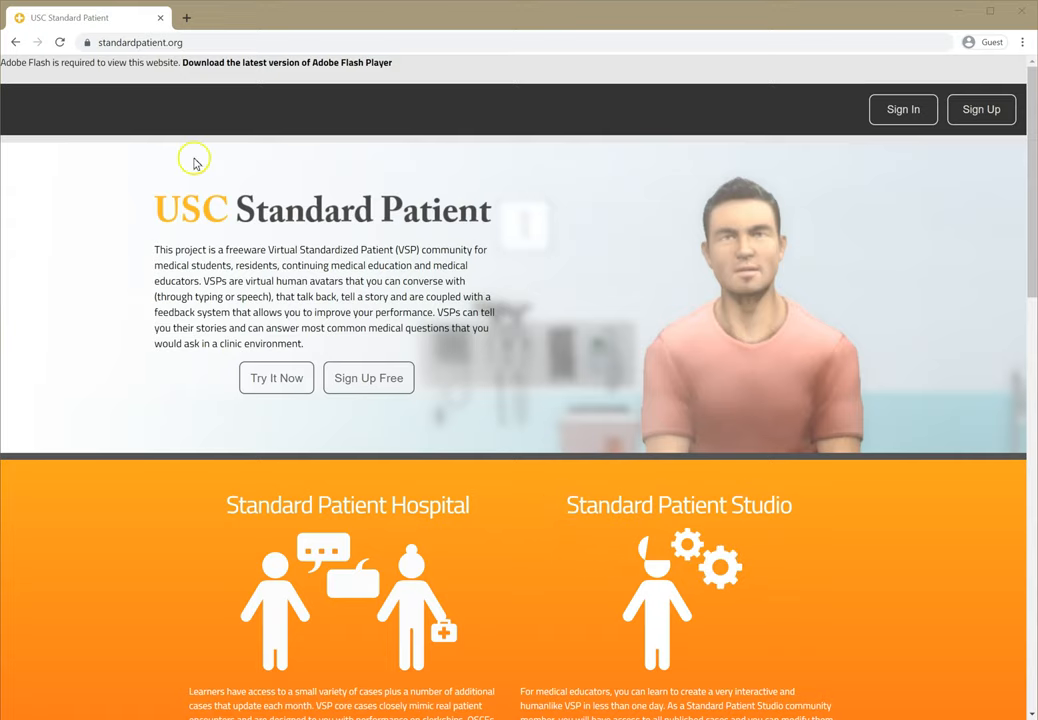
pyautogui.moveTo(591, 483)
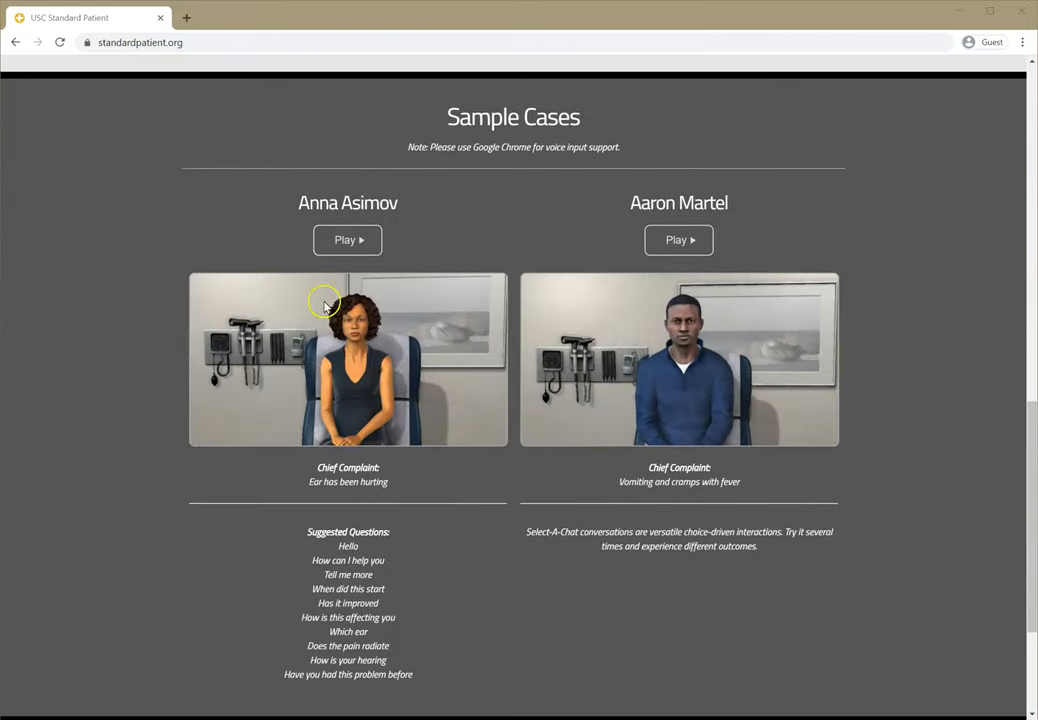
# Sign in to USC Standard Patient with username USU-K000 and the password.
pyautogui.scroll(3)
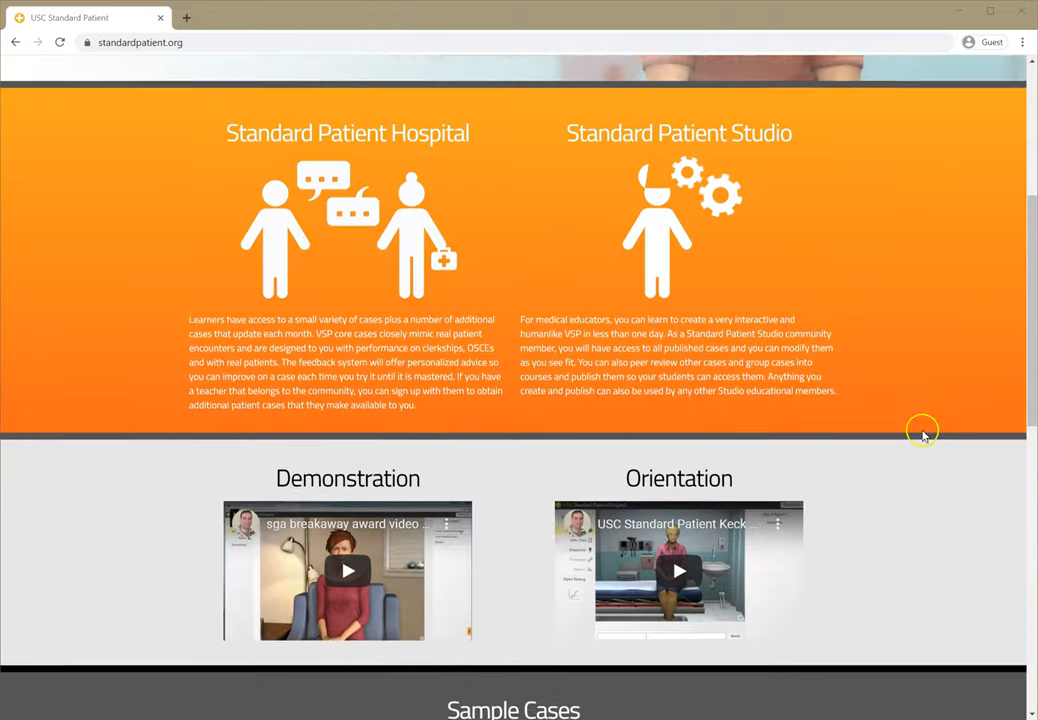
pyautogui.scroll(3)
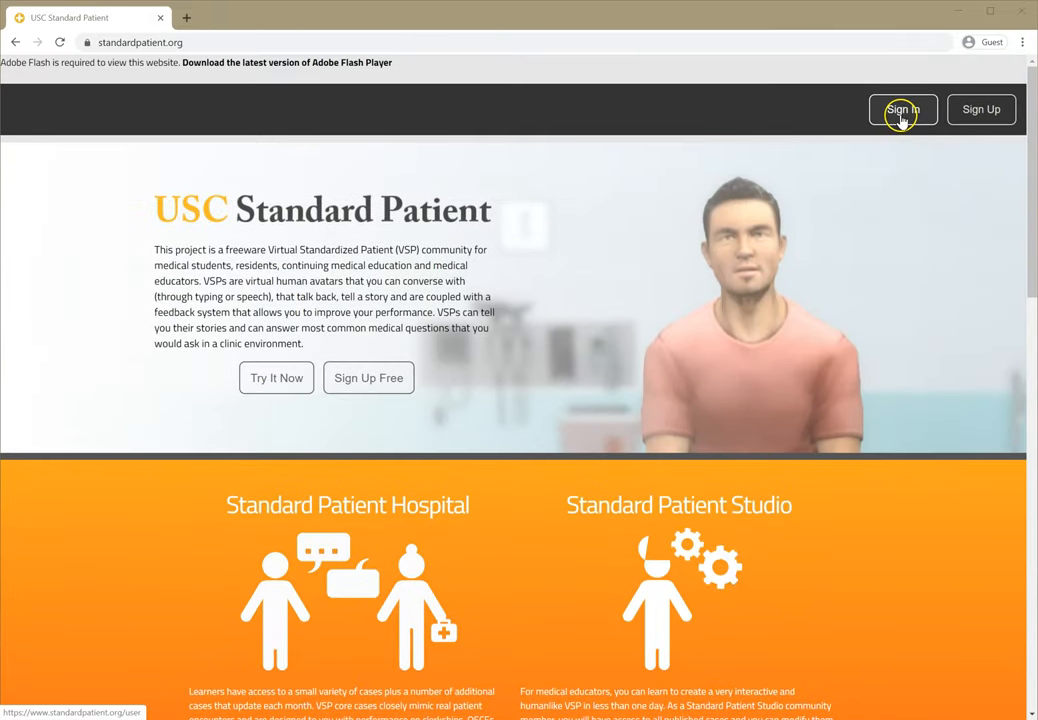
pyautogui.click(903, 109)
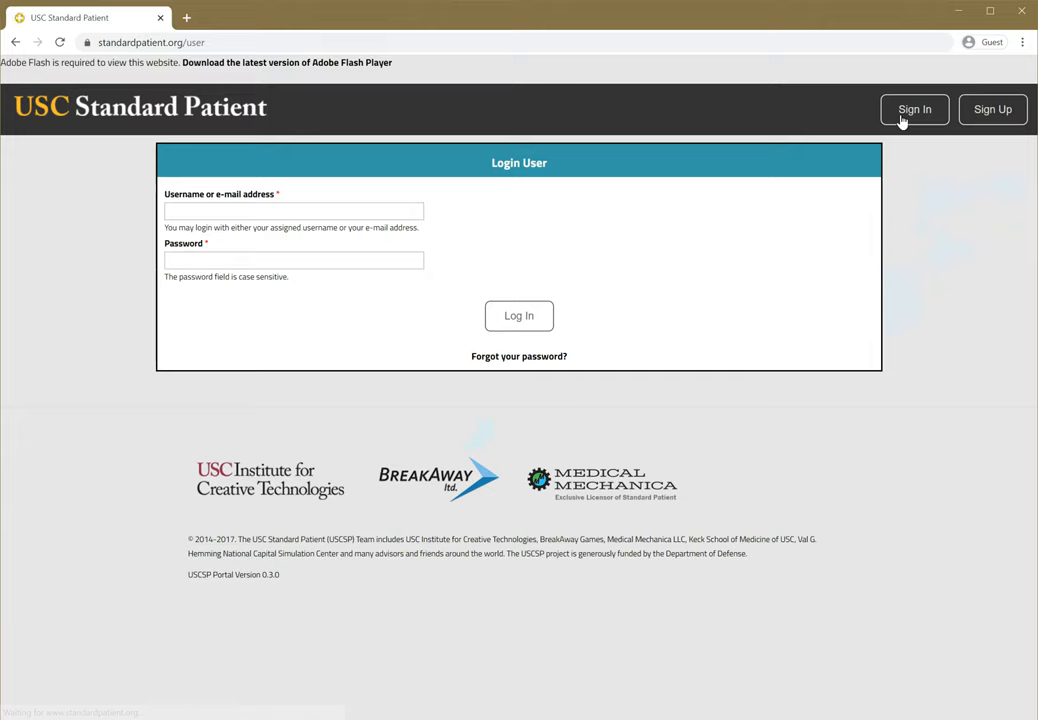
pyautogui.click(293, 211)
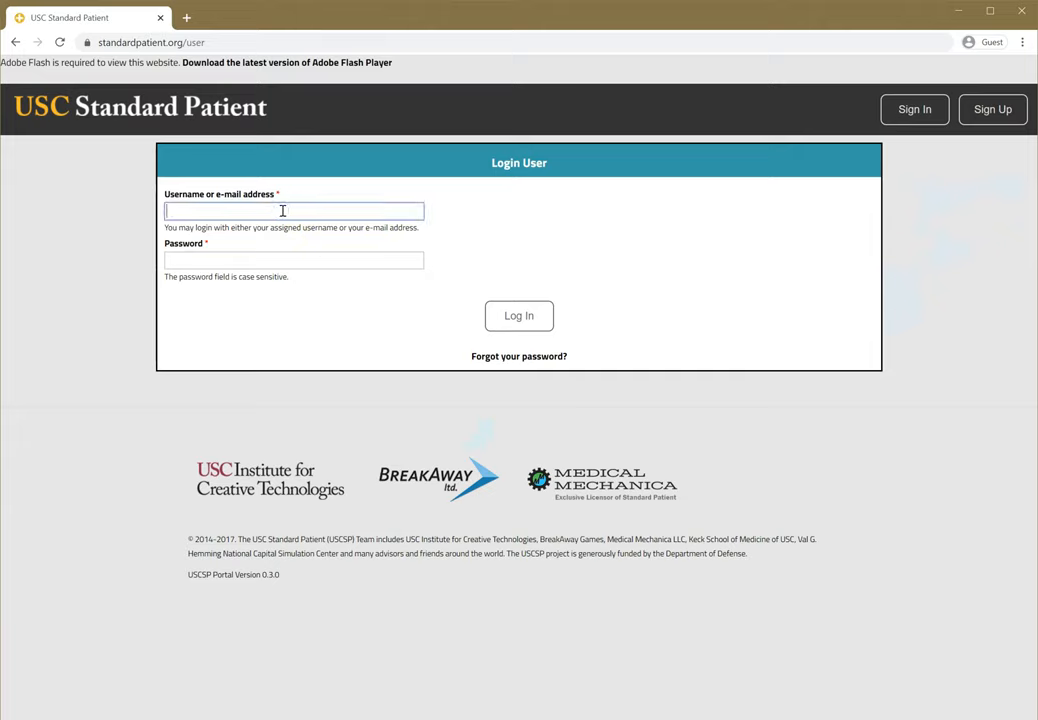
pyautogui.write('USU-')
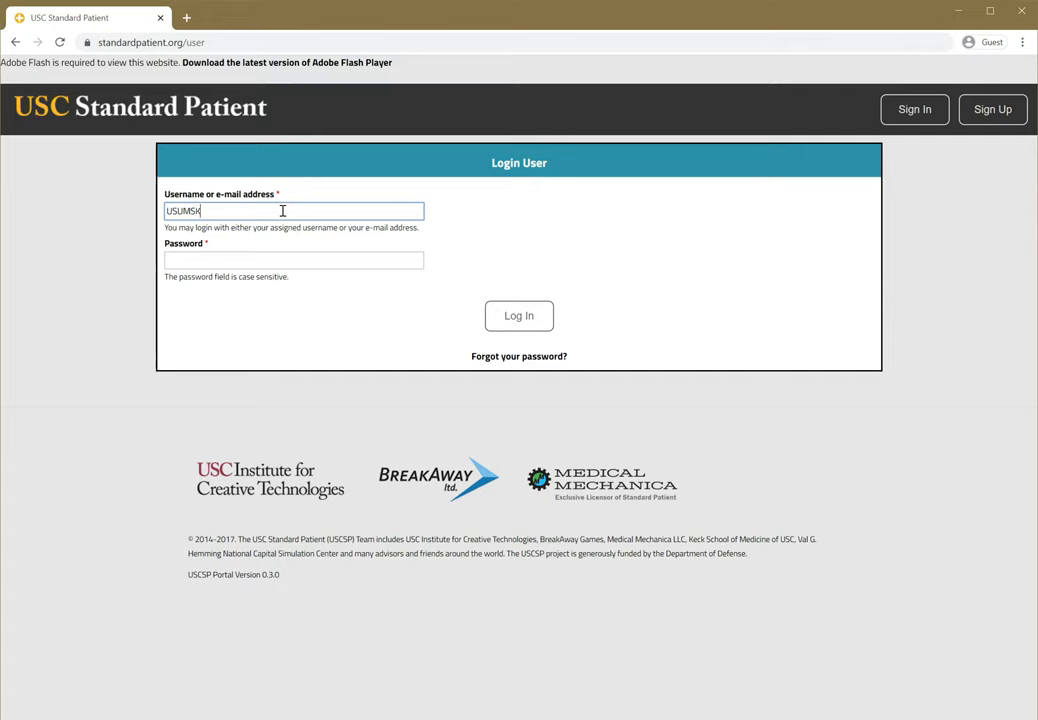
pyautogui.write('K000')
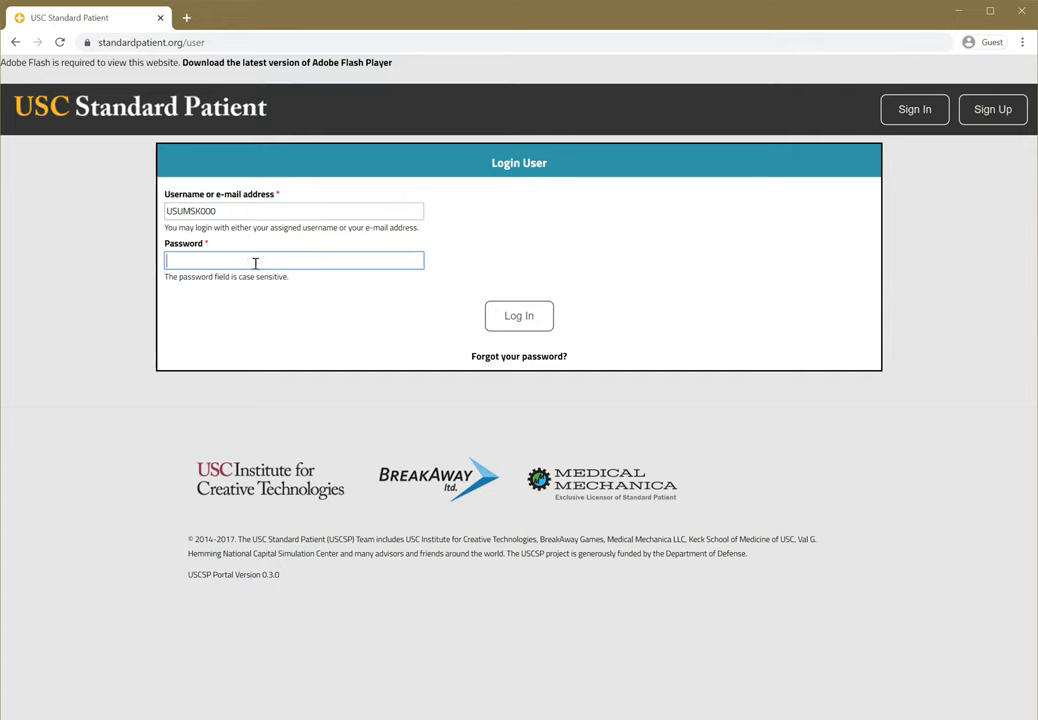
pyautogui.write('•••••')
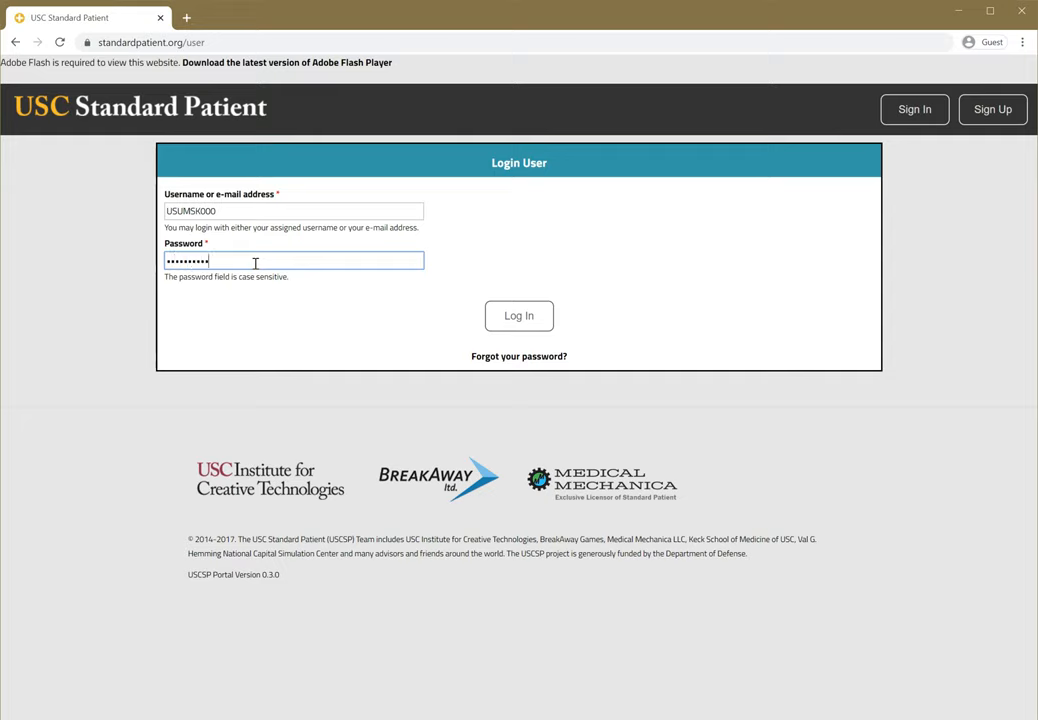
pyautogui.click(518, 315)
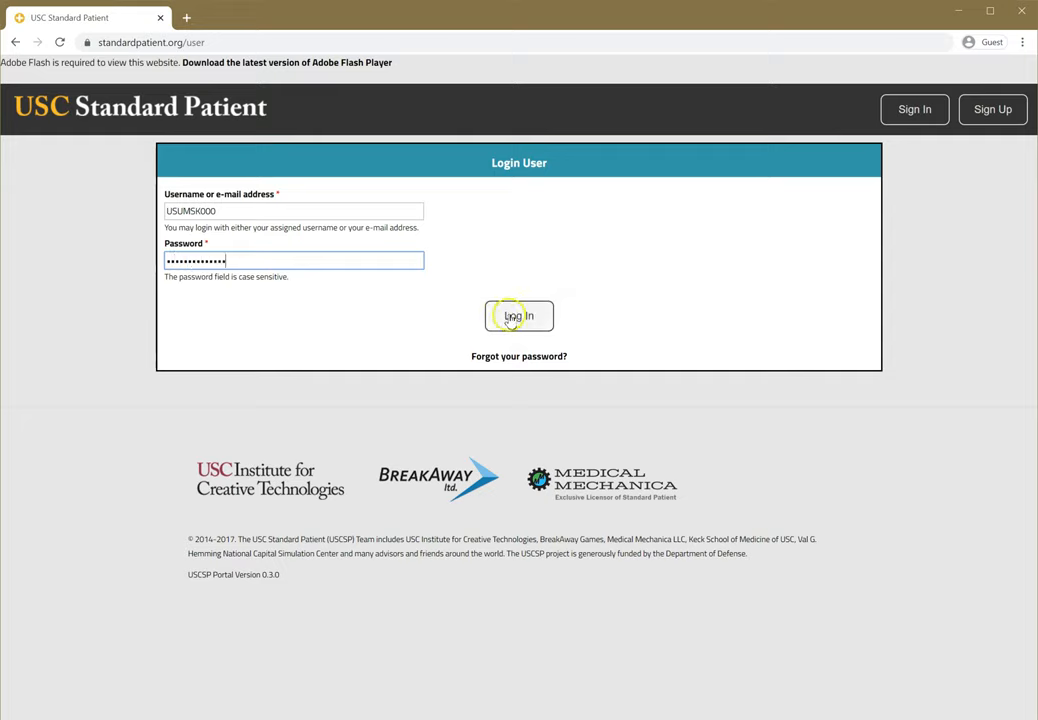
pyautogui.click(518, 315)
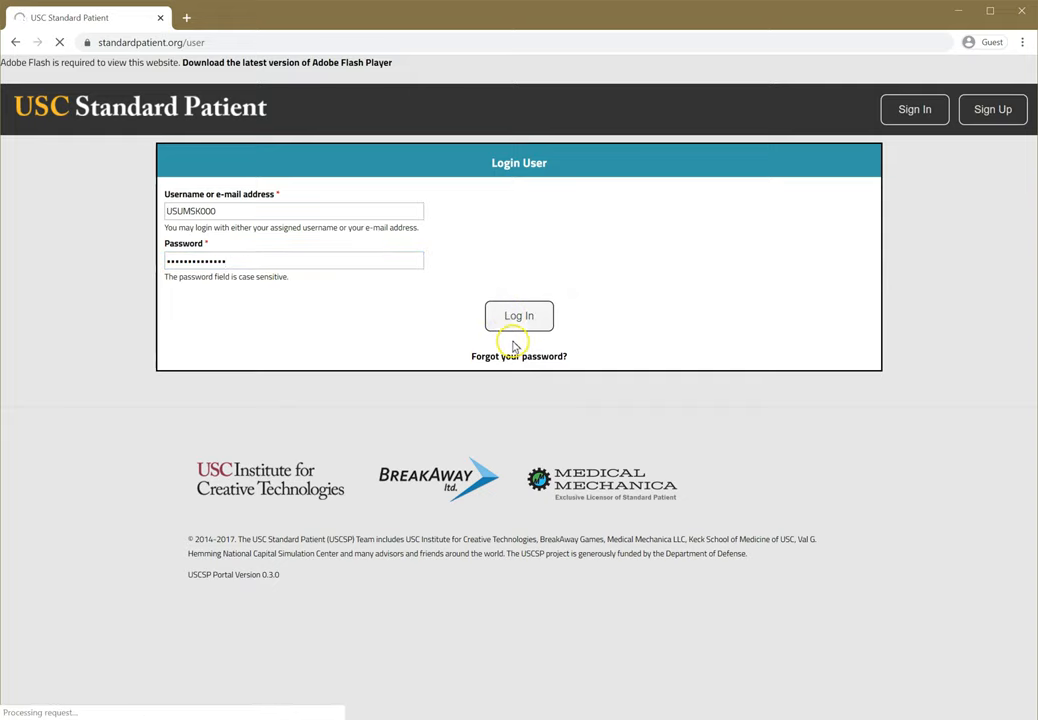
# Open the USUHS Musculoskeletal Study 01 workspace and scroll to its patient case list.
pyautogui.click(518, 315)
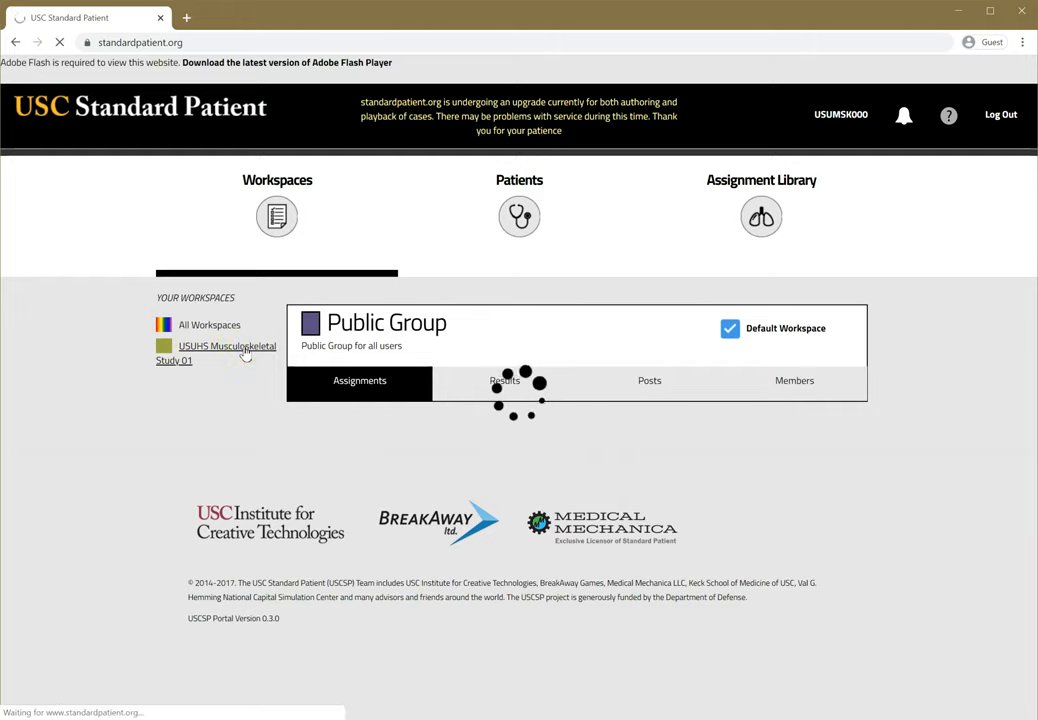
pyautogui.click(226, 346)
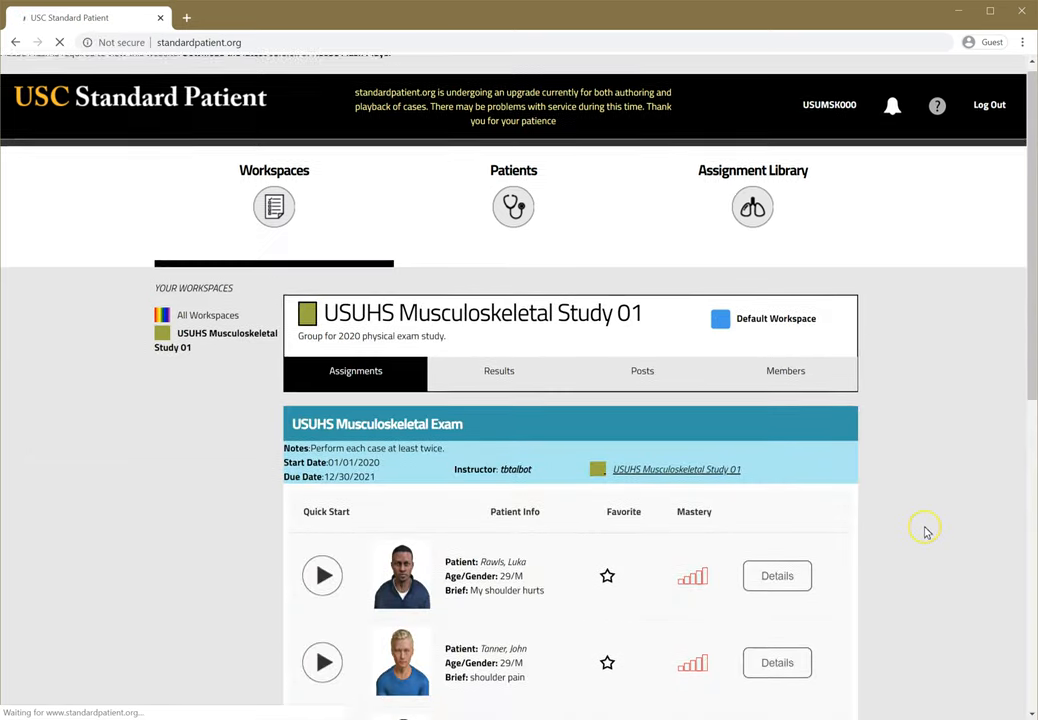
pyautogui.scroll(-3)
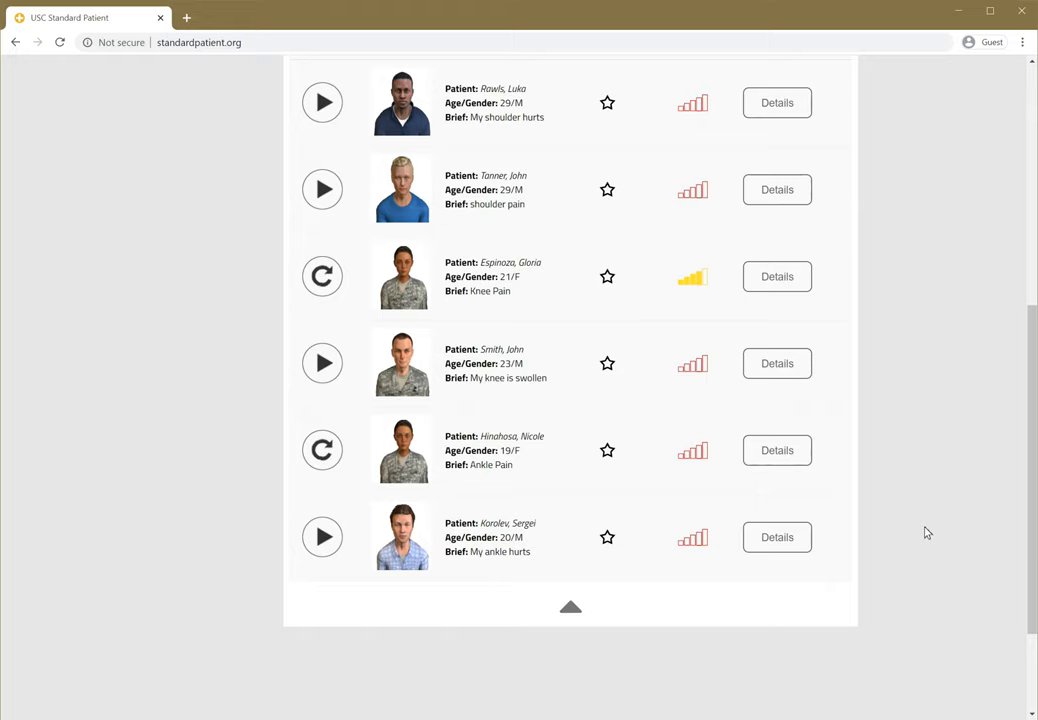
pyautogui.moveTo(358, 298)
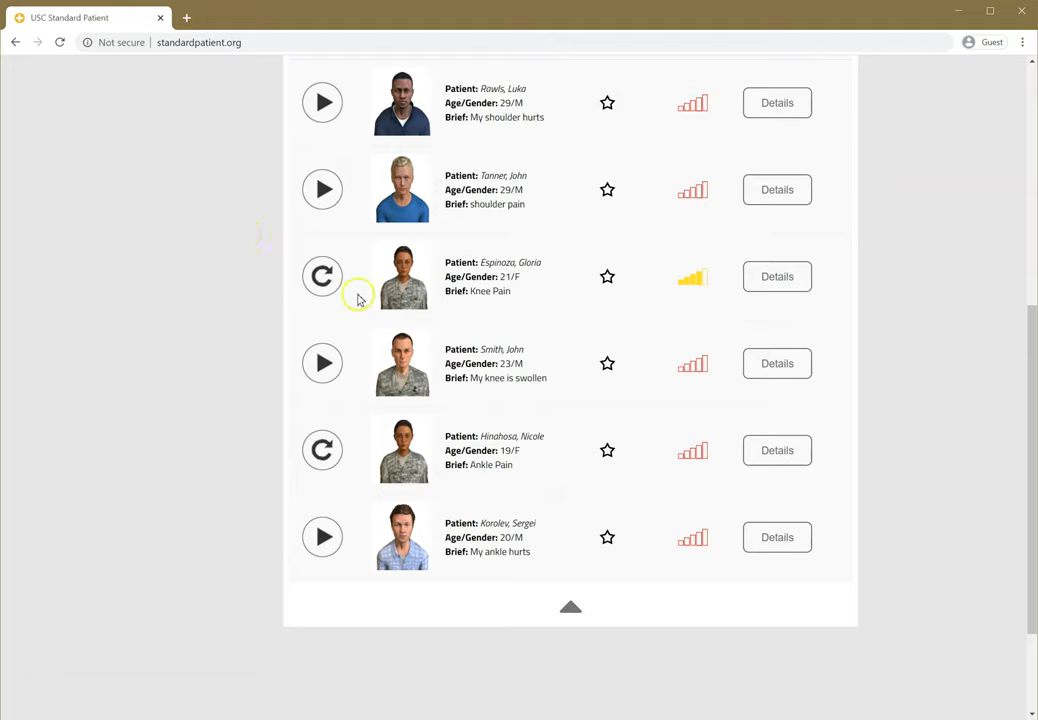
pyautogui.moveTo(349, 336)
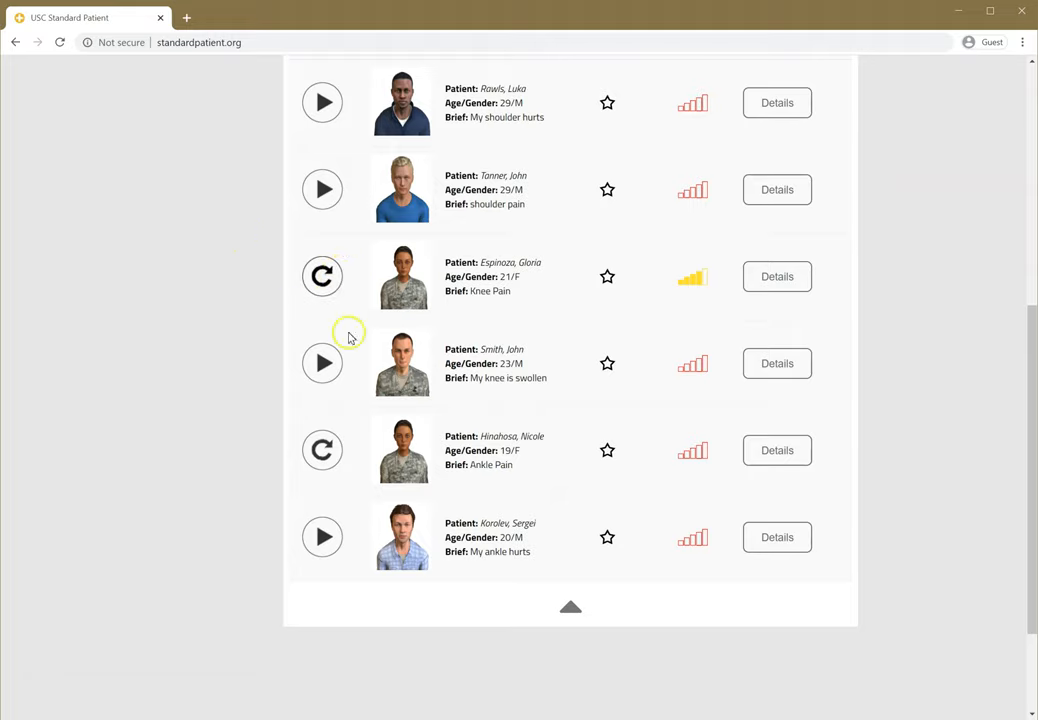
pyautogui.moveTo(322, 102)
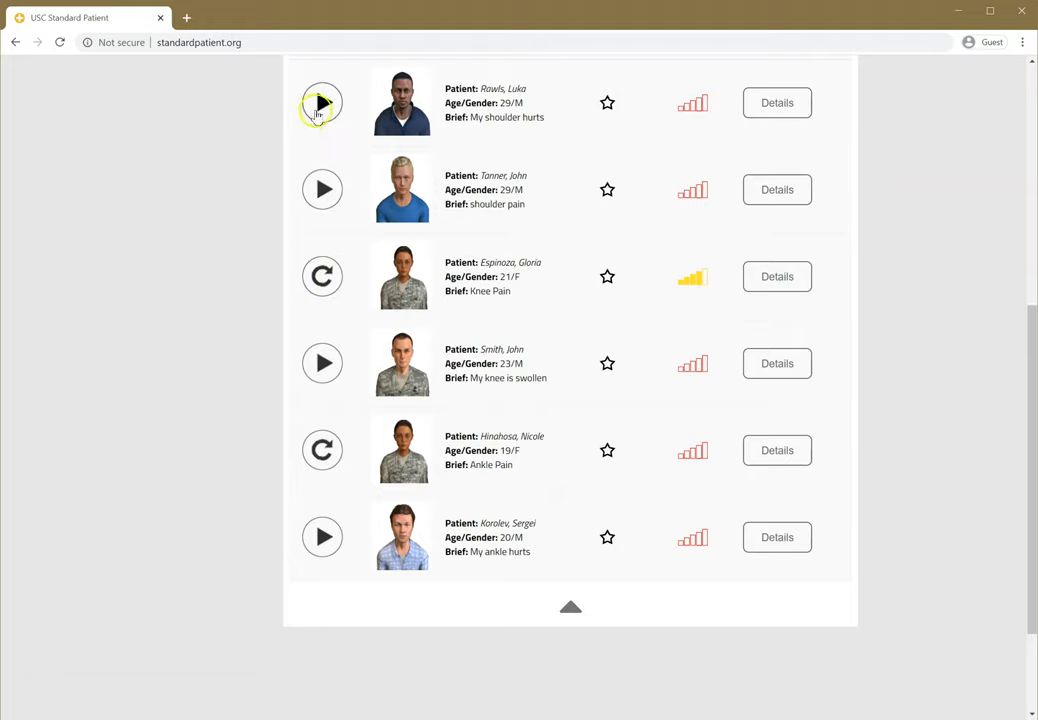
pyautogui.scroll(3)
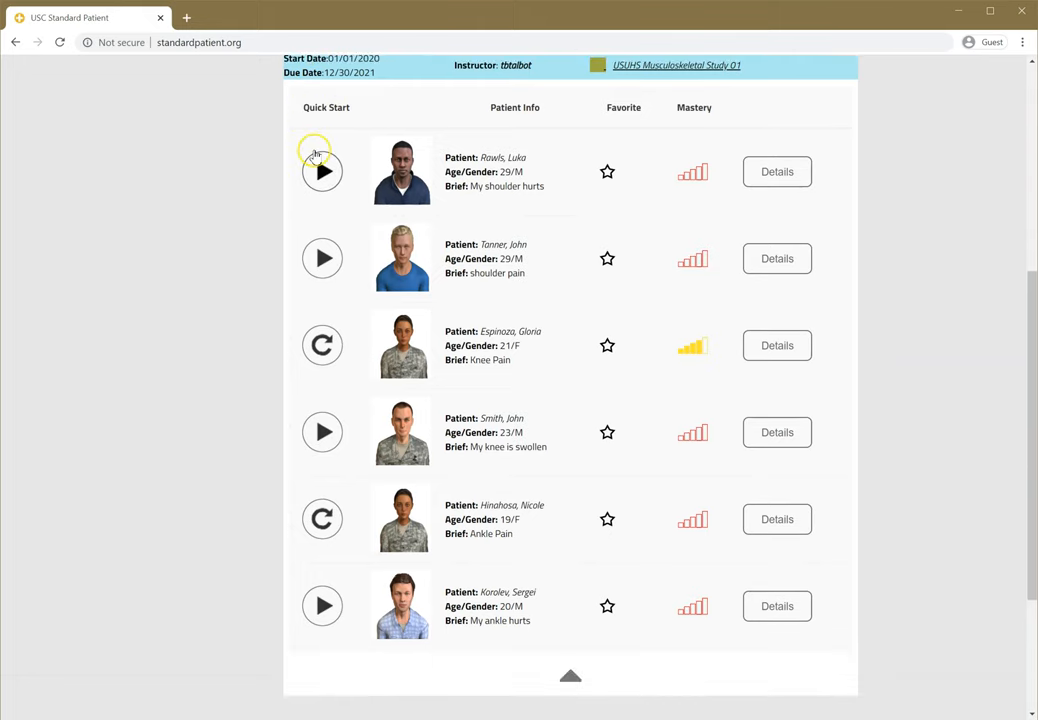
pyautogui.moveTo(314, 150)
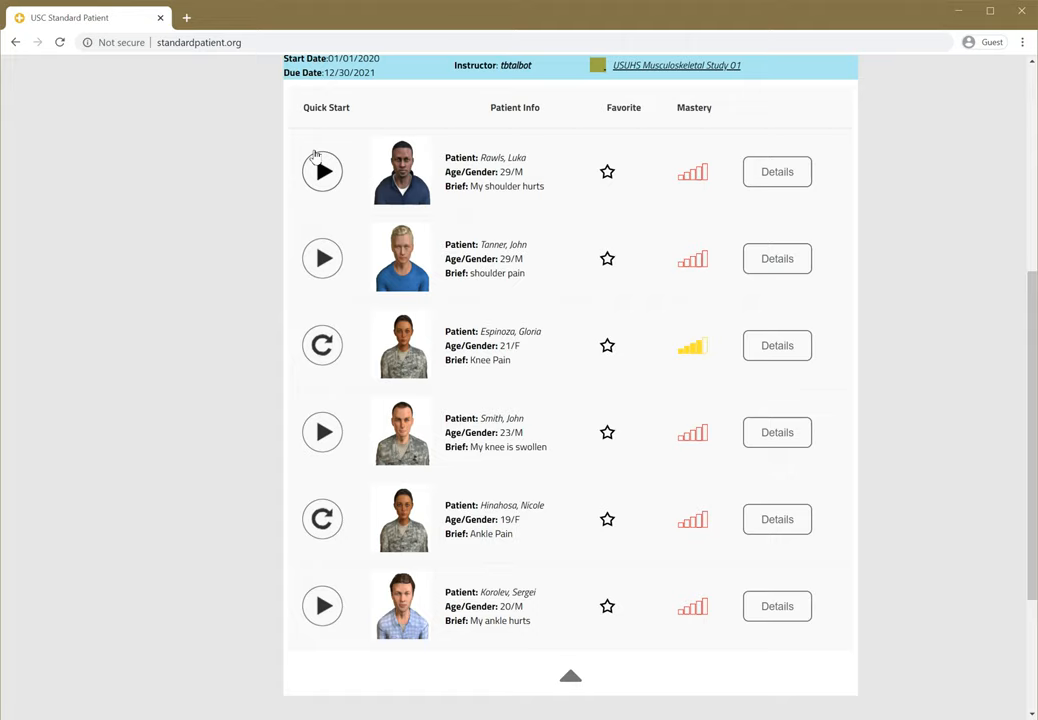
pyautogui.moveTo(280, 383)
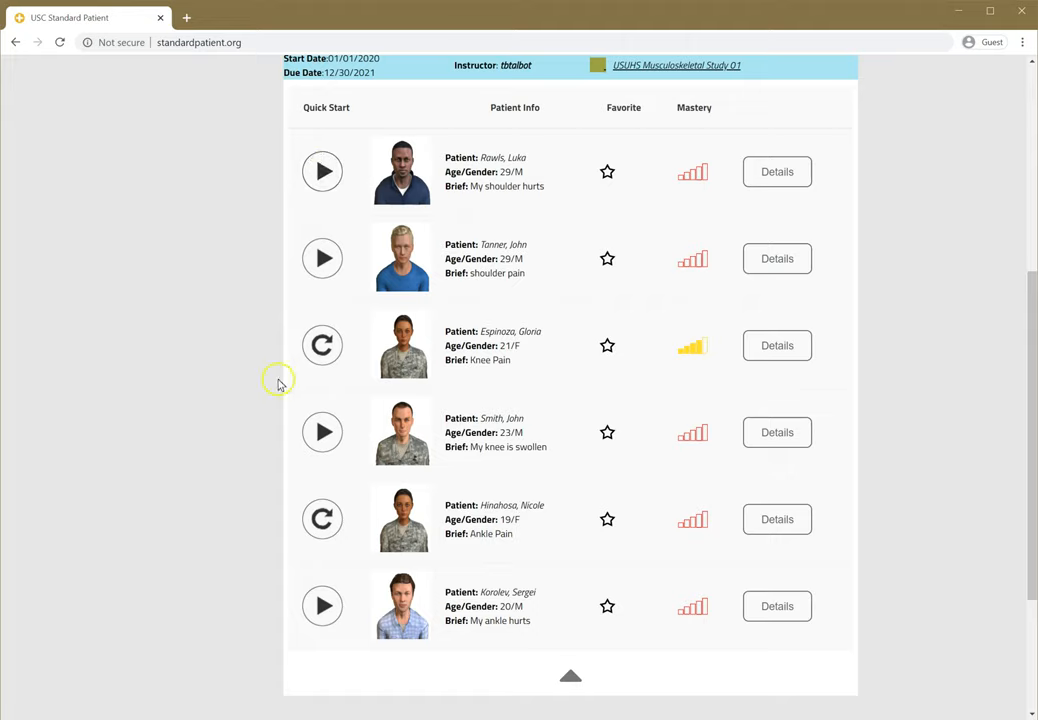
pyautogui.moveTo(322, 345)
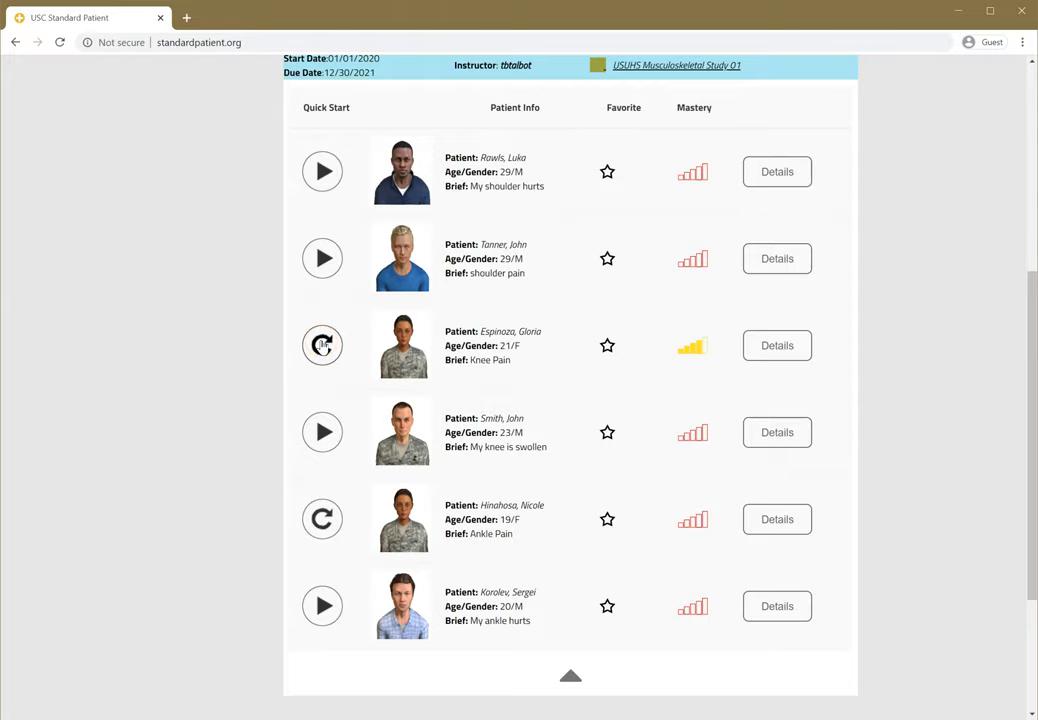
pyautogui.click(322, 345)
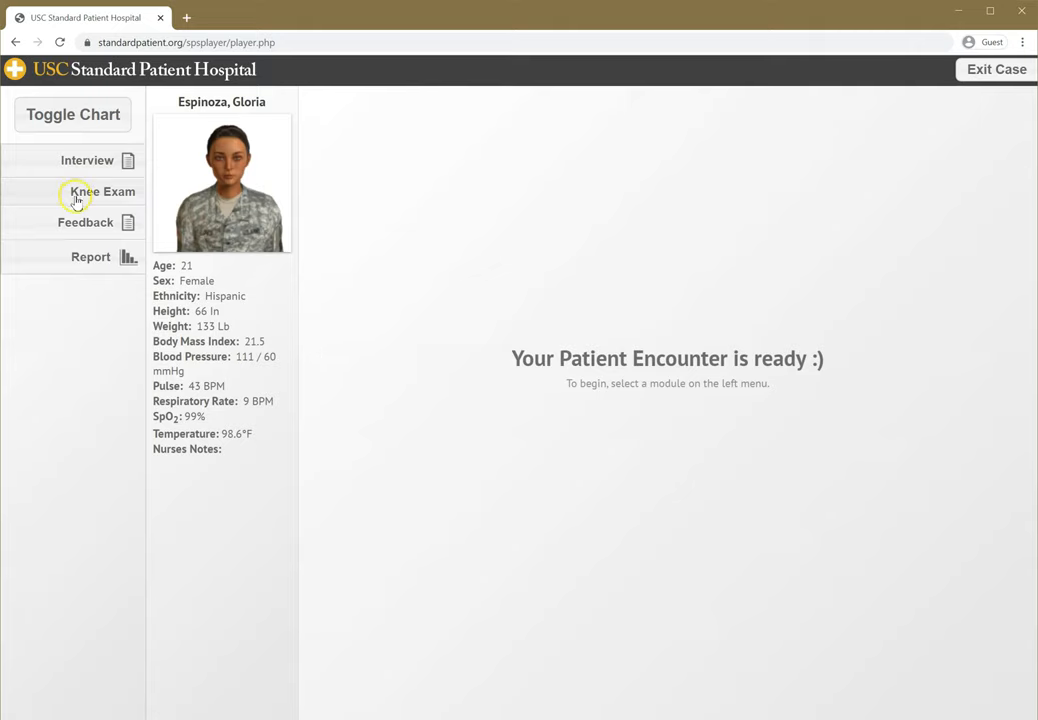
pyautogui.moveTo(95, 138)
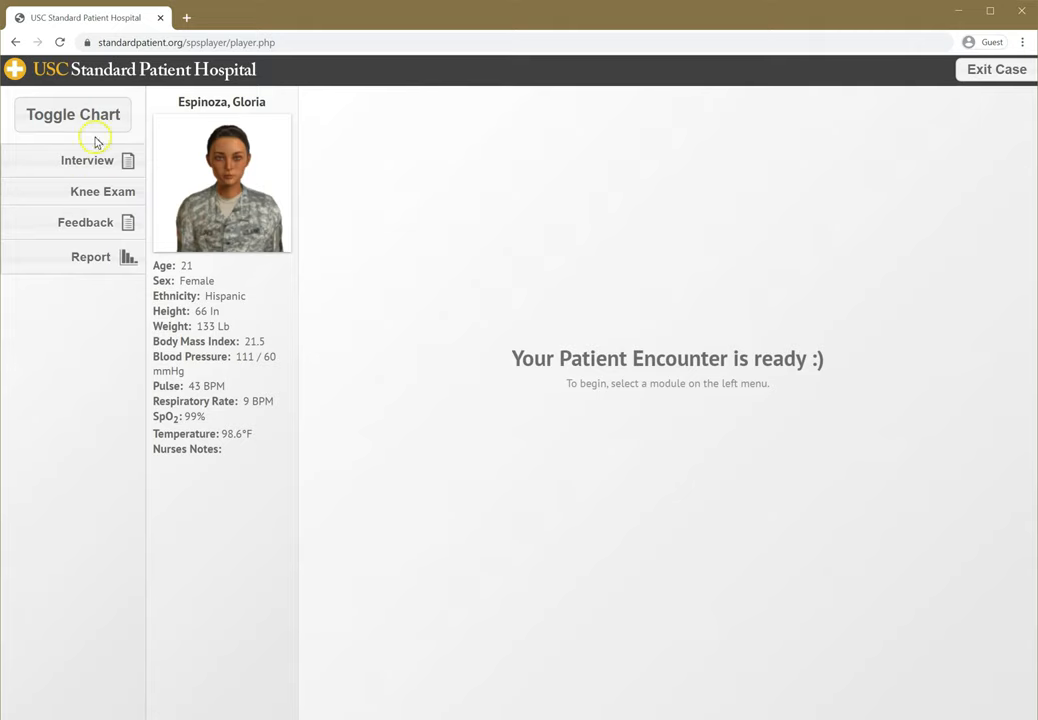
pyautogui.moveTo(210, 477)
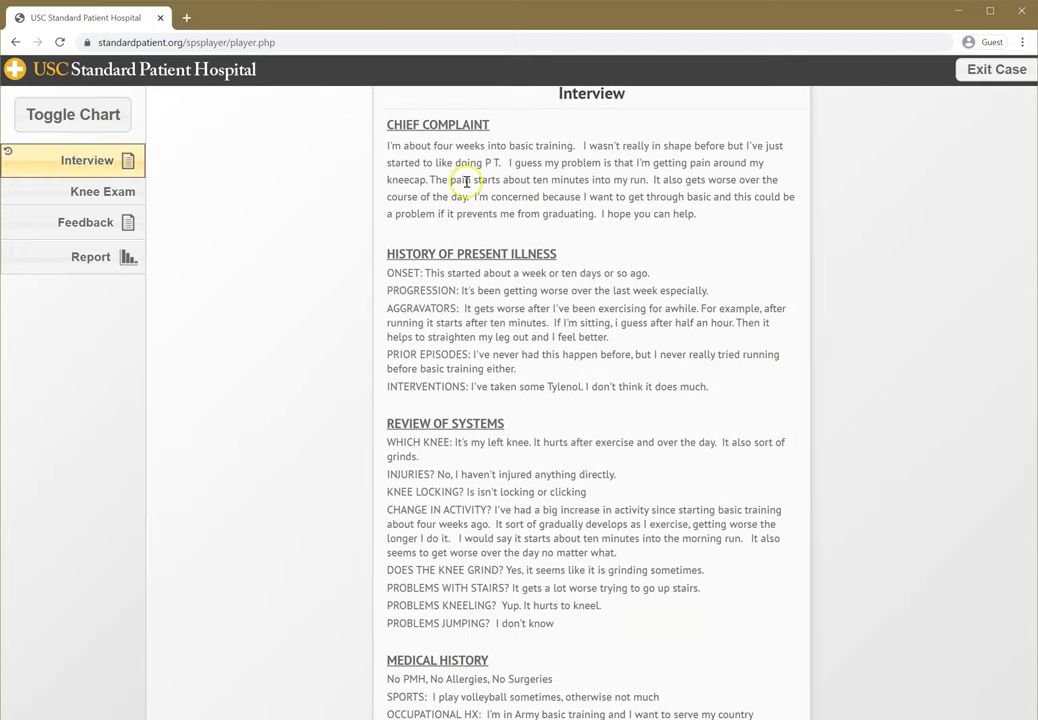
pyautogui.moveTo(450, 510)
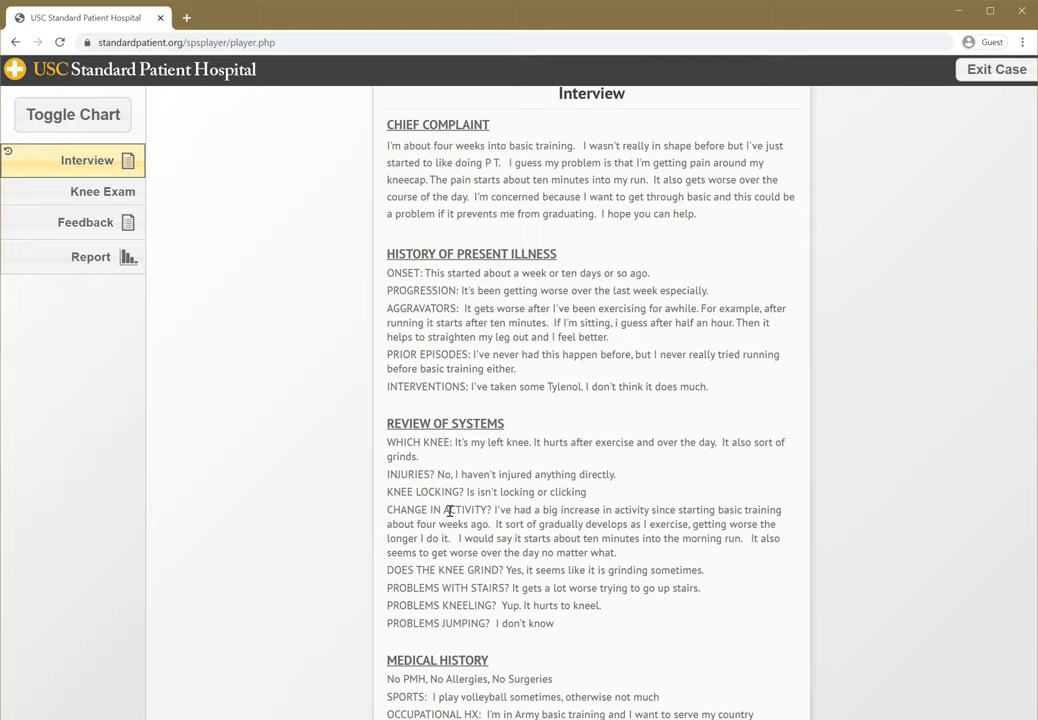
pyautogui.moveTo(49, 219)
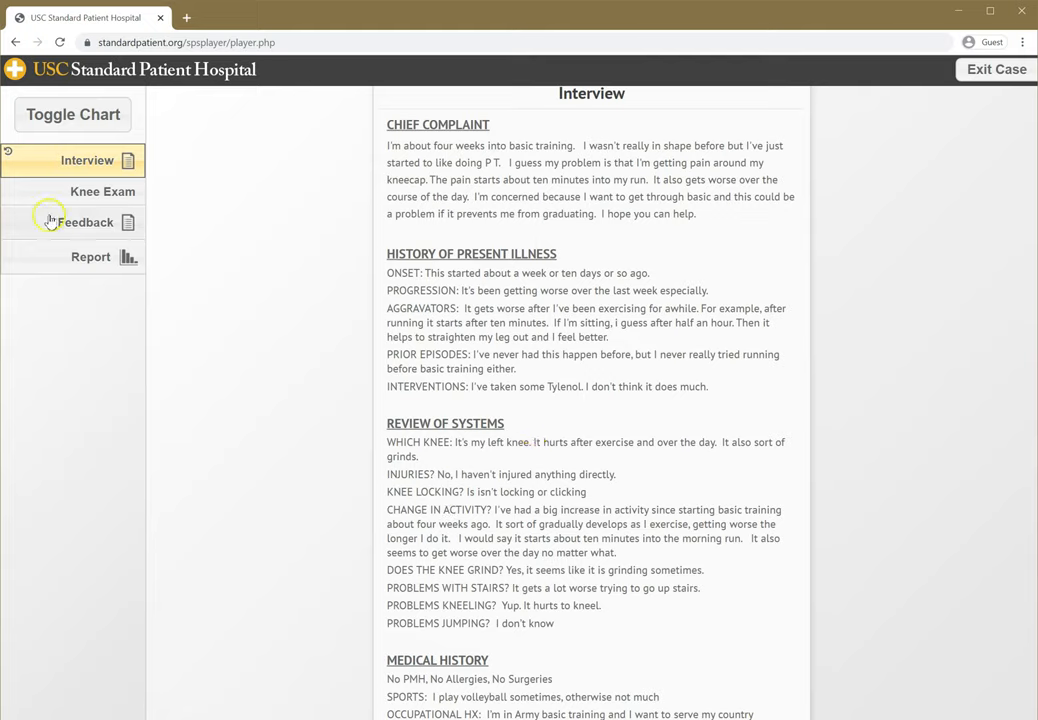
# View the knee laterally, medially and posteriorly, mark Patella abnormal, then return to anterior view.
pyautogui.click(102, 191)
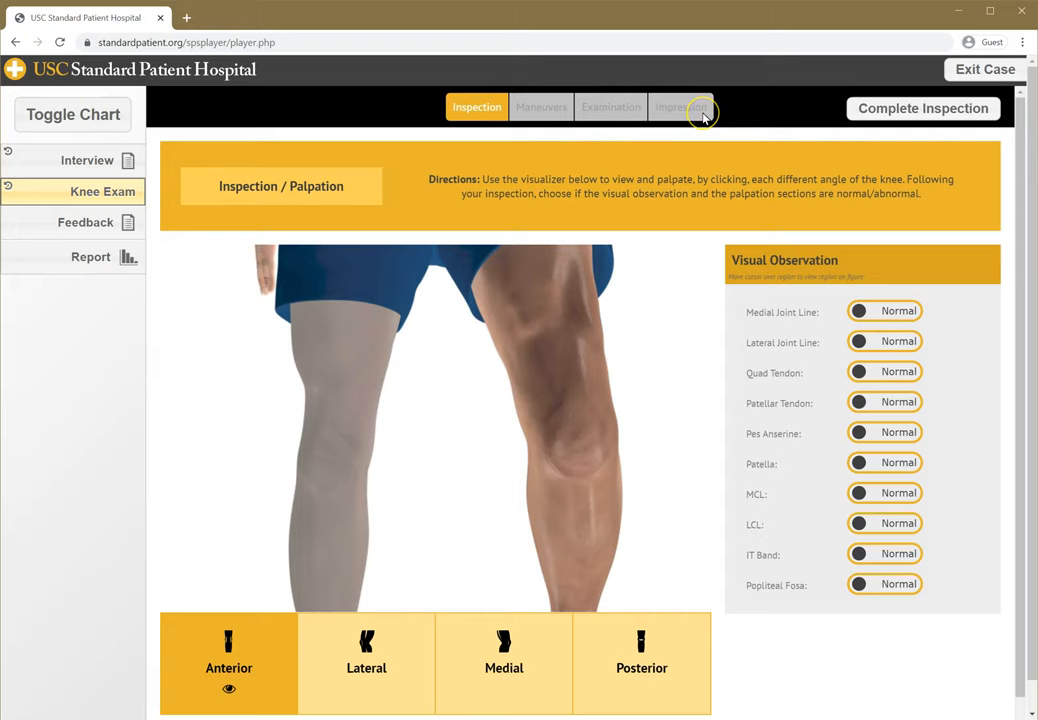
pyautogui.moveTo(700, 115)
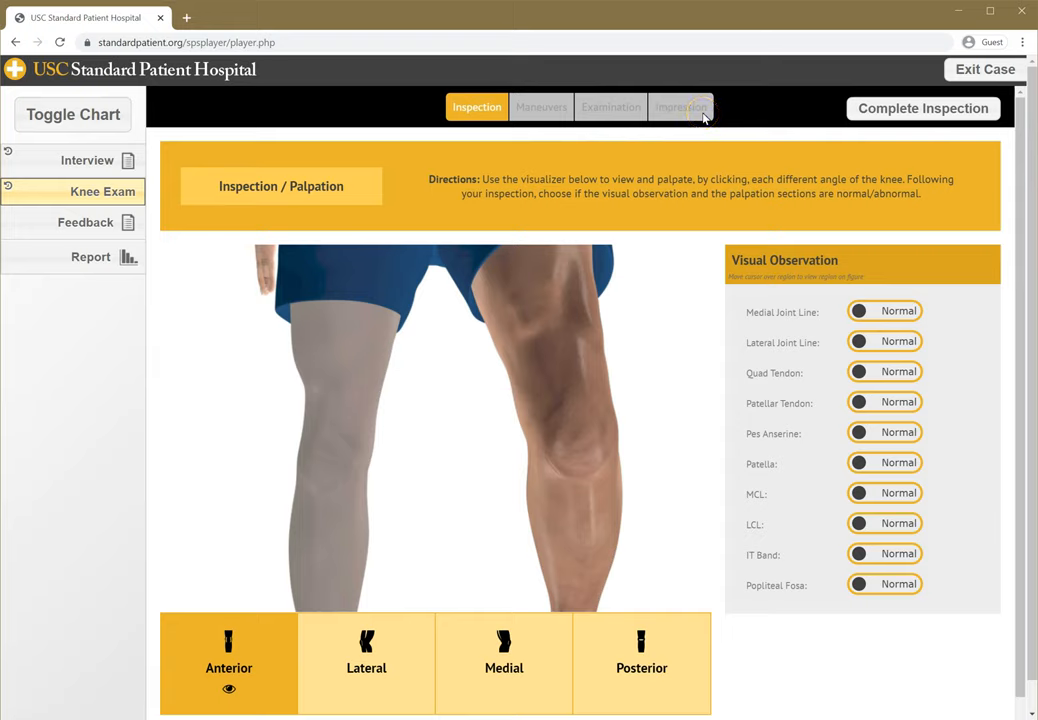
pyautogui.moveTo(670, 447)
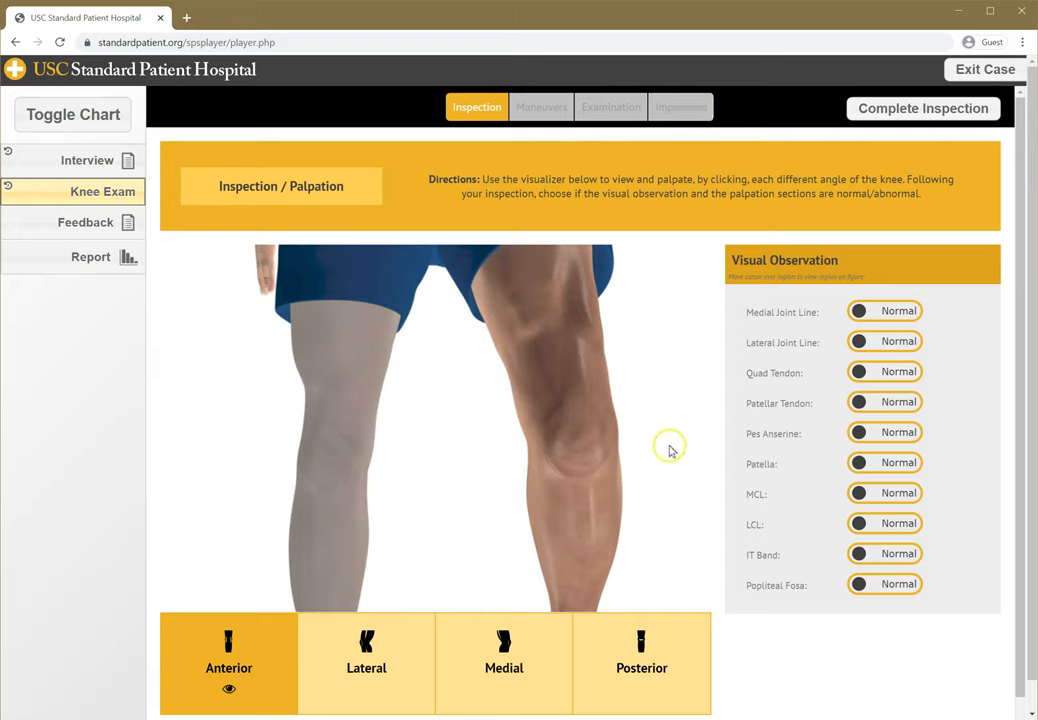
pyautogui.moveTo(588, 491)
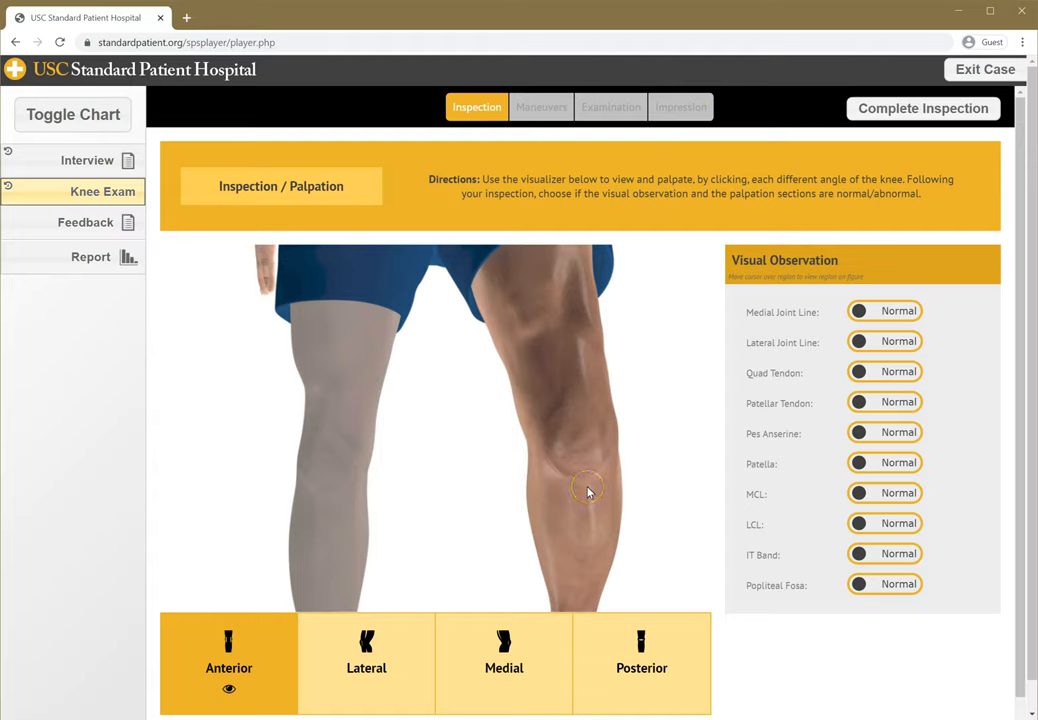
pyautogui.moveTo(586, 521)
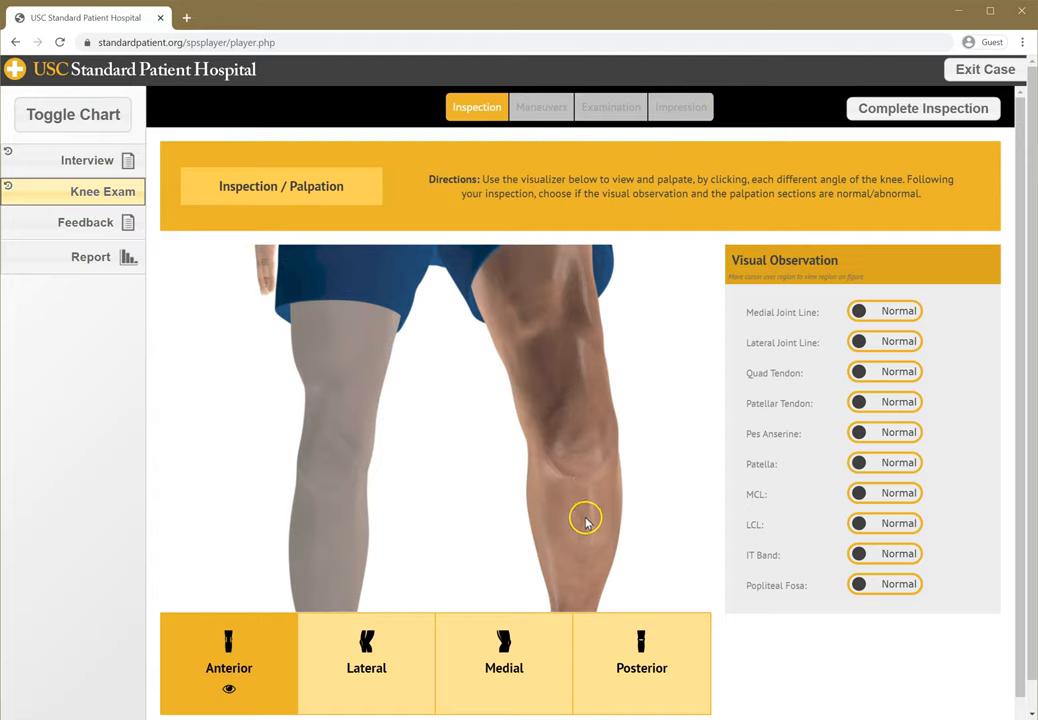
pyautogui.moveTo(563, 443)
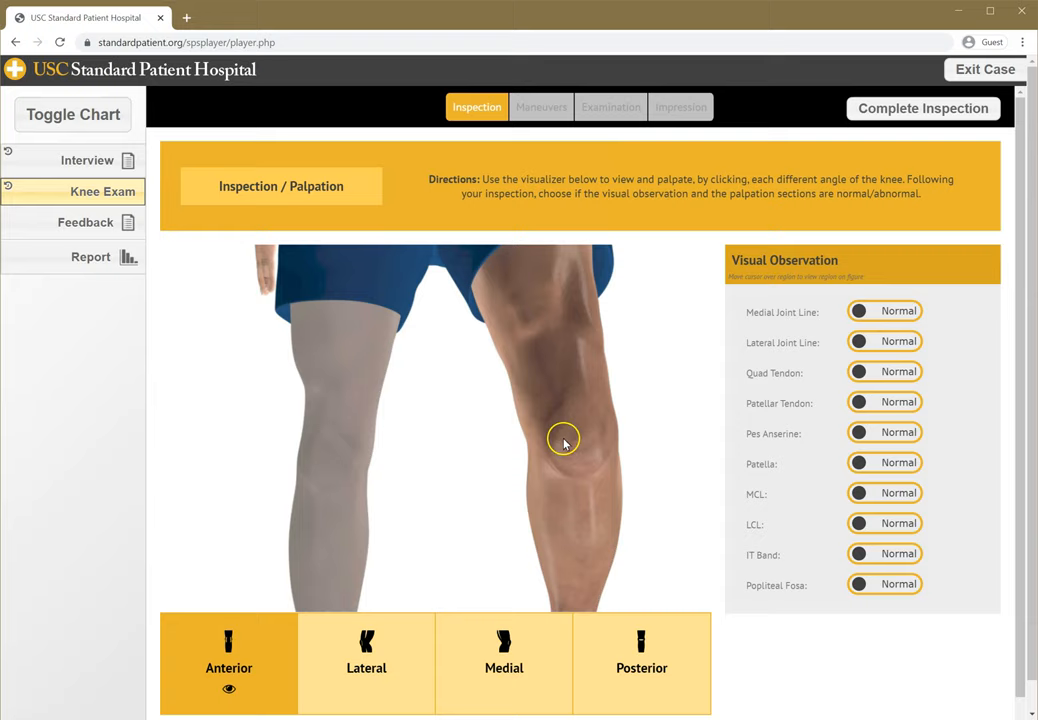
pyautogui.moveTo(575, 498)
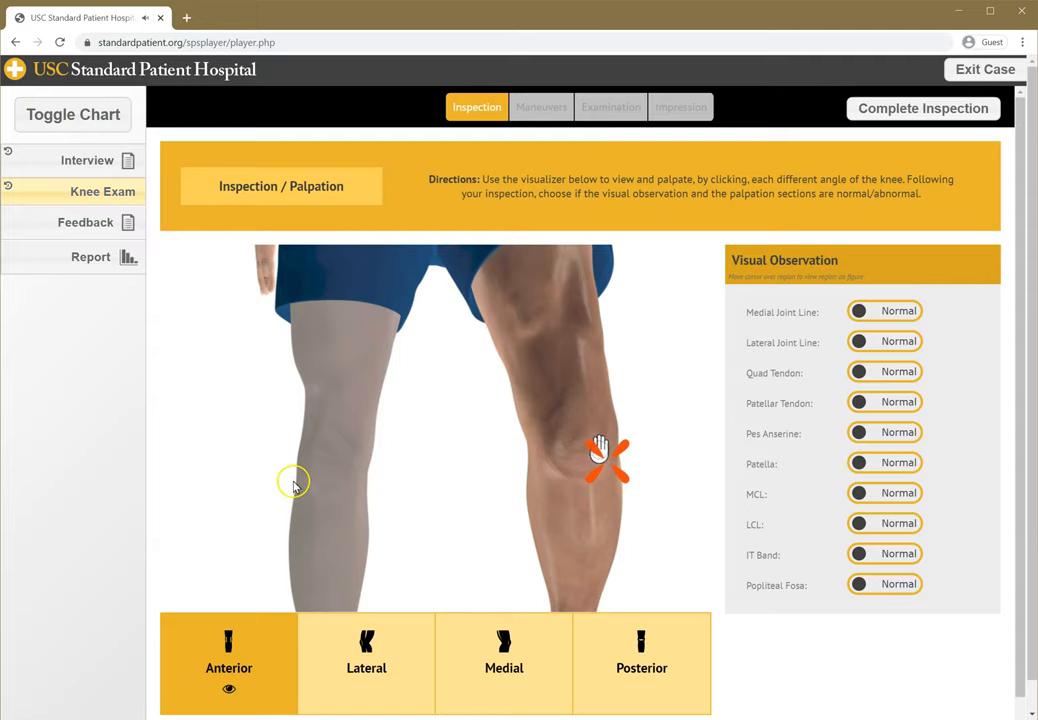
pyautogui.moveTo(568, 383)
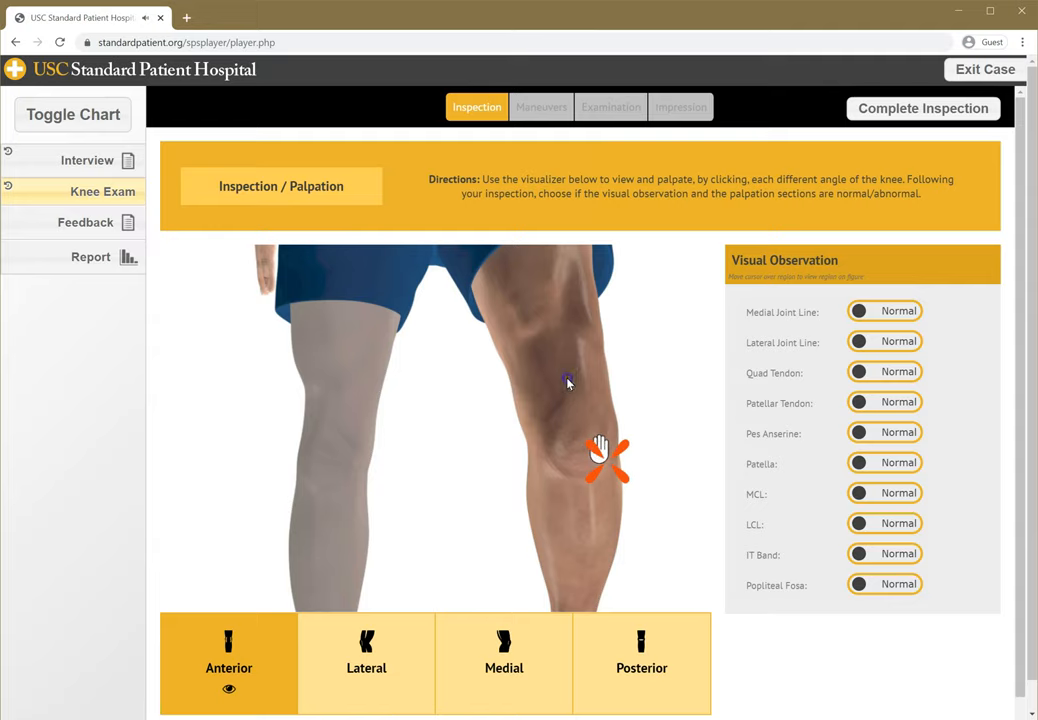
pyautogui.click(366, 662)
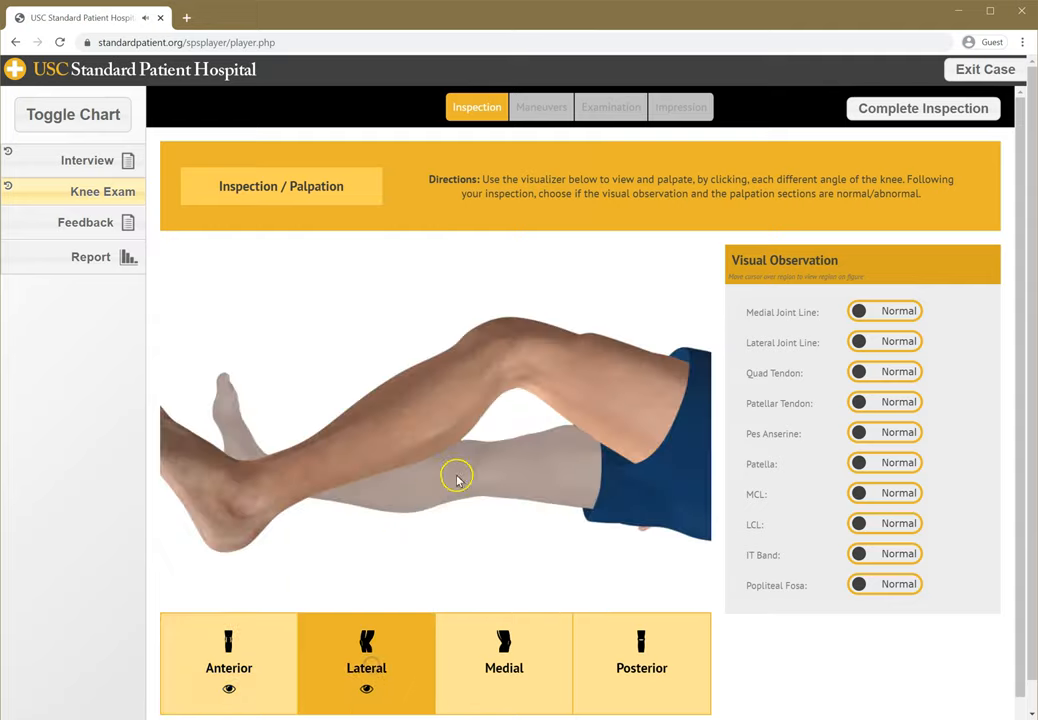
pyautogui.moveTo(500, 335)
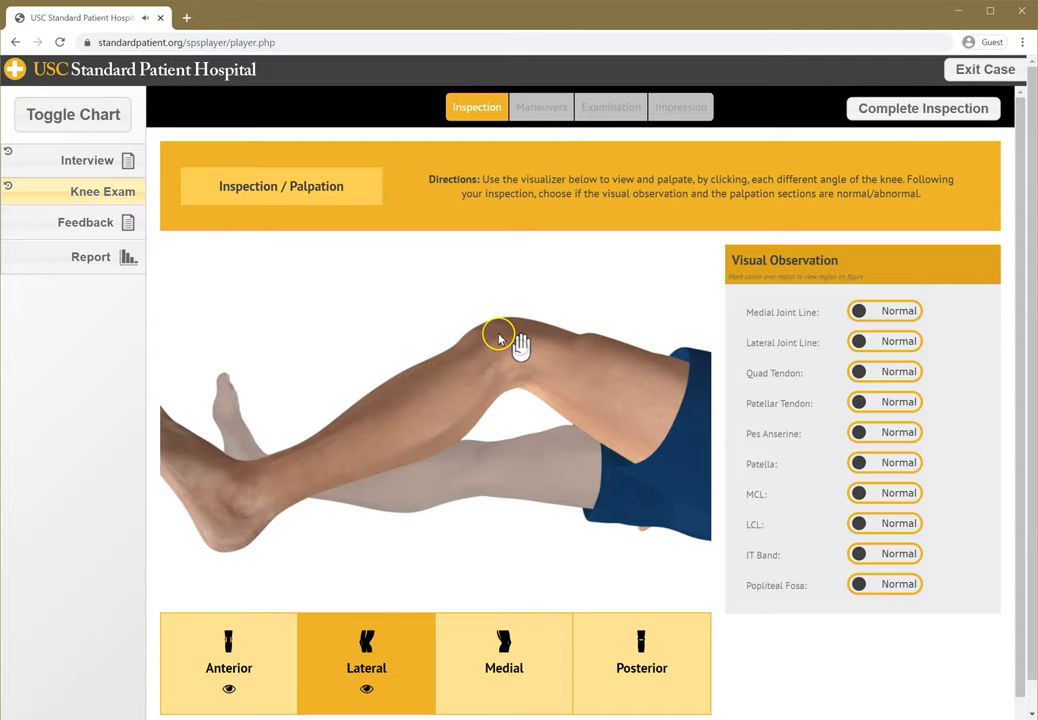
pyautogui.click(504, 660)
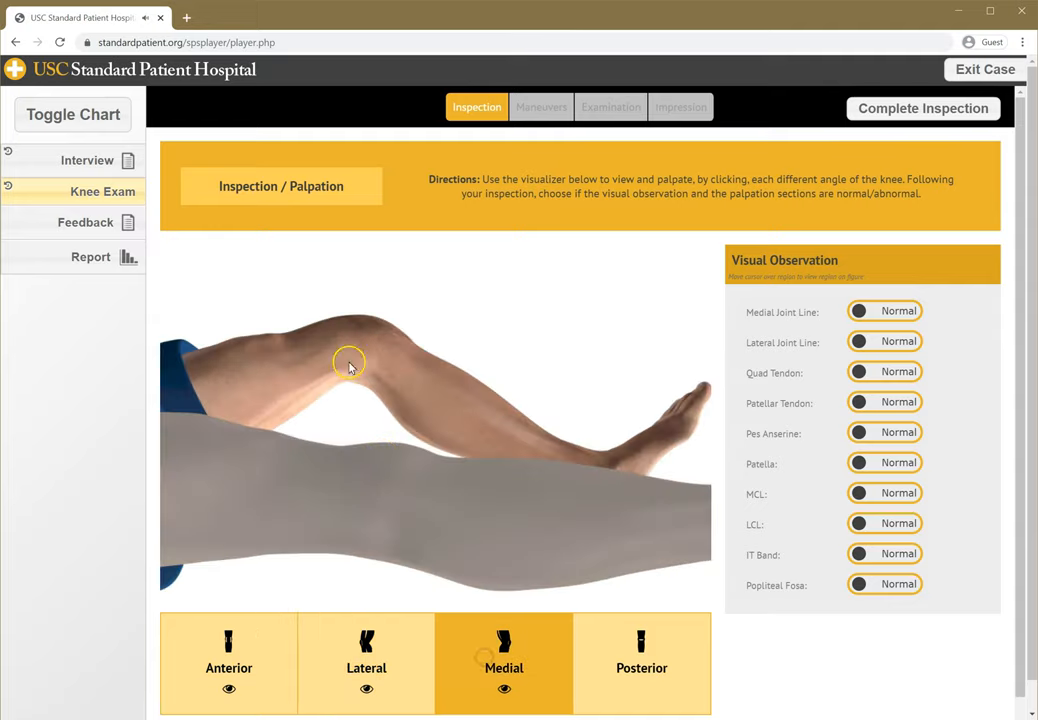
pyautogui.moveTo(355, 335)
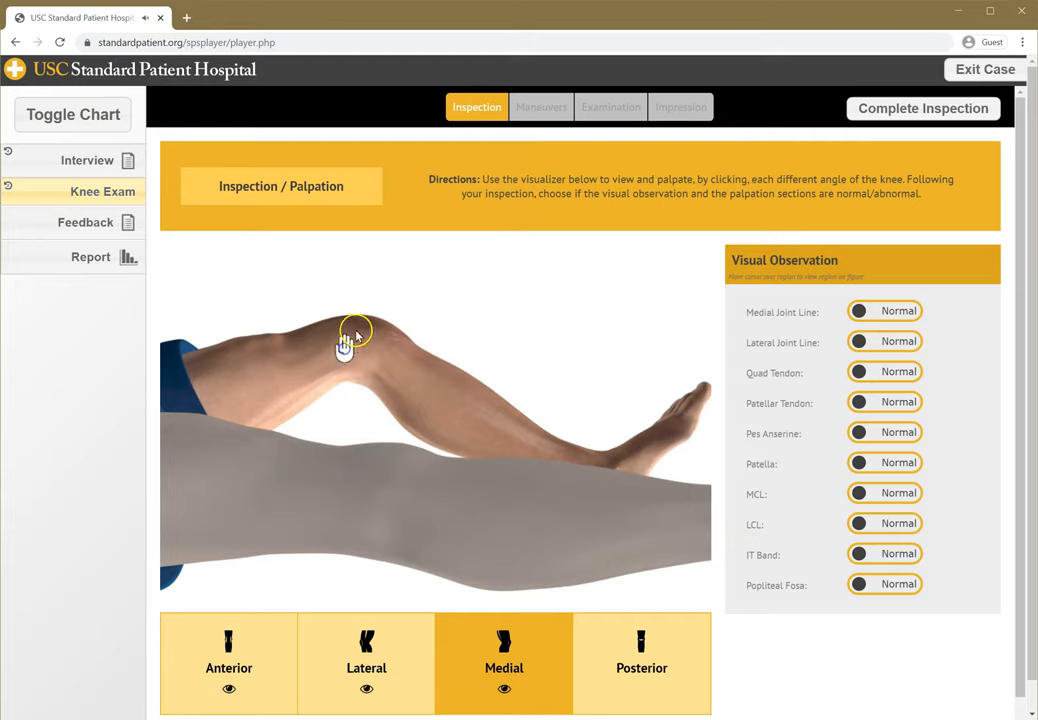
pyautogui.click(641, 660)
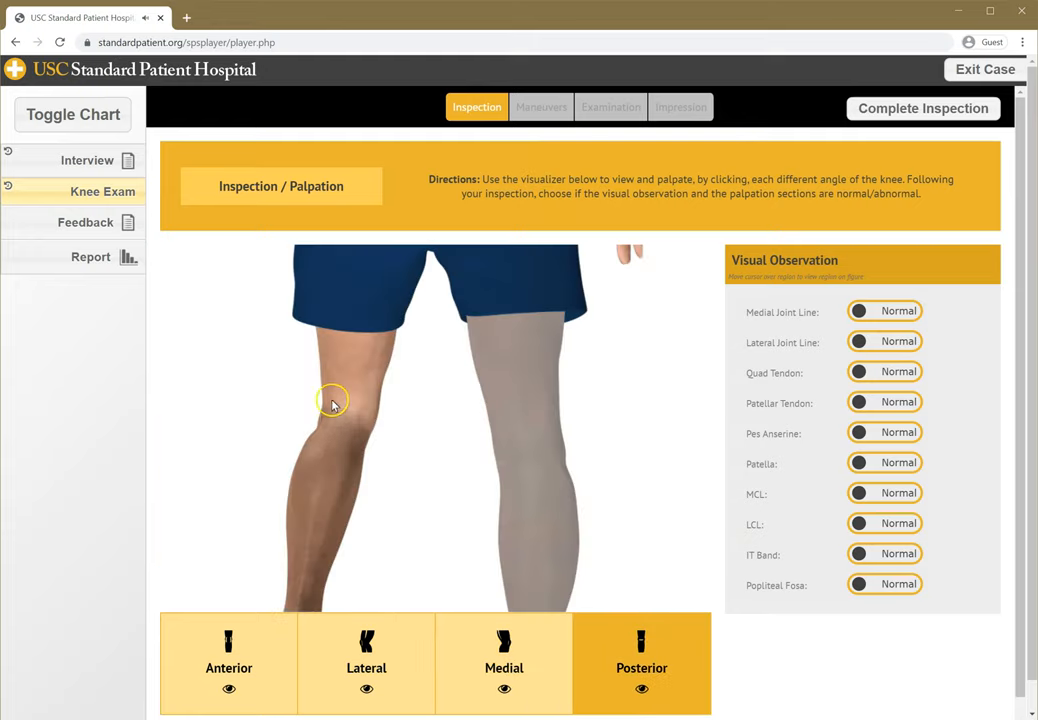
pyautogui.moveTo(351, 415)
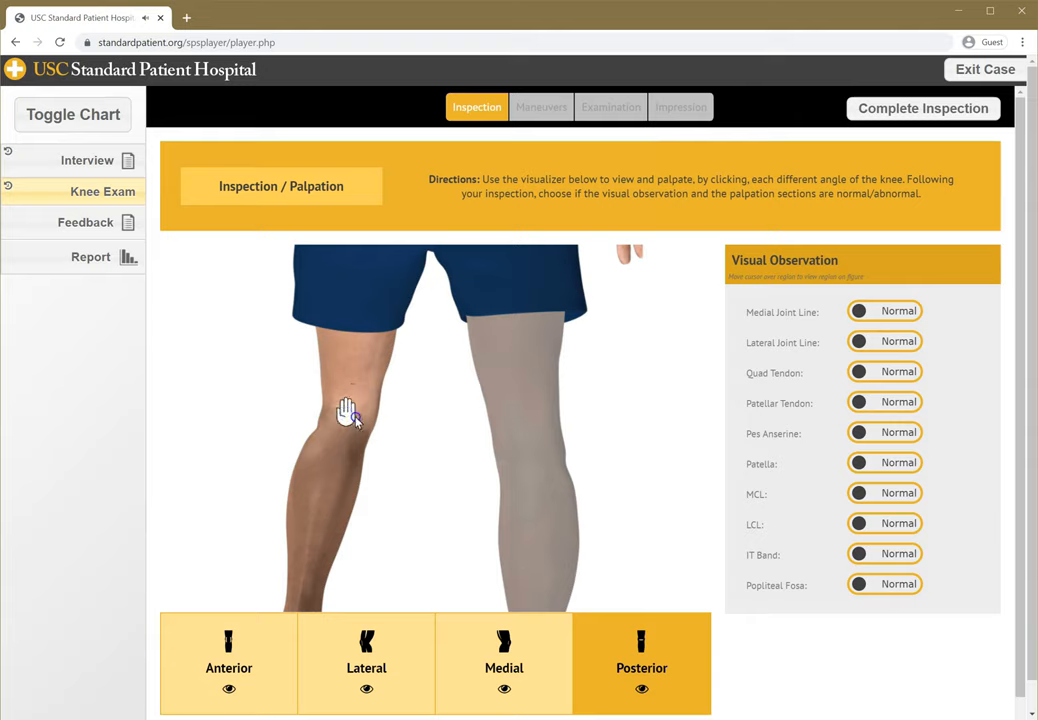
pyautogui.moveTo(707, 377)
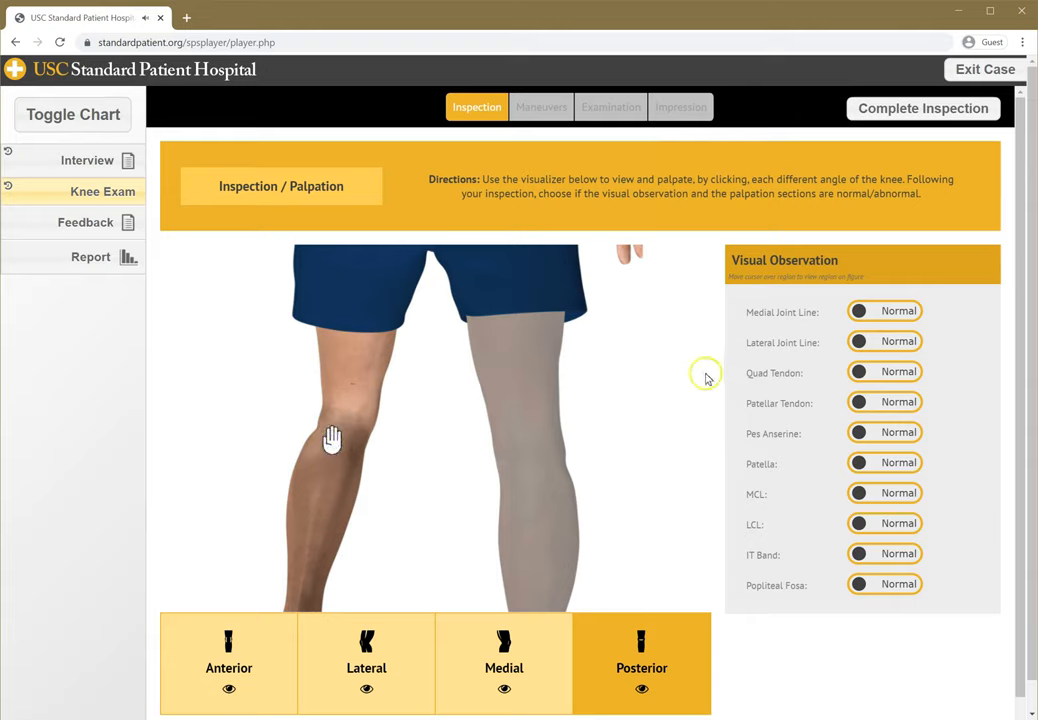
pyautogui.click(884, 463)
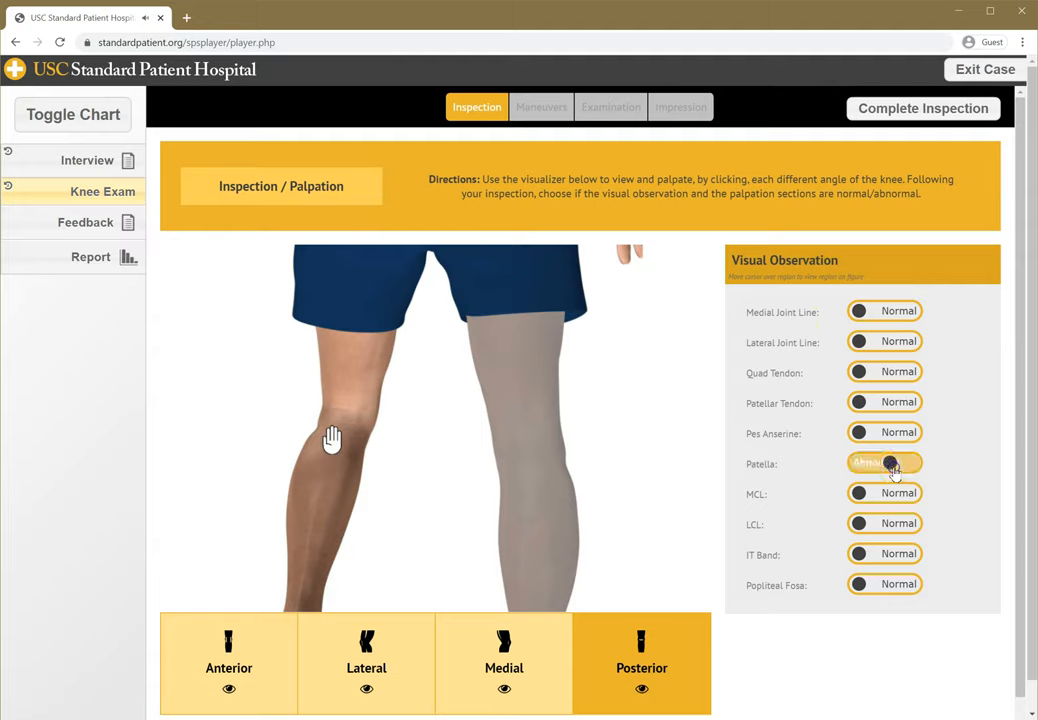
pyautogui.click(228, 665)
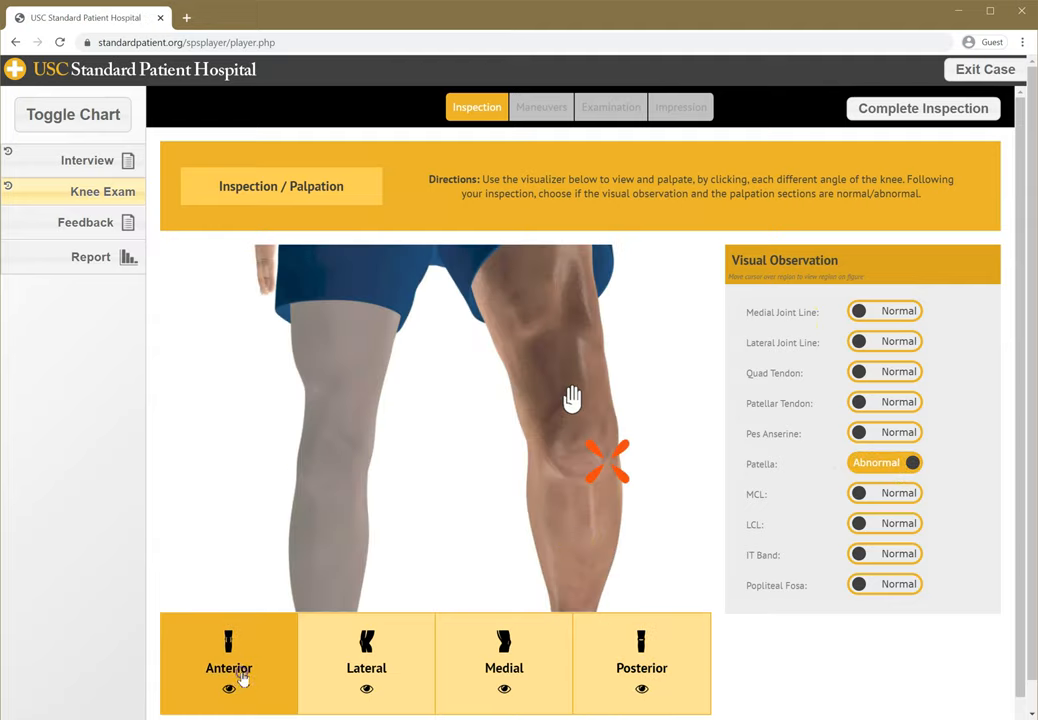
pyautogui.moveTo(607, 434)
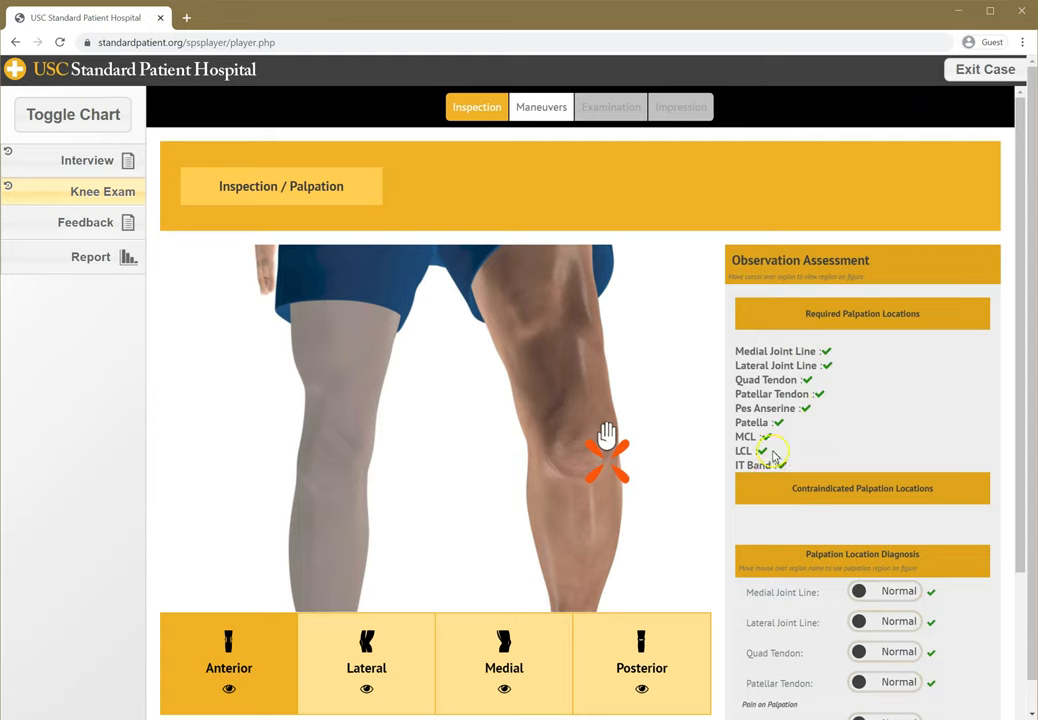
pyautogui.scroll(-3)
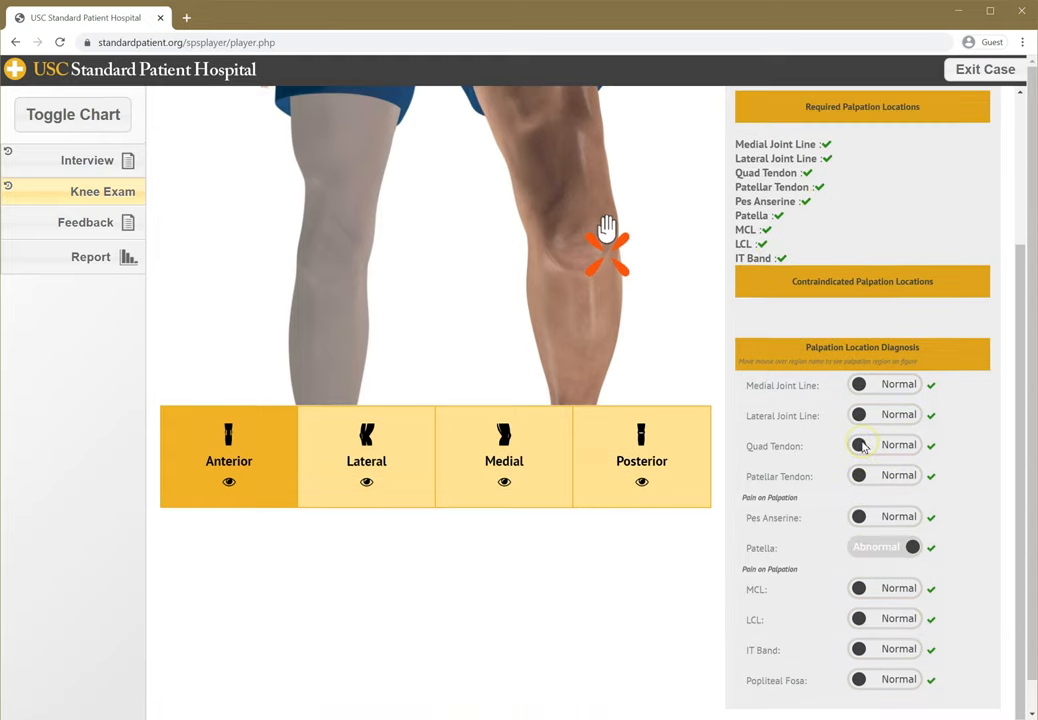
pyautogui.scroll(-3)
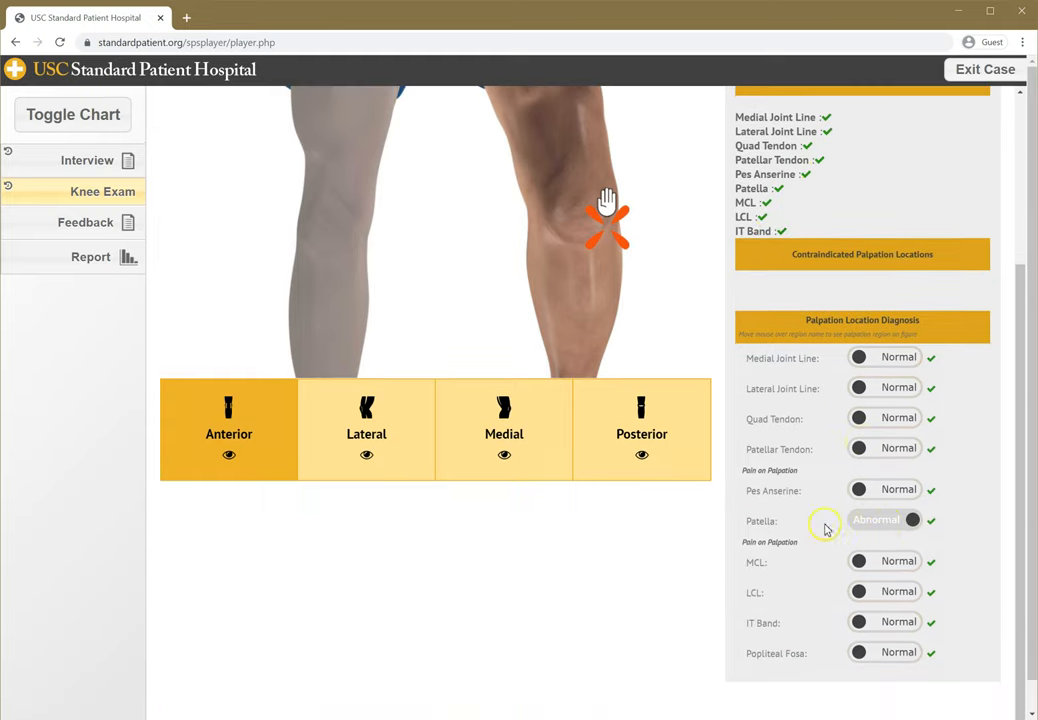
pyautogui.scroll(3)
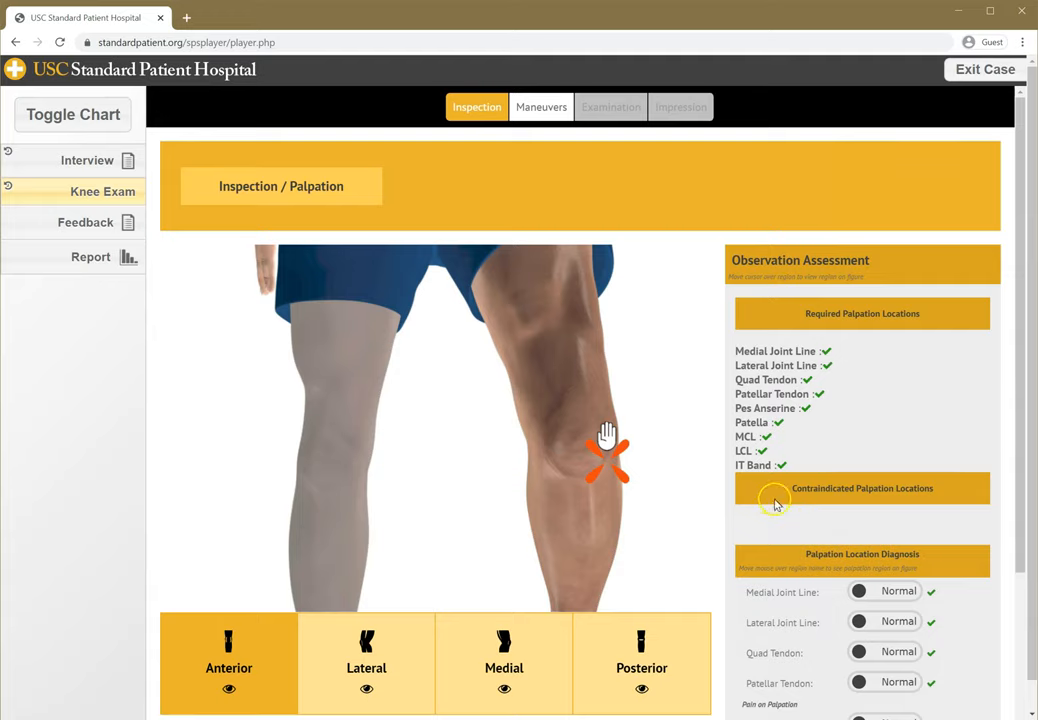
pyautogui.scroll(-3)
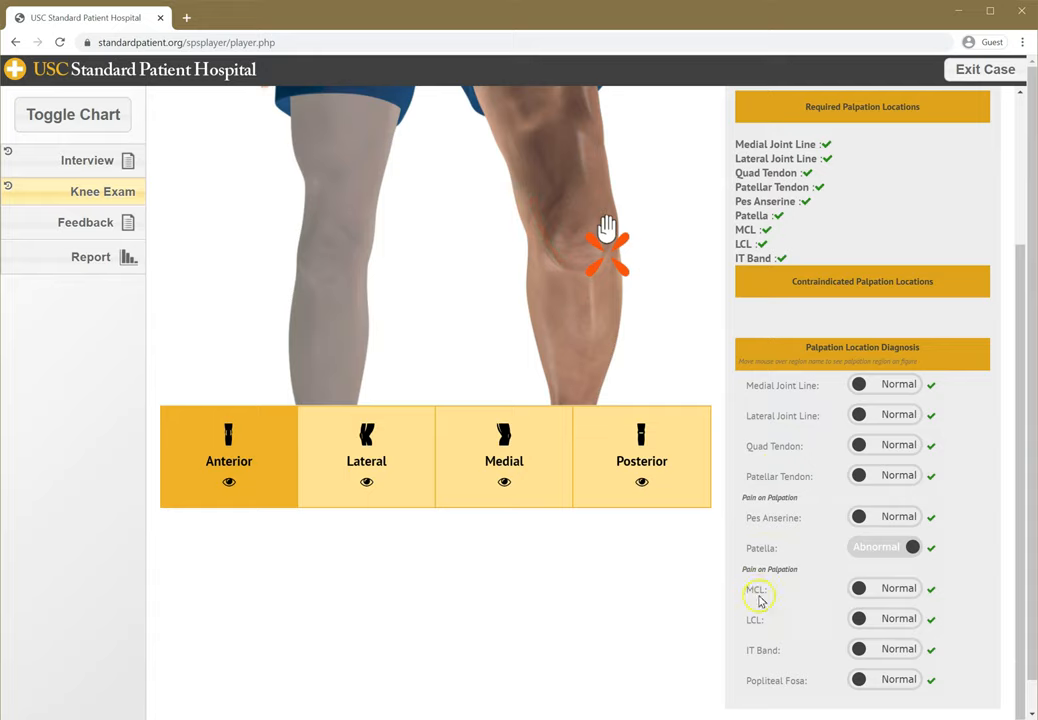
pyautogui.moveTo(767, 540)
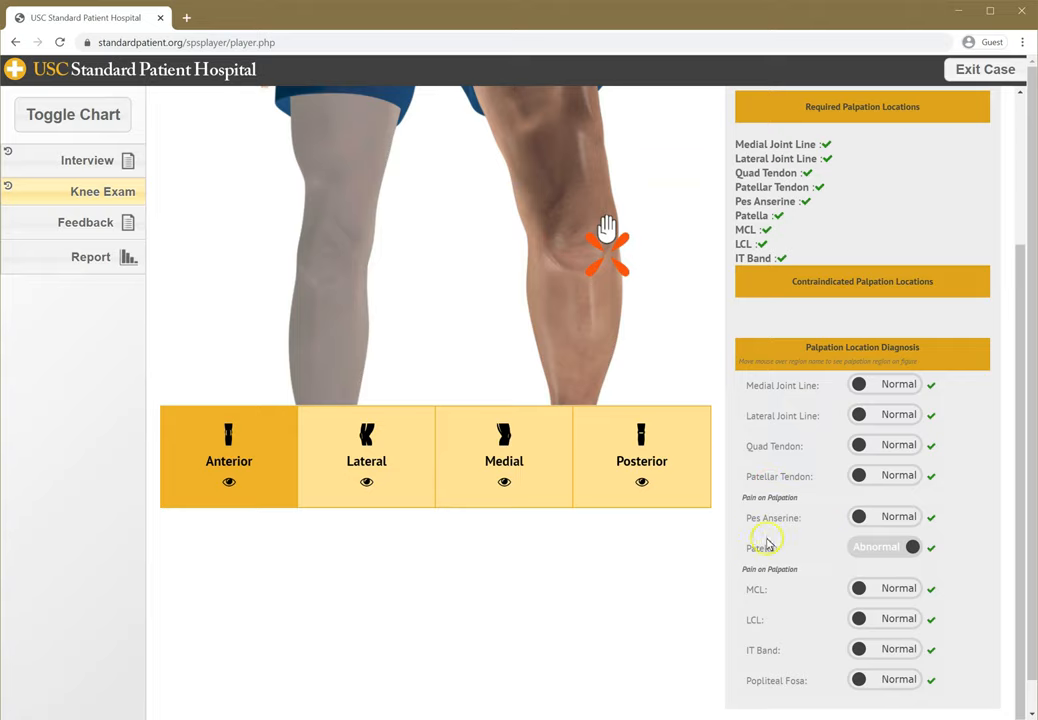
pyautogui.moveTo(645, 347)
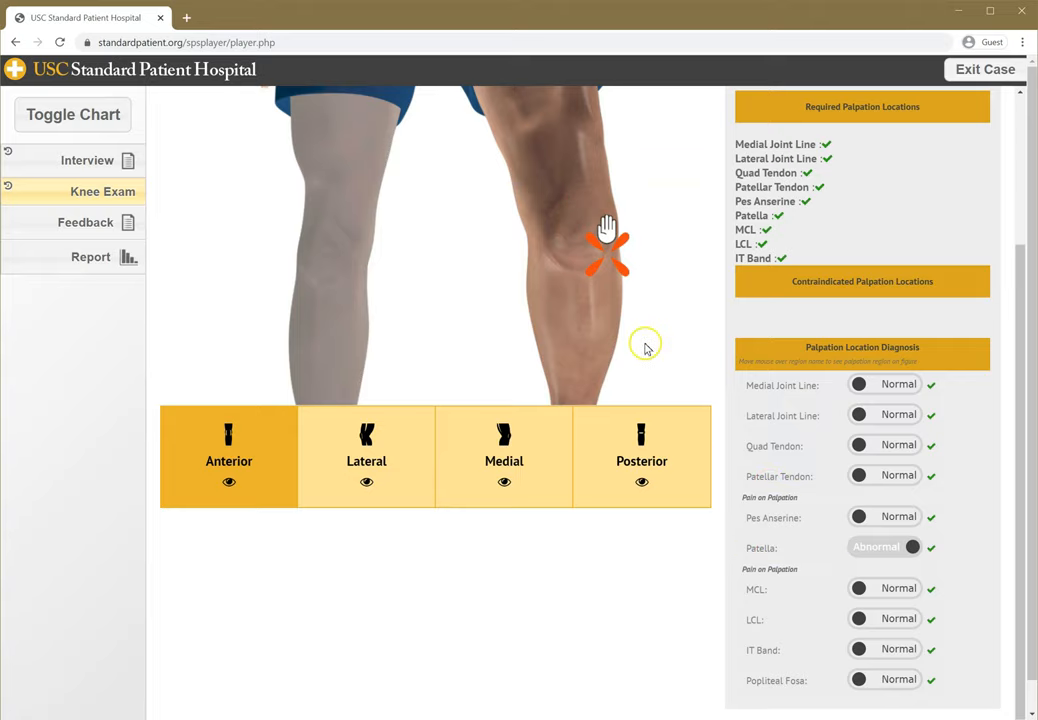
pyautogui.scroll(3)
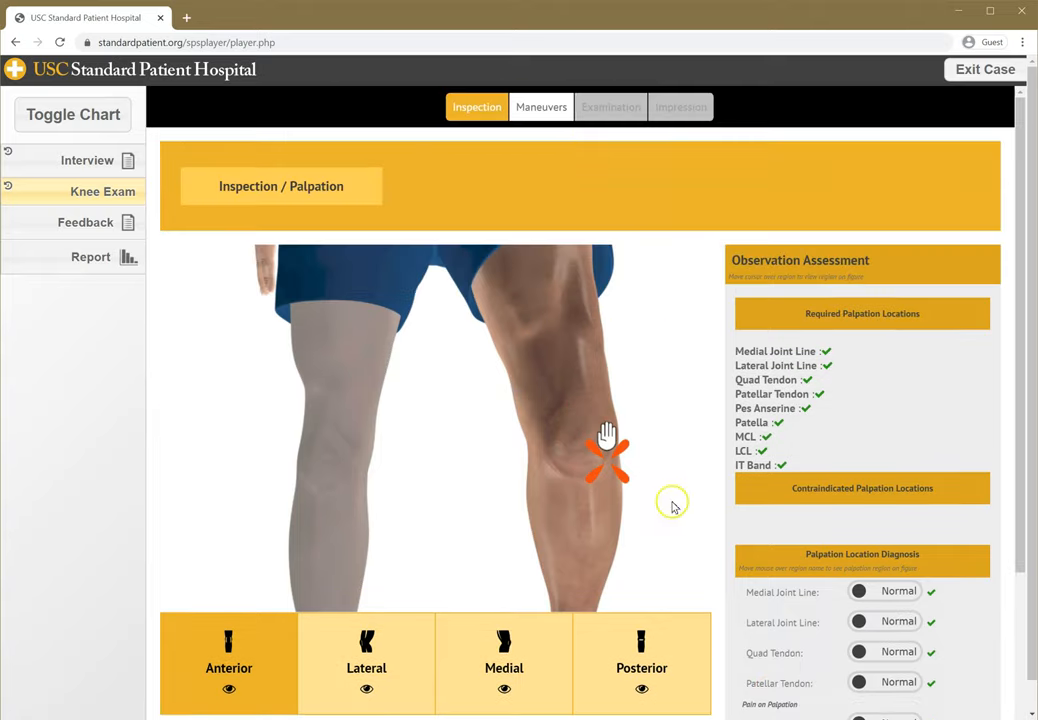
pyautogui.moveTo(520, 125)
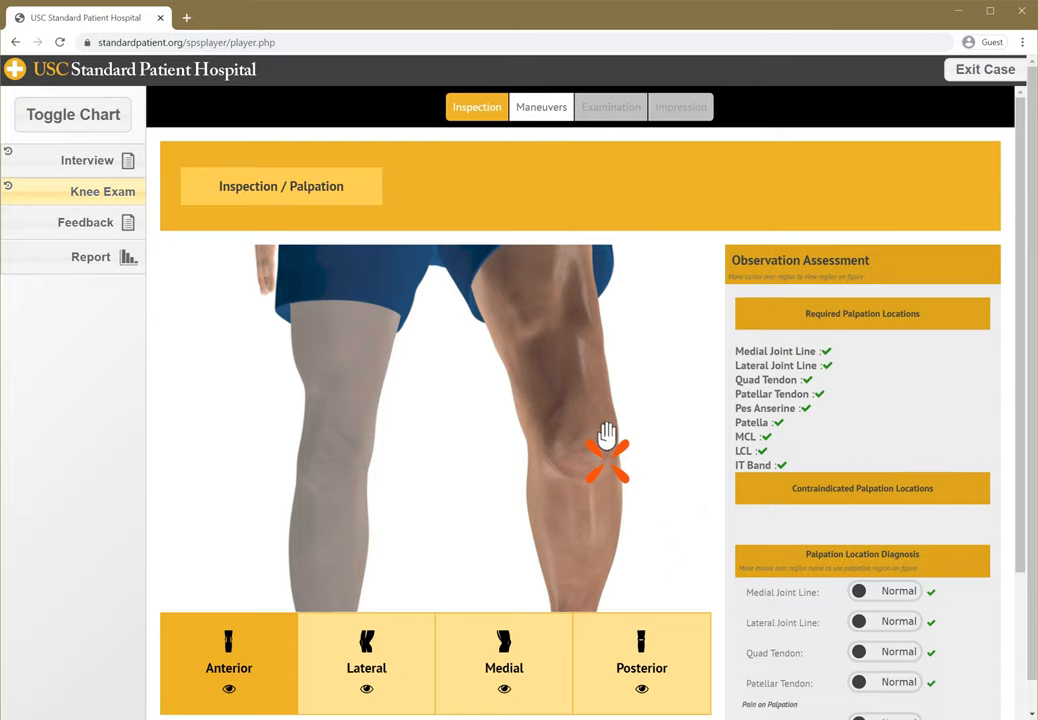
# On the Maneuvers tab, add Strength Extension to the chosen knee maneuvers.
pyautogui.click(541, 107)
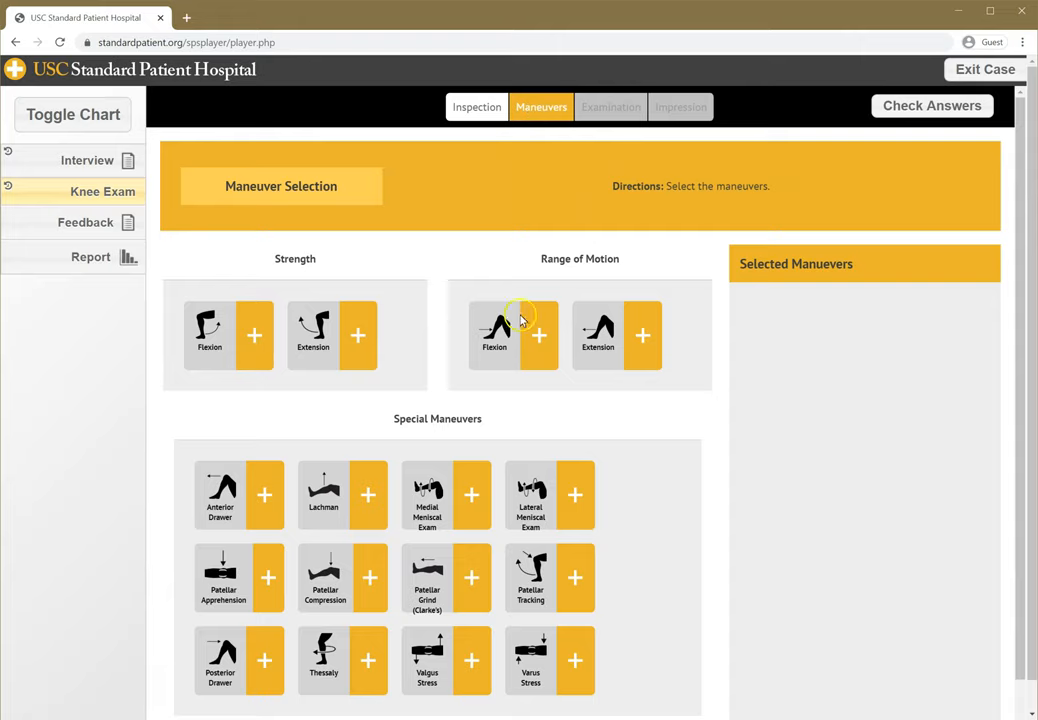
pyautogui.scroll(-3)
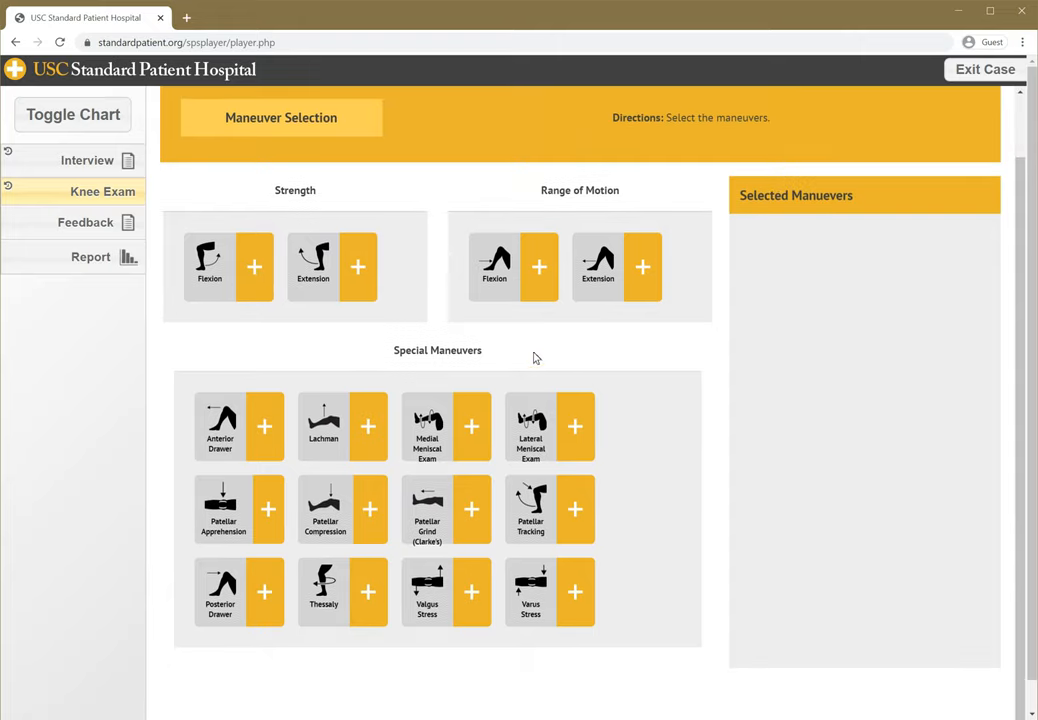
pyautogui.moveTo(530, 462)
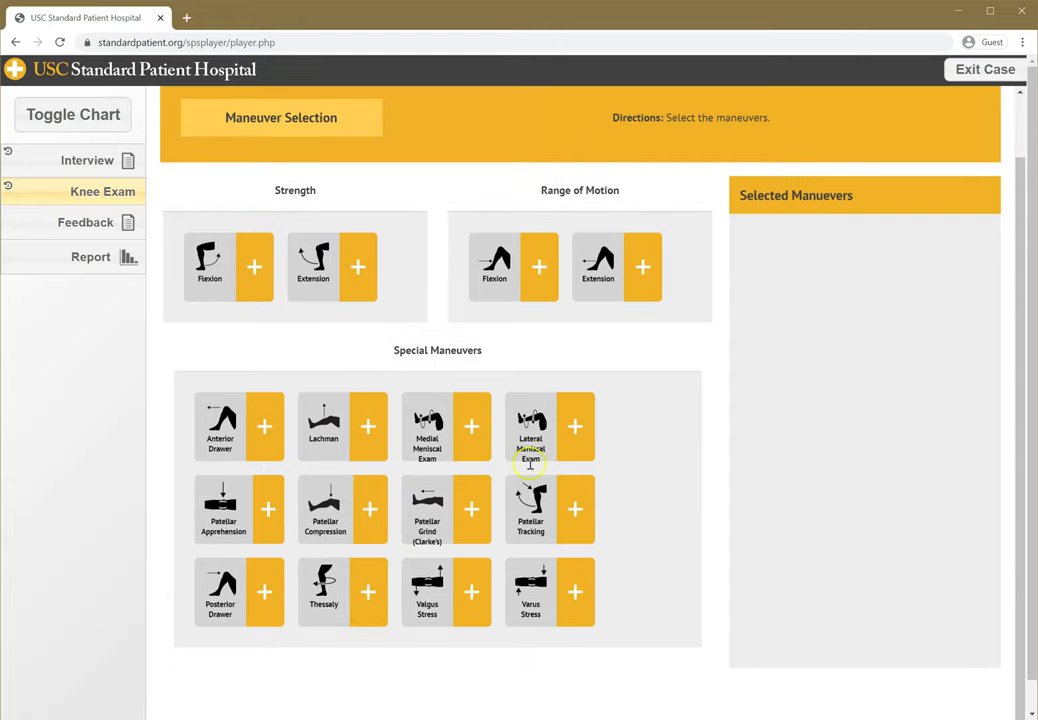
pyautogui.moveTo(575, 603)
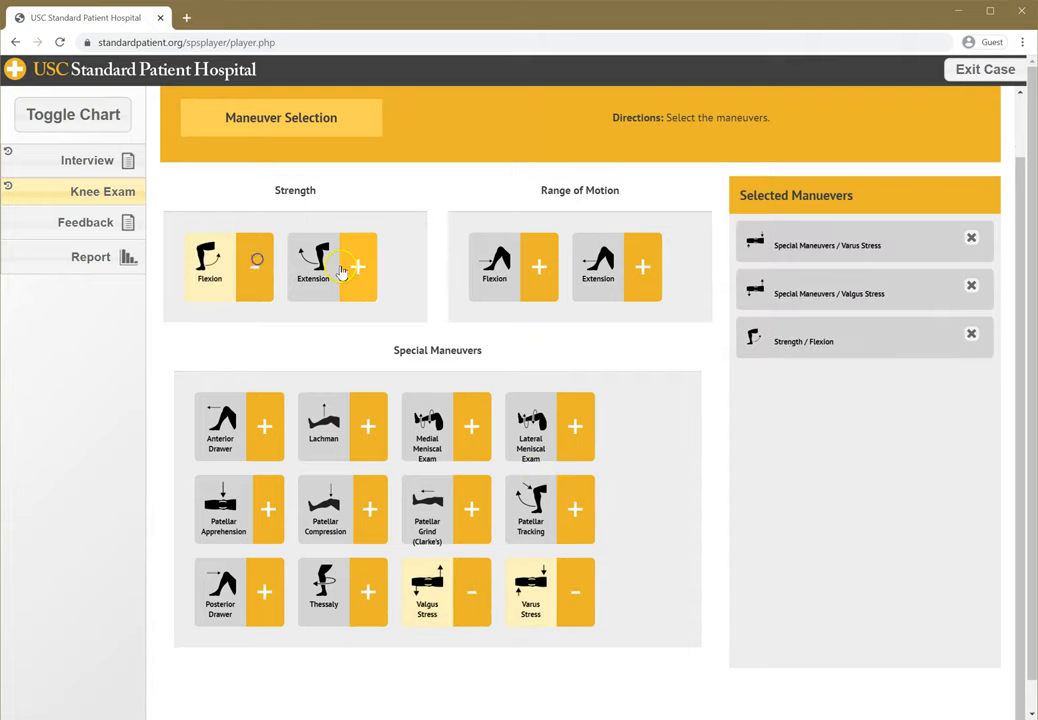
pyautogui.click(358, 267)
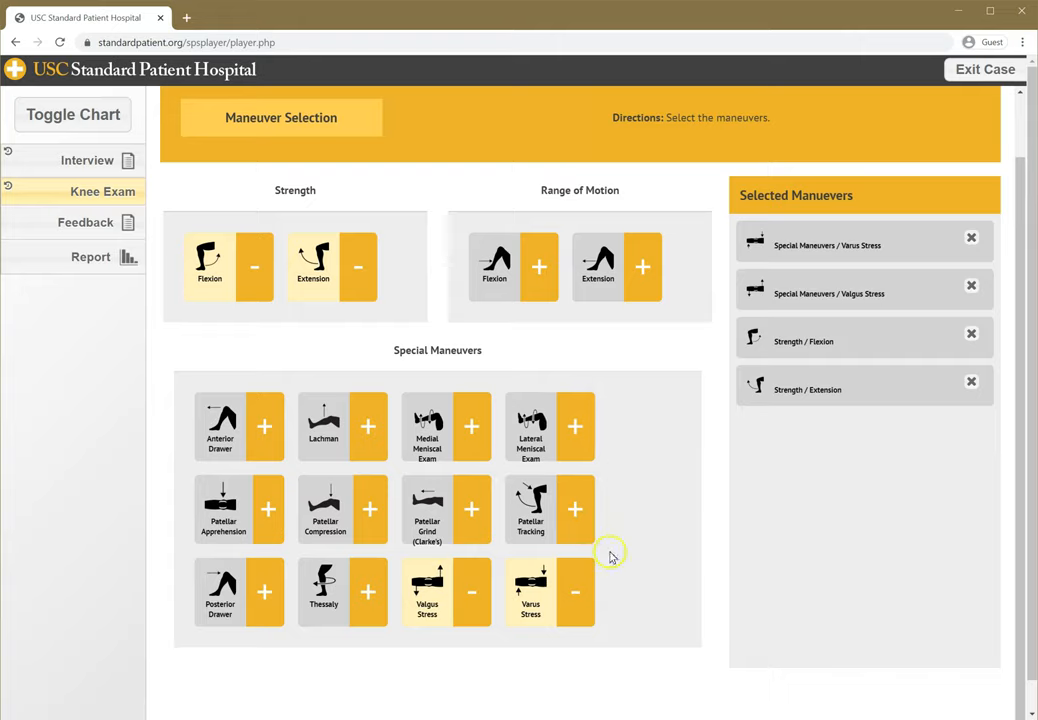
pyautogui.moveTo(173, 390)
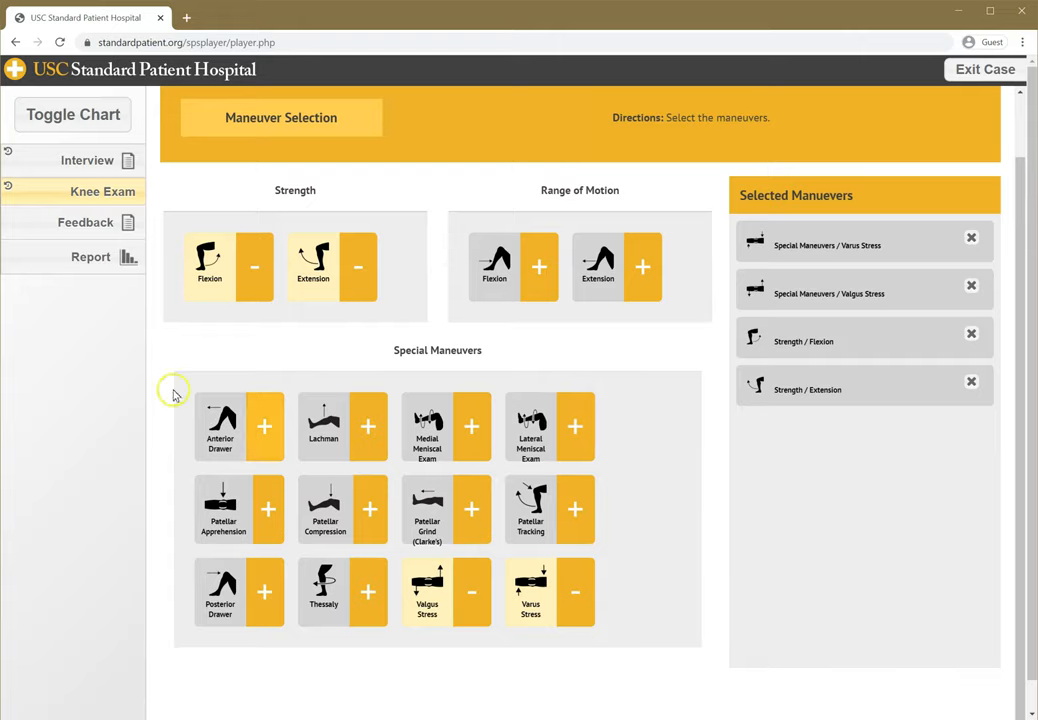
pyautogui.scroll(-3)
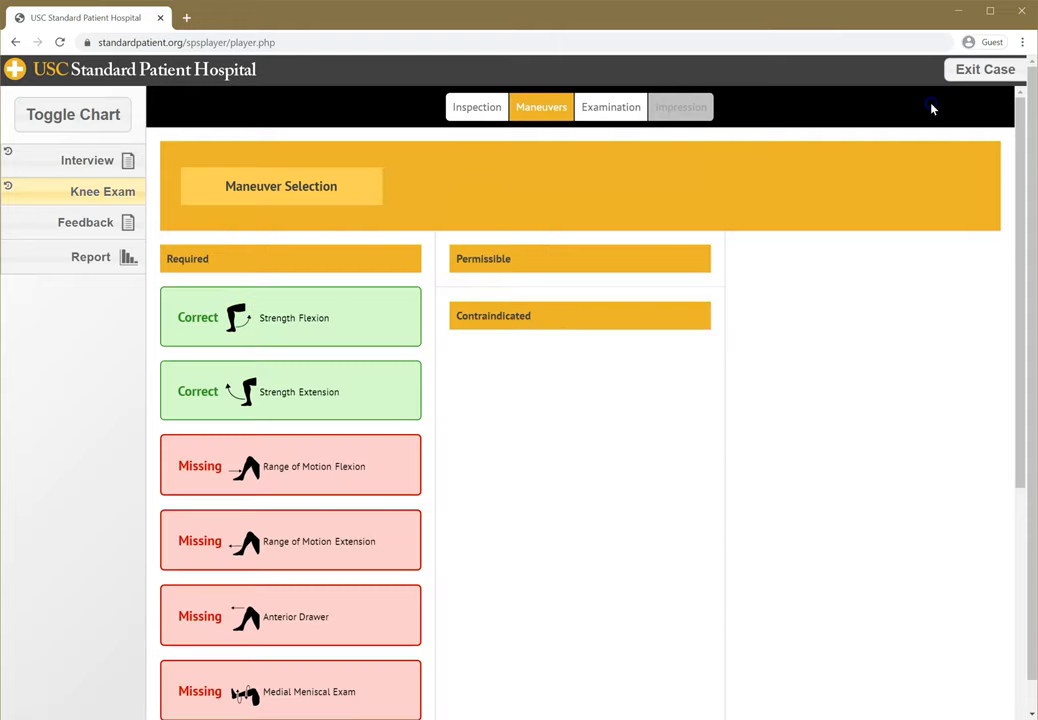
pyautogui.scroll(-3)
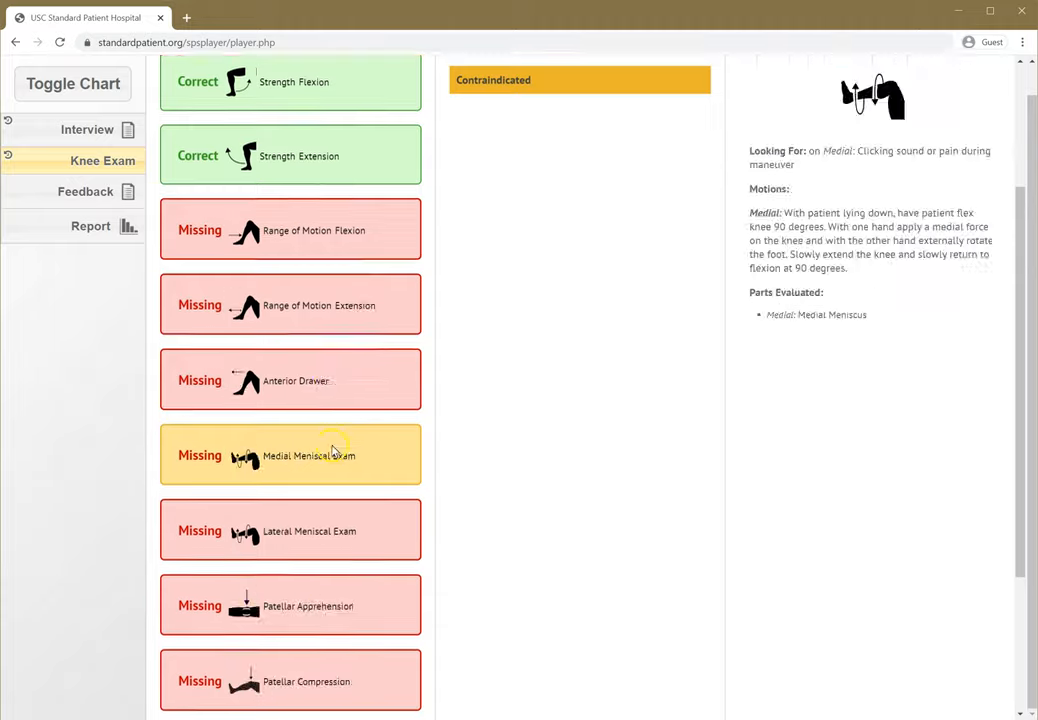
pyautogui.scroll(-3)
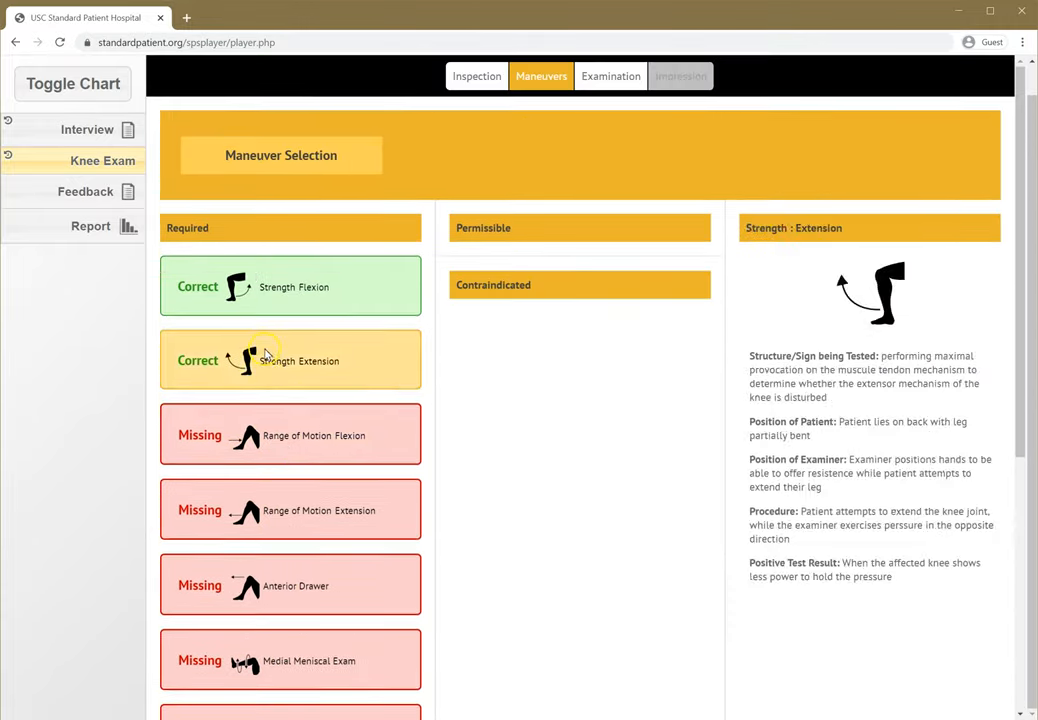
pyautogui.click(290, 287)
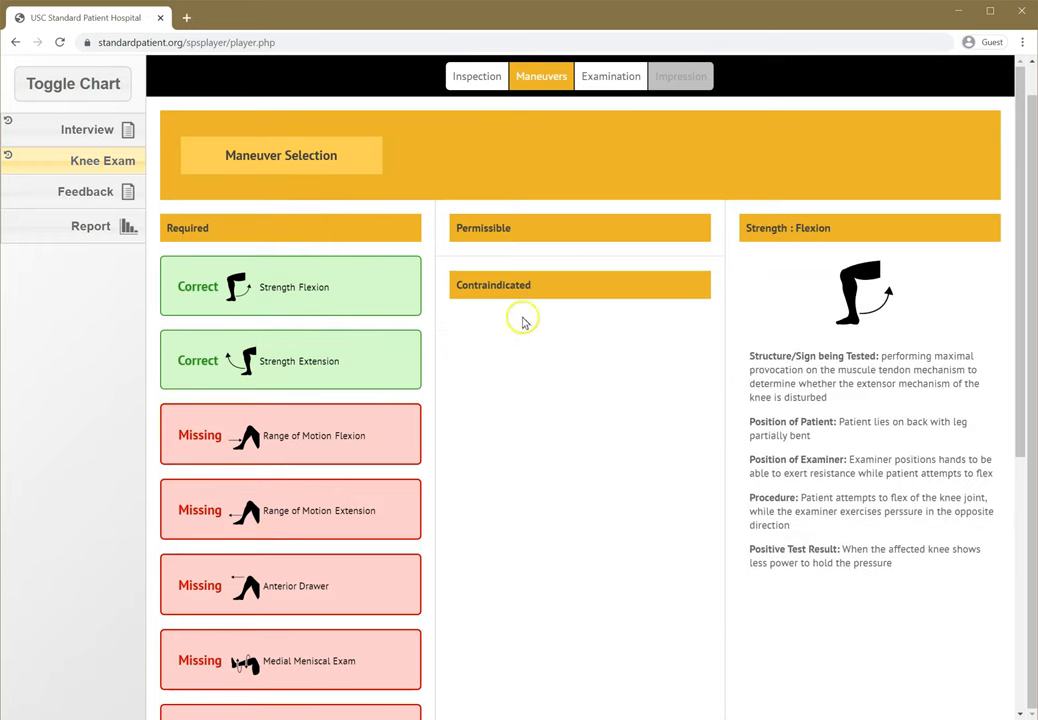
pyautogui.moveTo(530, 228)
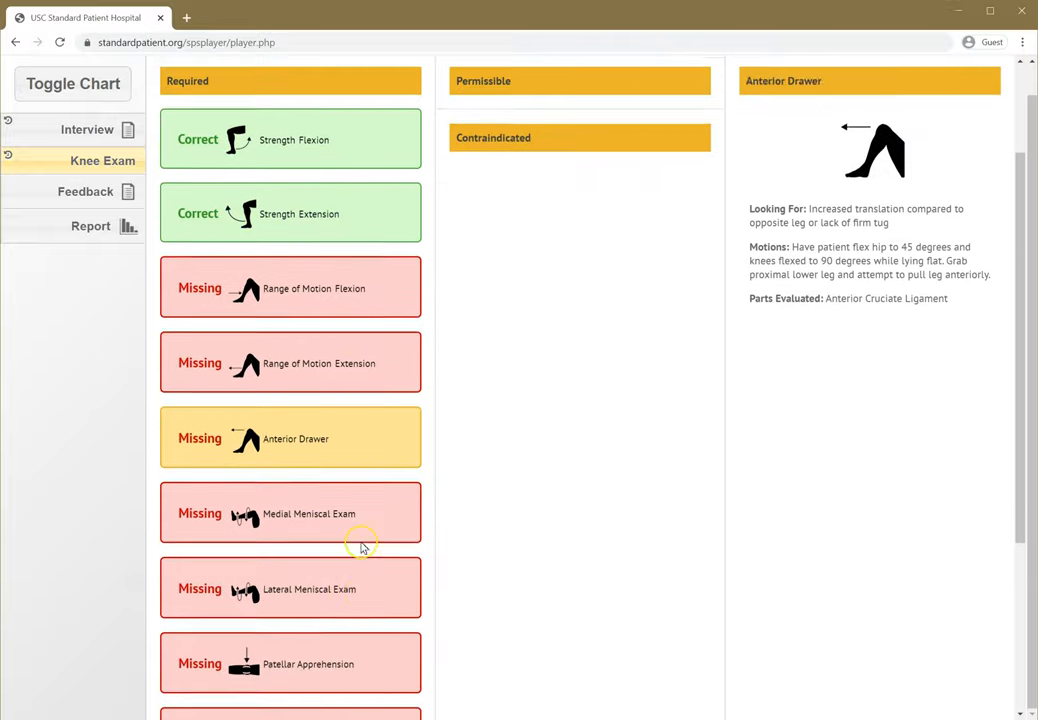
pyautogui.scroll(-3)
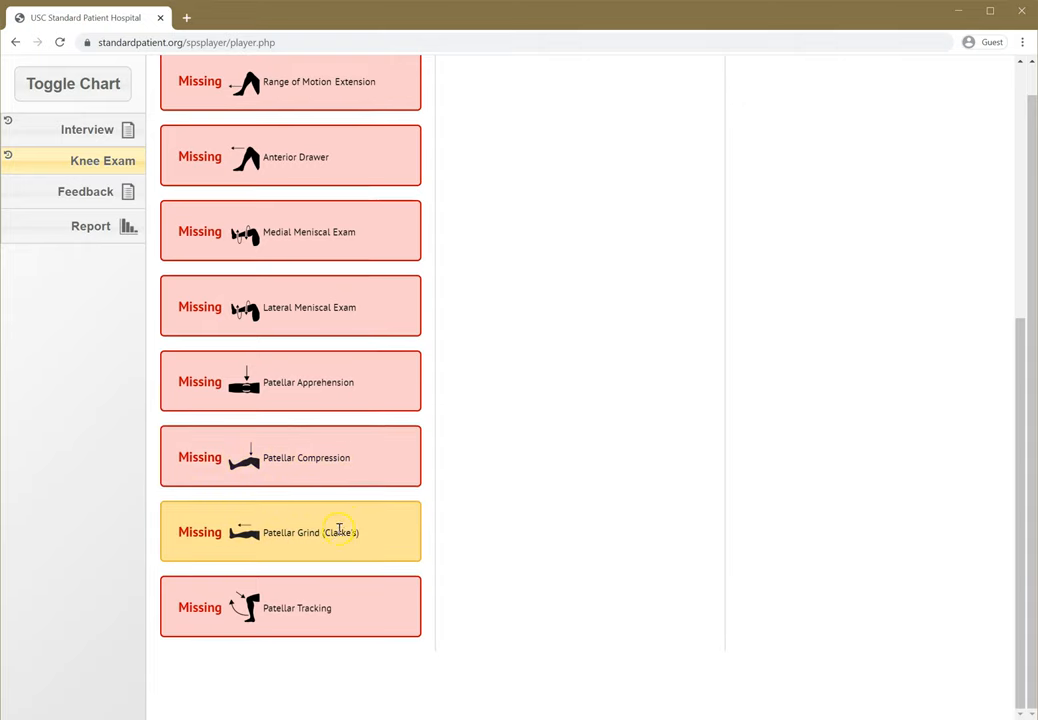
pyautogui.scroll(3)
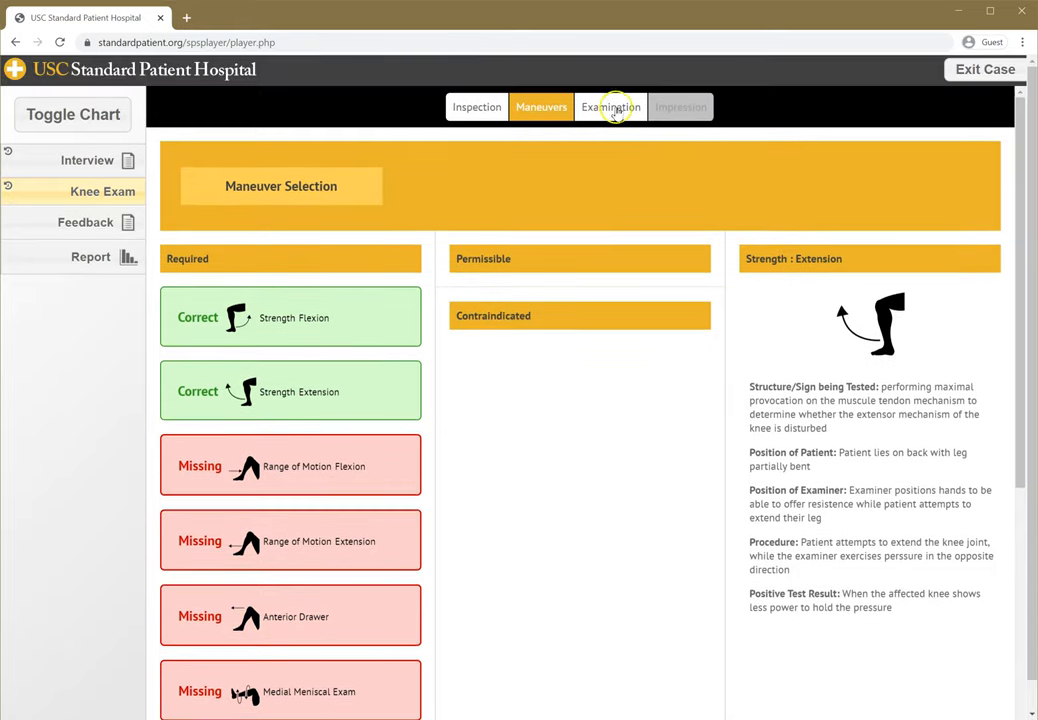
# In Examination, load the Strength : Flexion video and scrub through it.
pyautogui.click(611, 107)
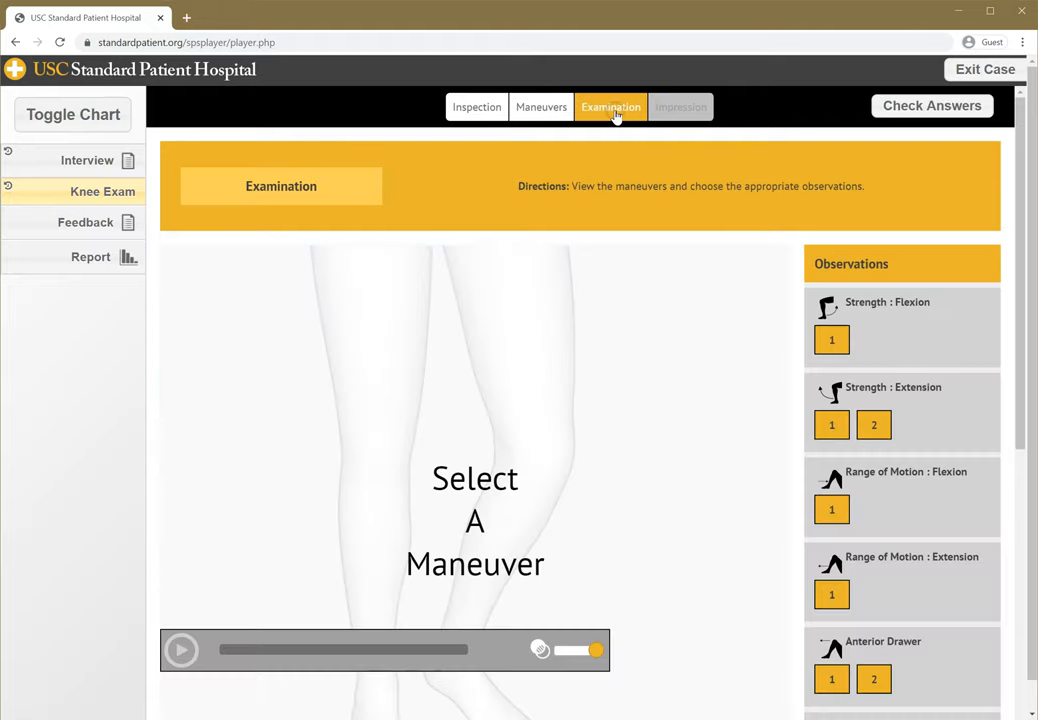
pyautogui.moveTo(873, 425)
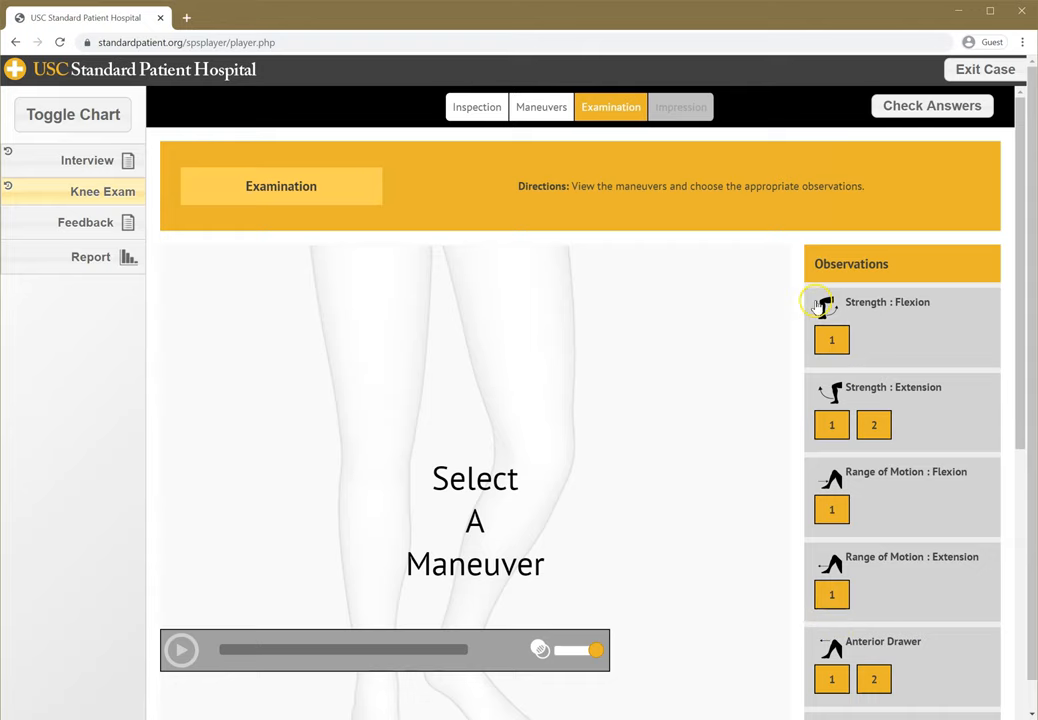
pyautogui.click(831, 339)
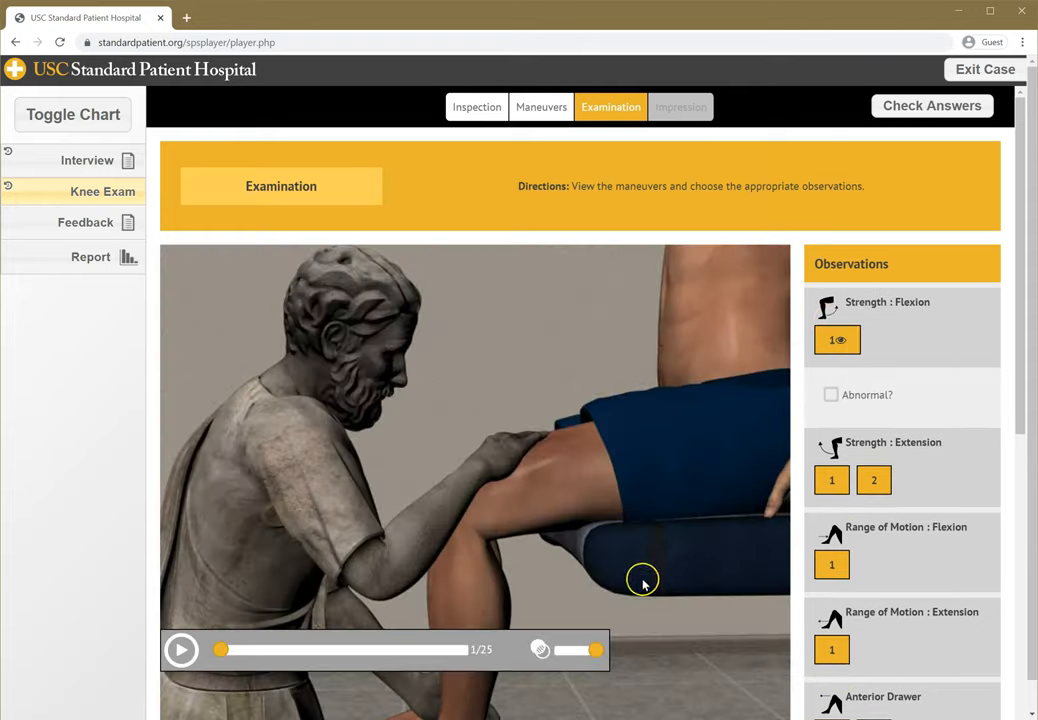
pyautogui.moveTo(220, 650); pyautogui.dragTo(293, 650)
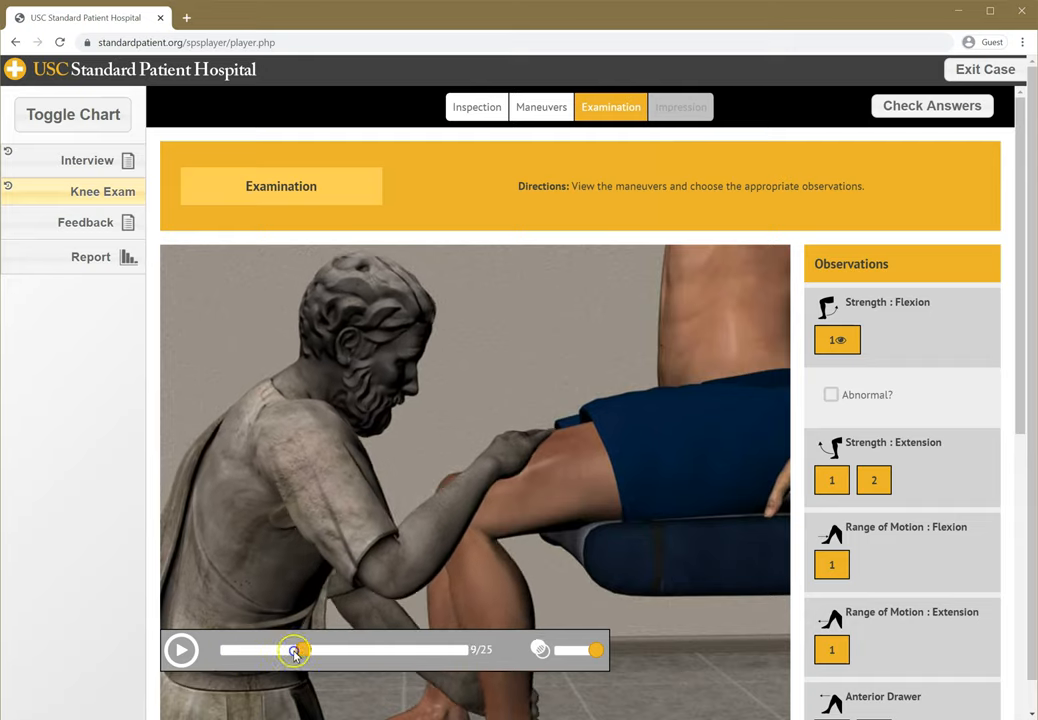
pyautogui.moveTo(294, 650); pyautogui.dragTo(358, 650)
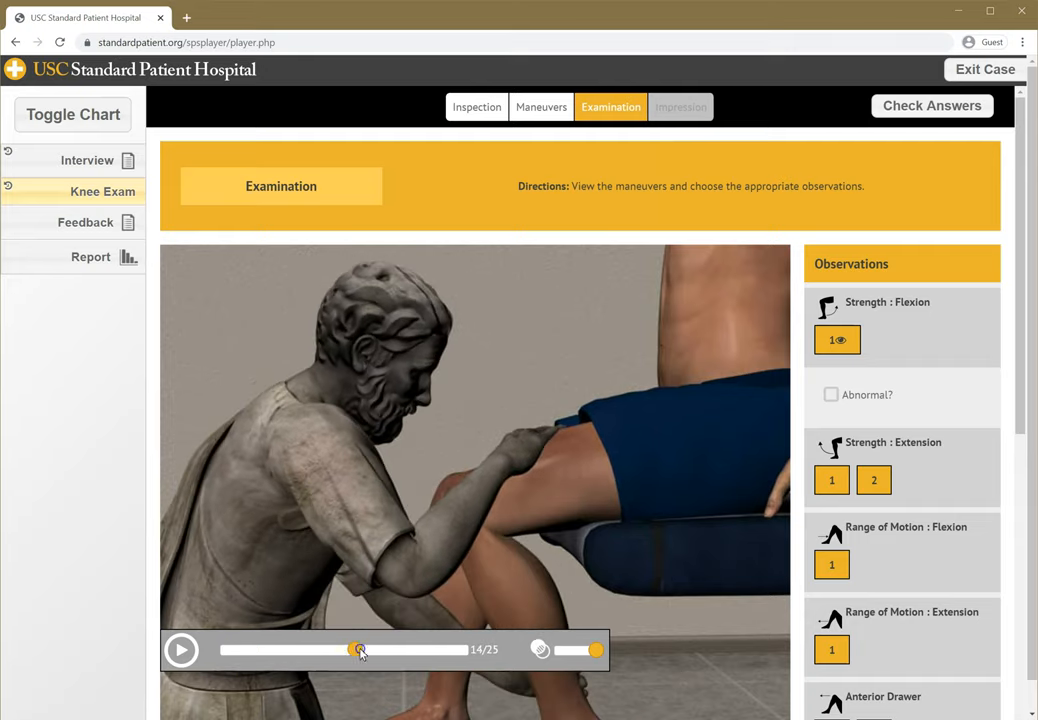
pyautogui.moveTo(358, 650); pyautogui.dragTo(432, 650)
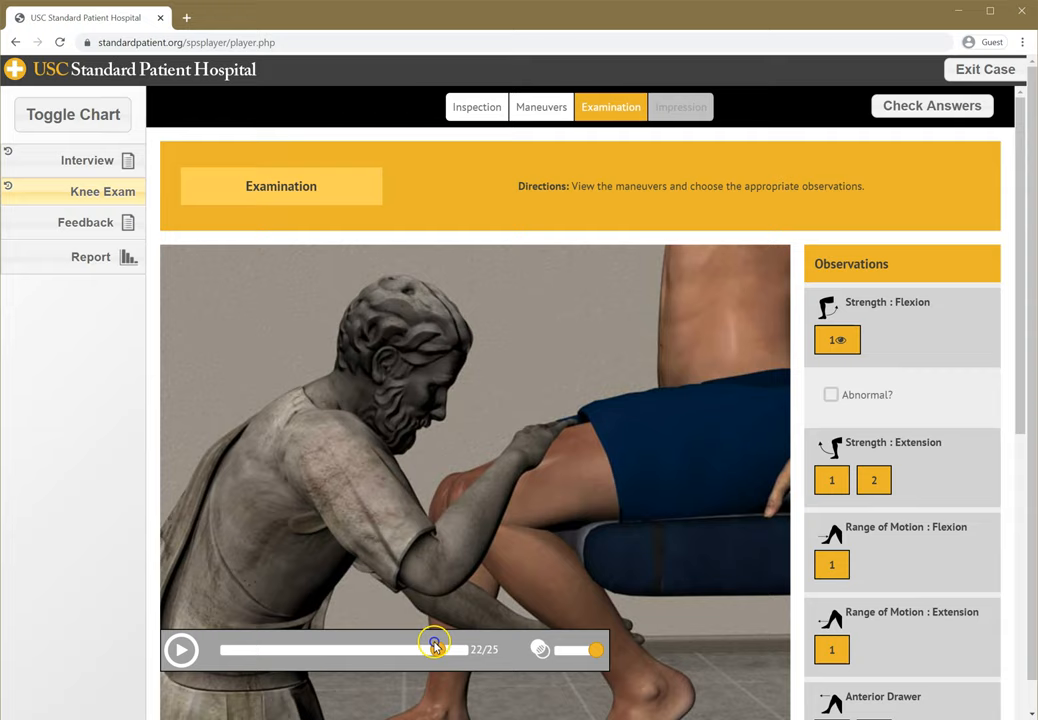
pyautogui.moveTo(432, 642); pyautogui.dragTo(390, 642)
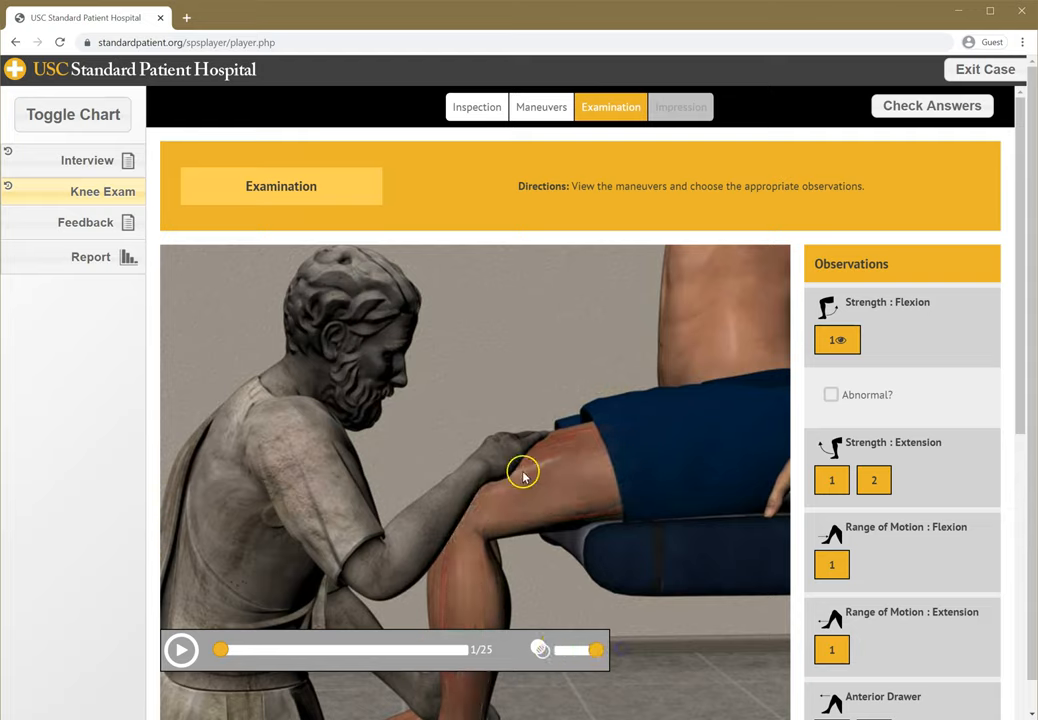
pyautogui.moveTo(565, 397)
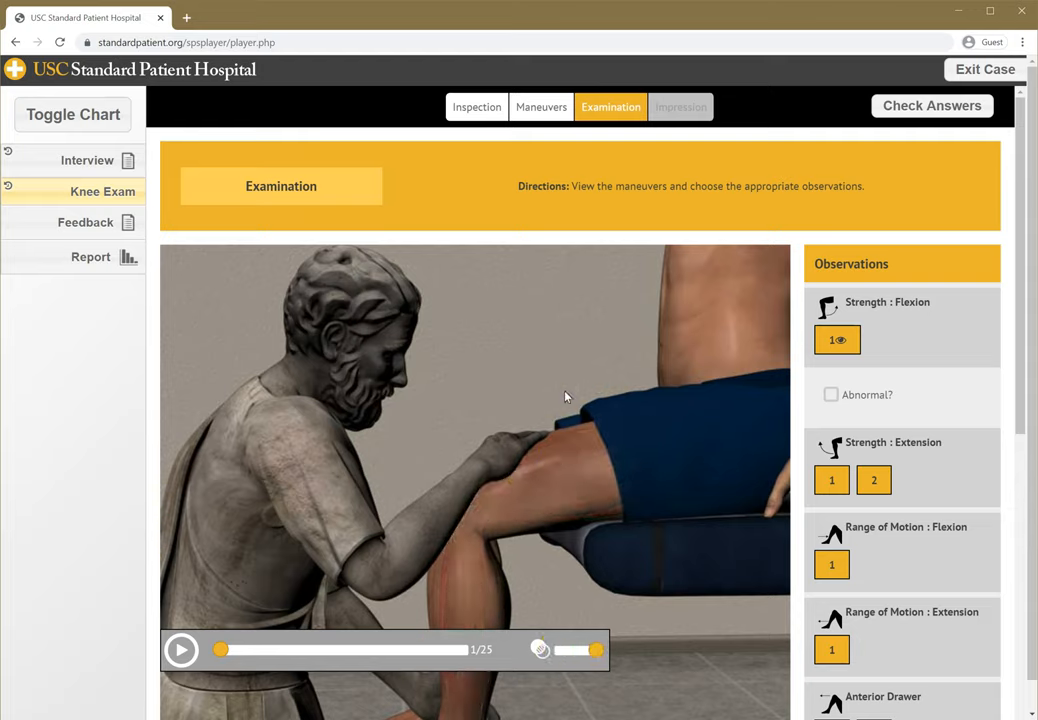
pyautogui.moveTo(685, 535)
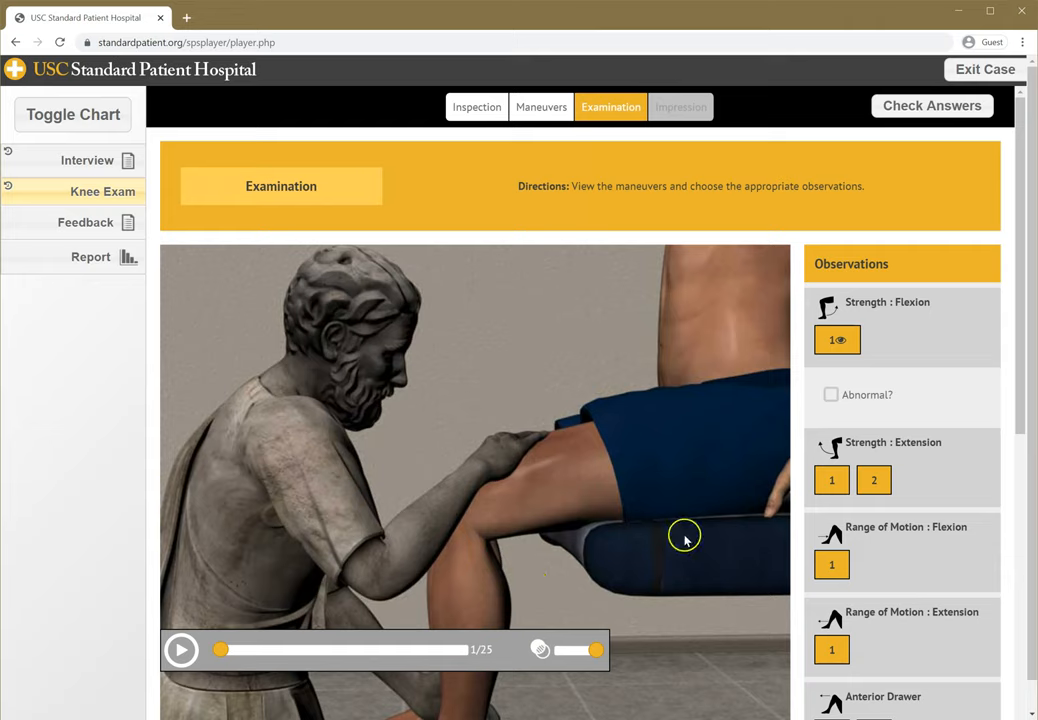
pyautogui.moveTo(680, 536)
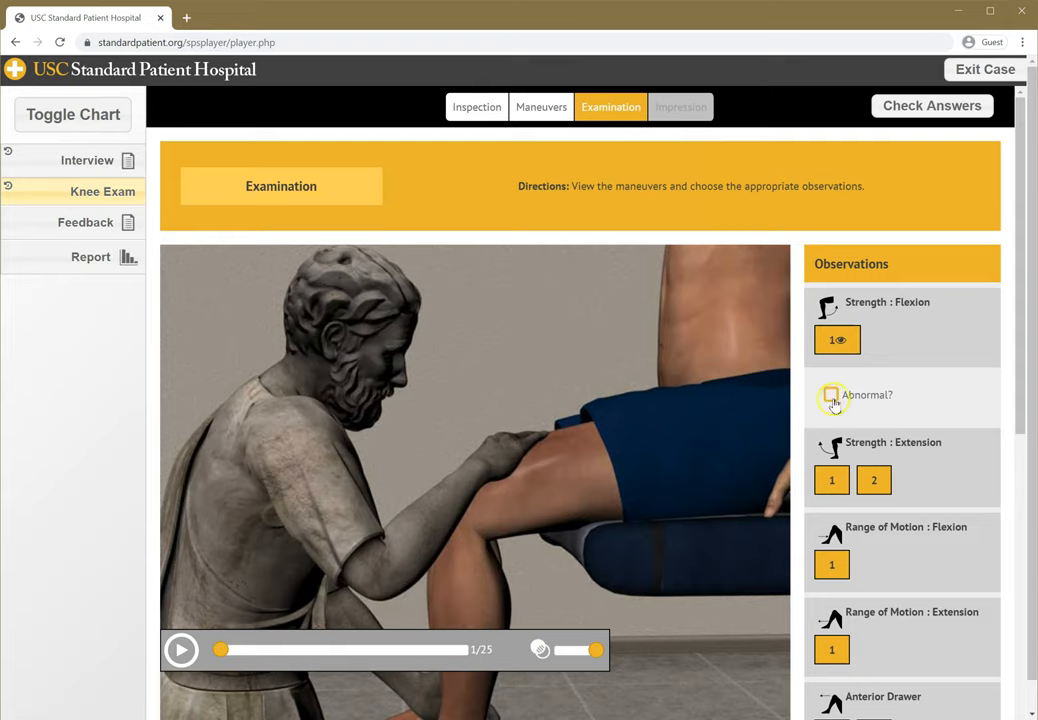
# Mark the Strength : Flexion finding abnormal and scroll down the observations.
pyautogui.click(831, 395)
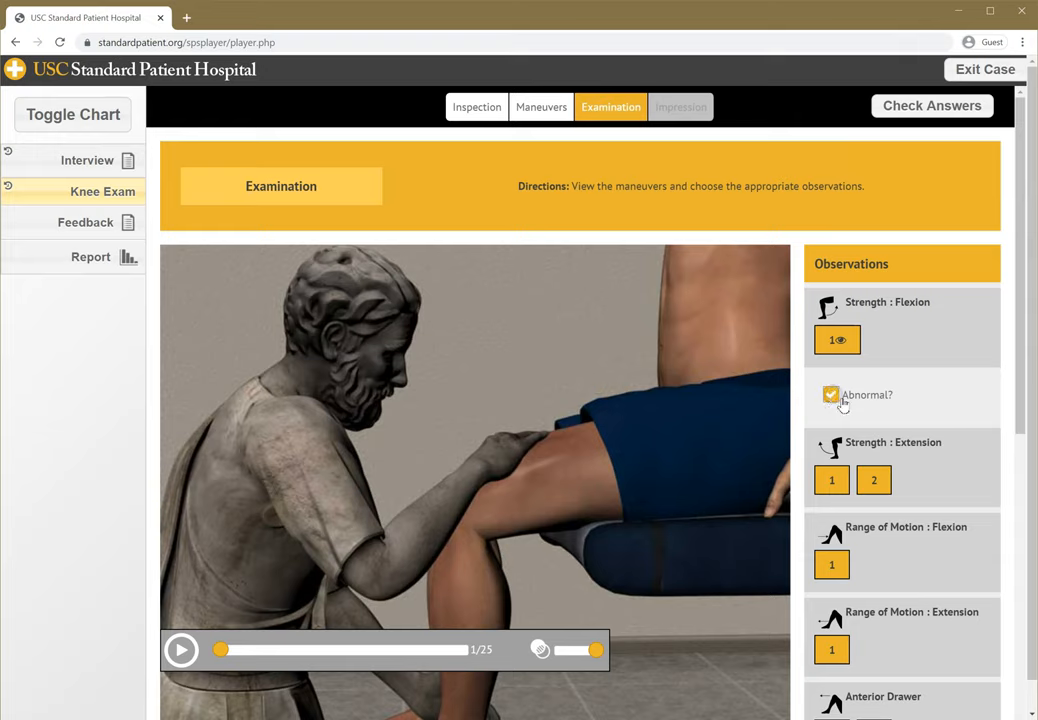
pyautogui.scroll(-3)
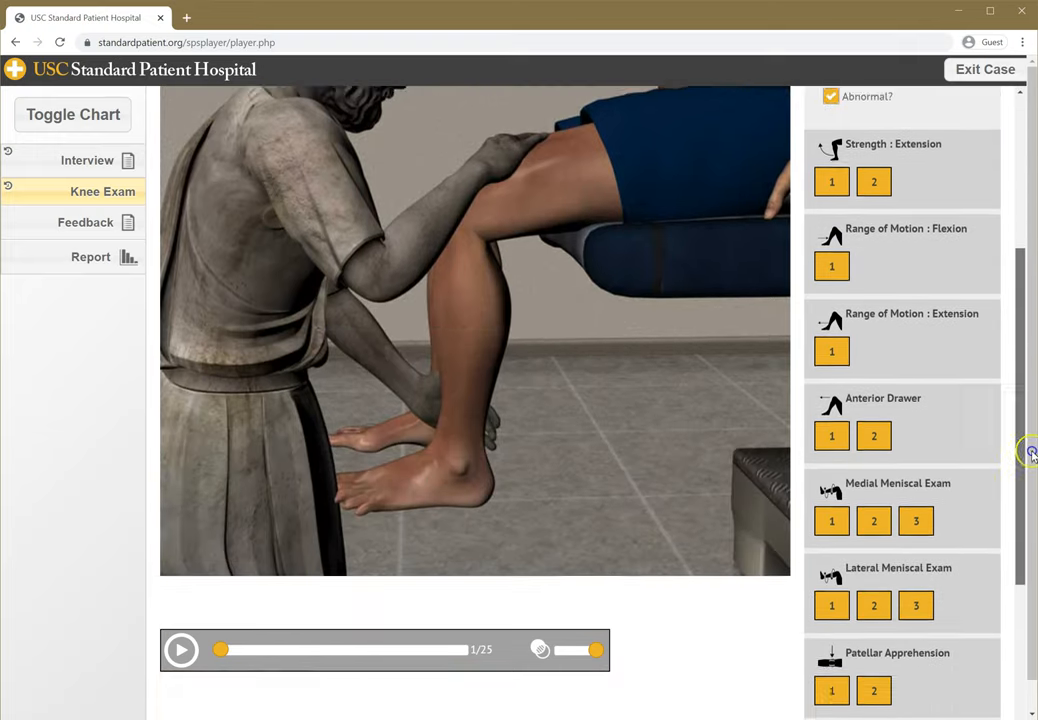
pyautogui.scroll(-3)
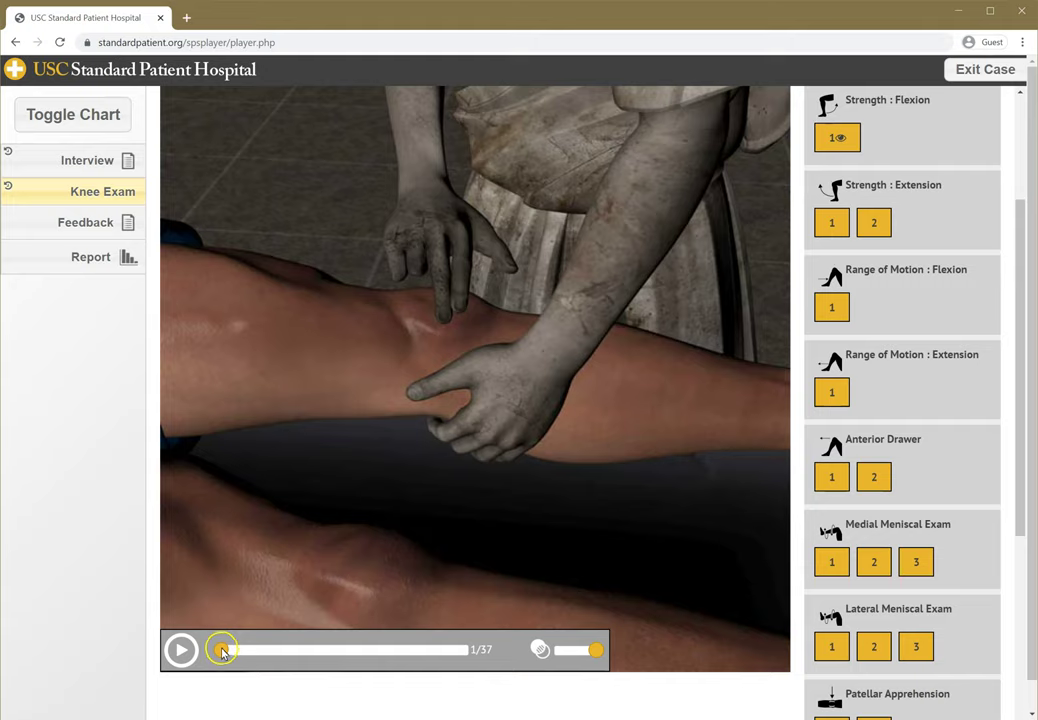
# Scrub the knee video and scroll the Observations list around Patellar Compression.
pyautogui.moveTo(222, 650); pyautogui.dragTo(350, 650)
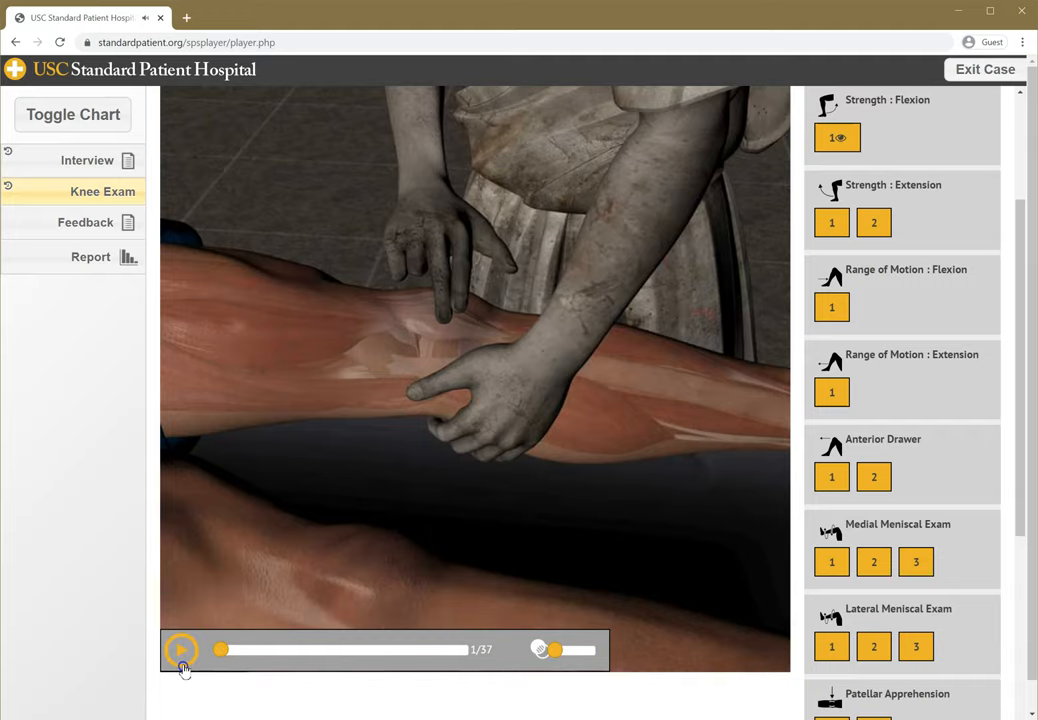
pyautogui.scroll(-3)
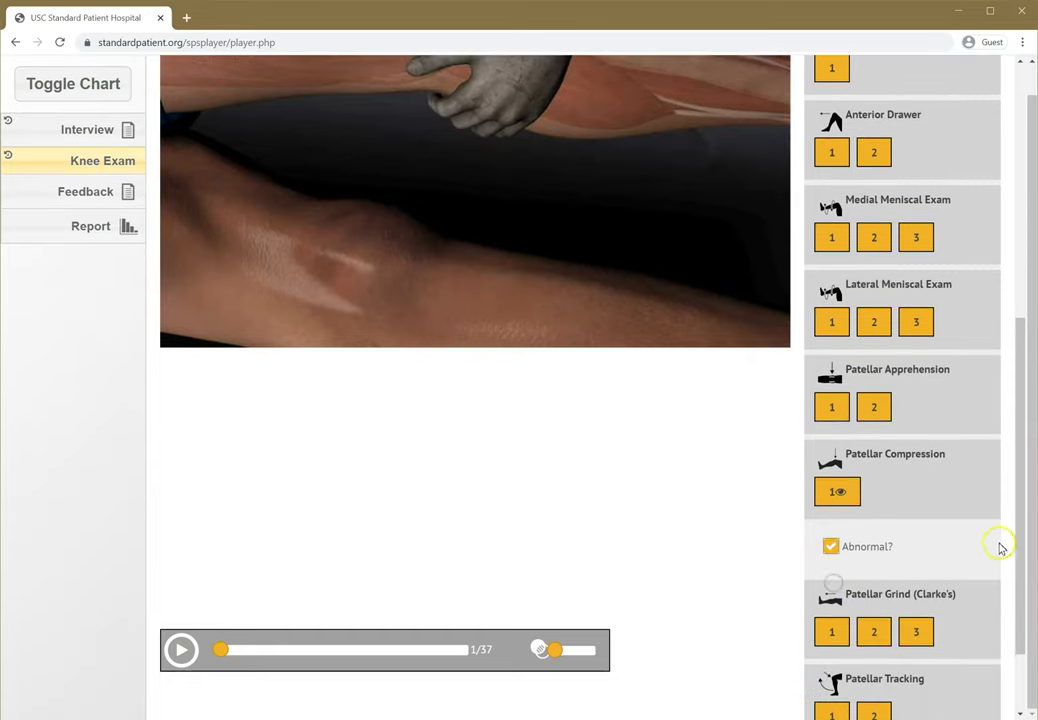
pyautogui.scroll(3)
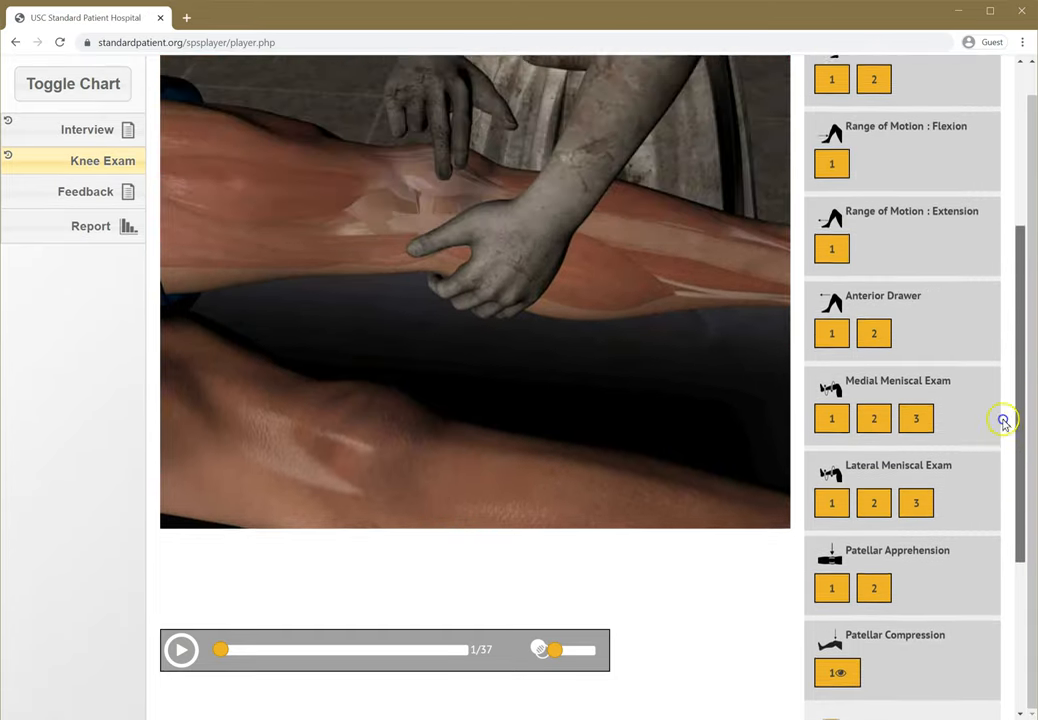
pyautogui.scroll(3)
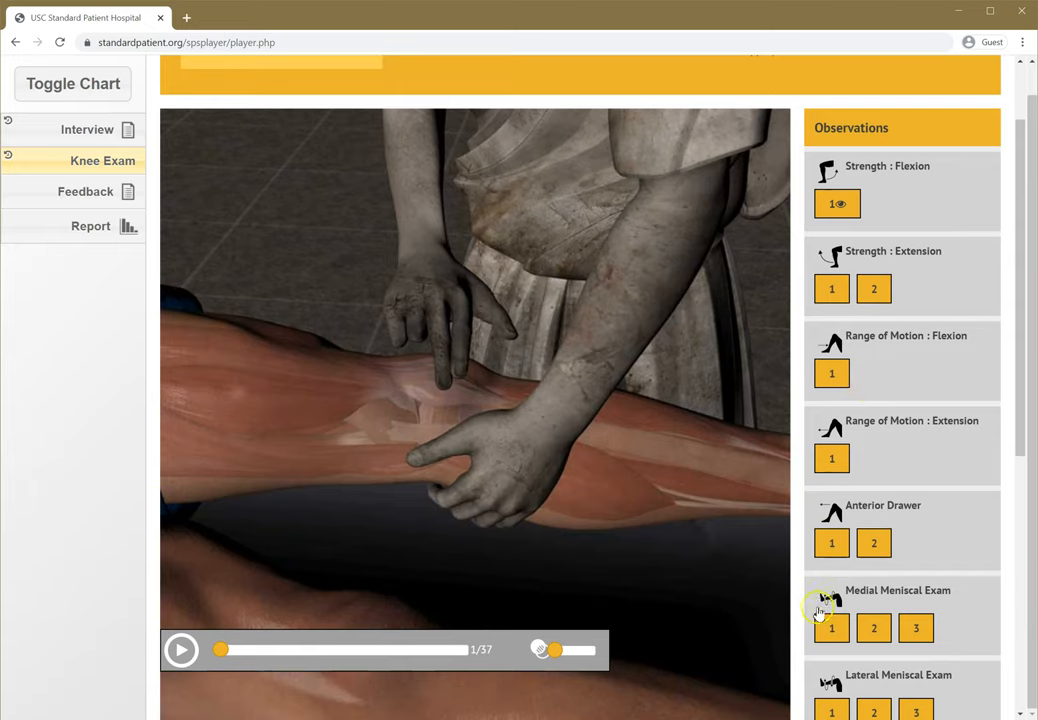
pyautogui.moveTo(882, 497)
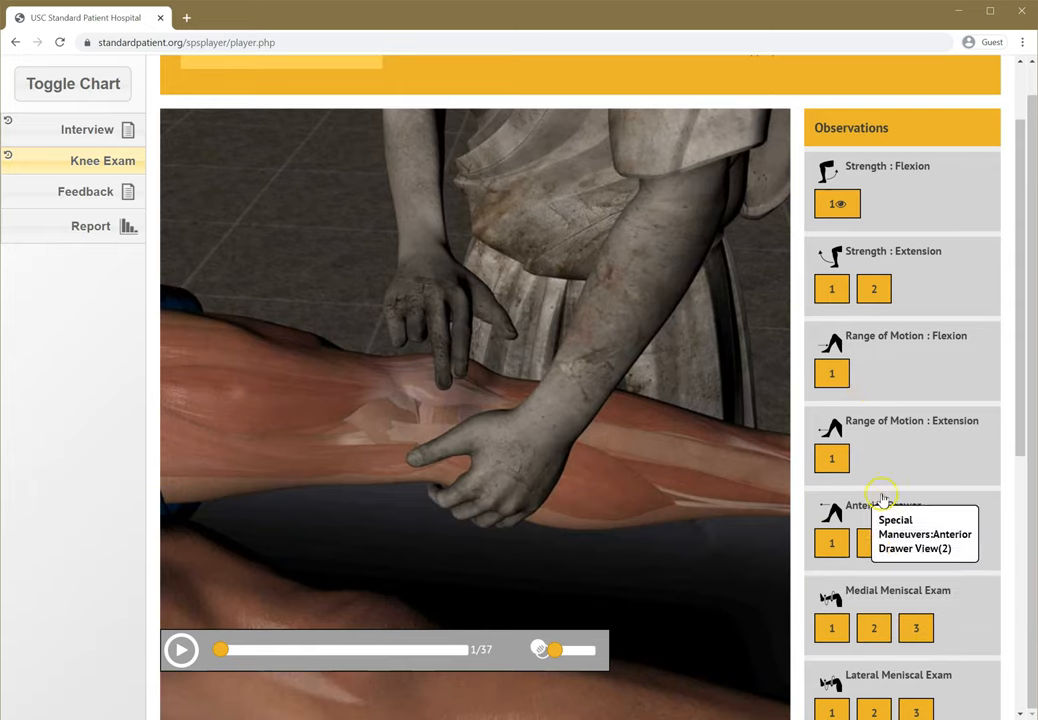
pyautogui.moveTo(938, 278)
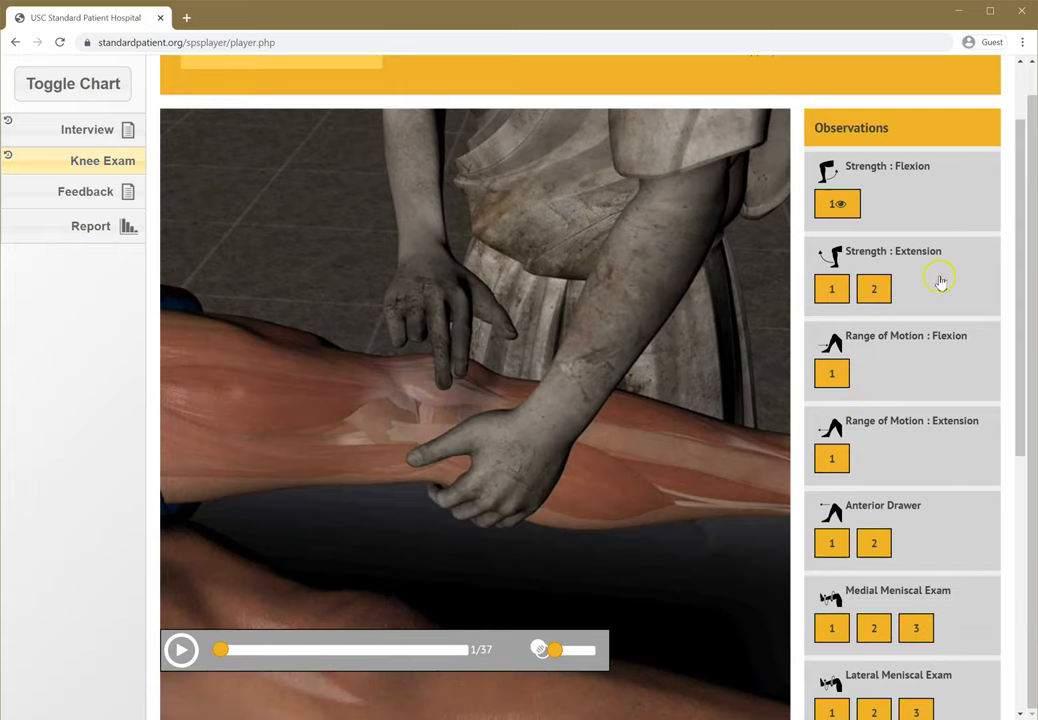
pyautogui.scroll(-3)
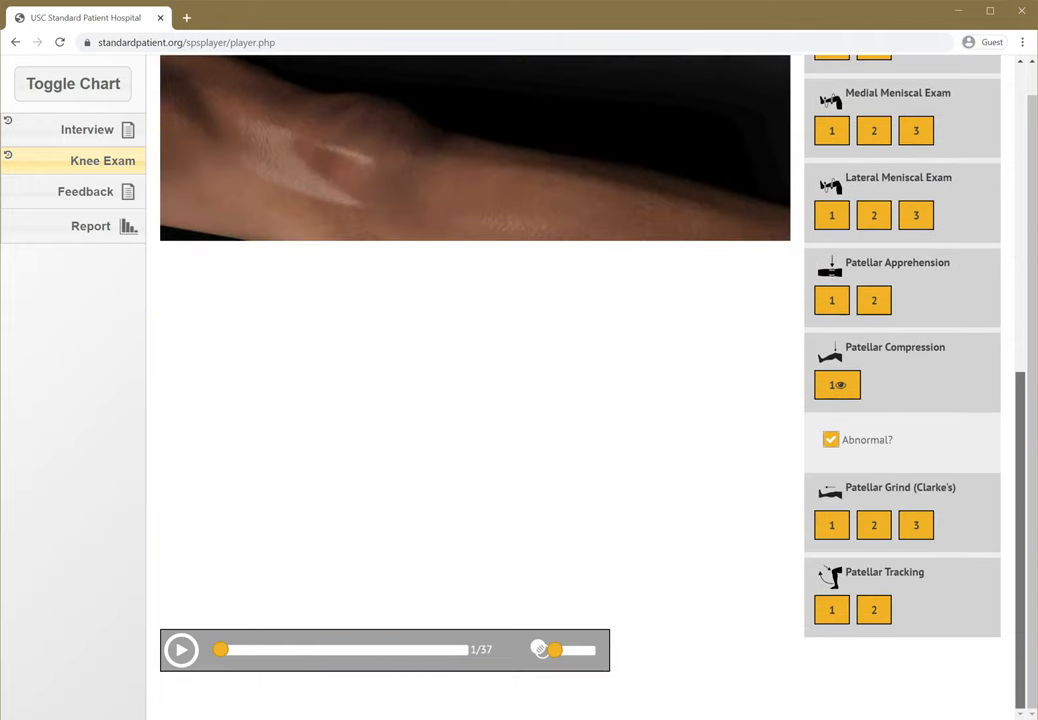
pyautogui.scroll(3)
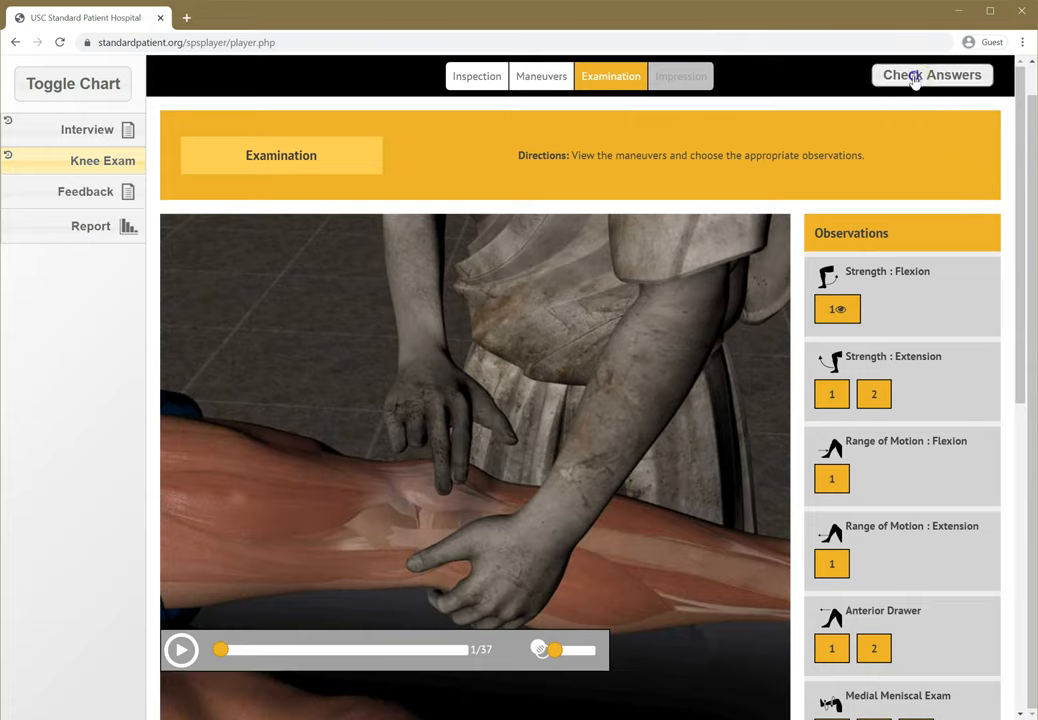
# Grade the examination observations and scroll the Assessment list to review ticks and crosses.
pyautogui.click(931, 75)
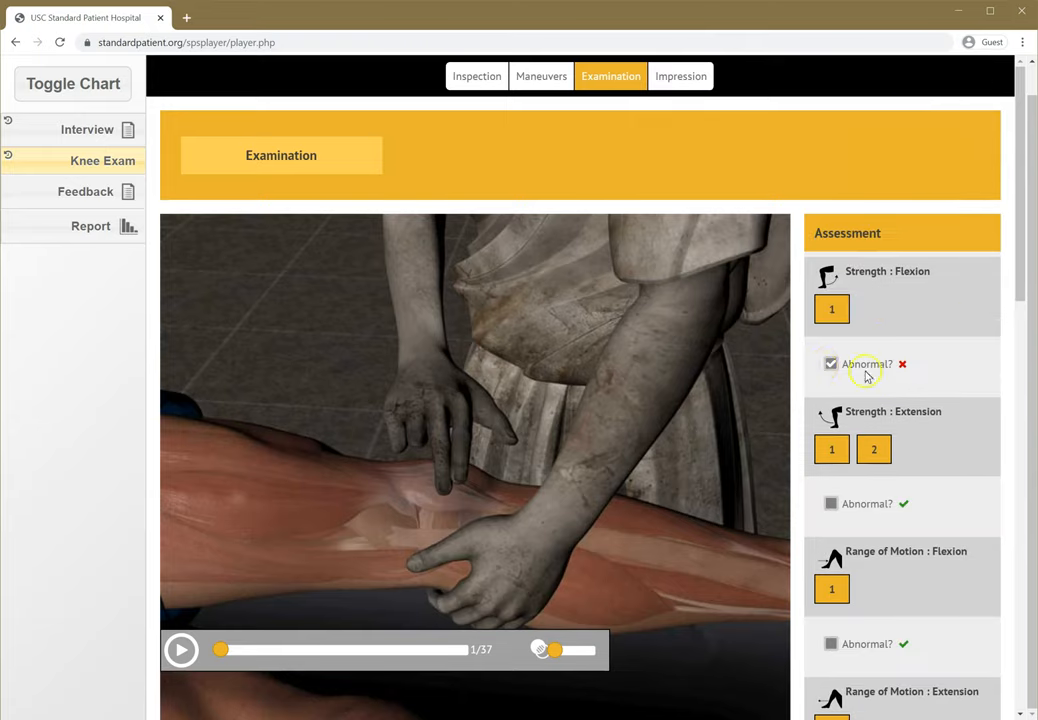
pyautogui.moveTo(1018, 250)
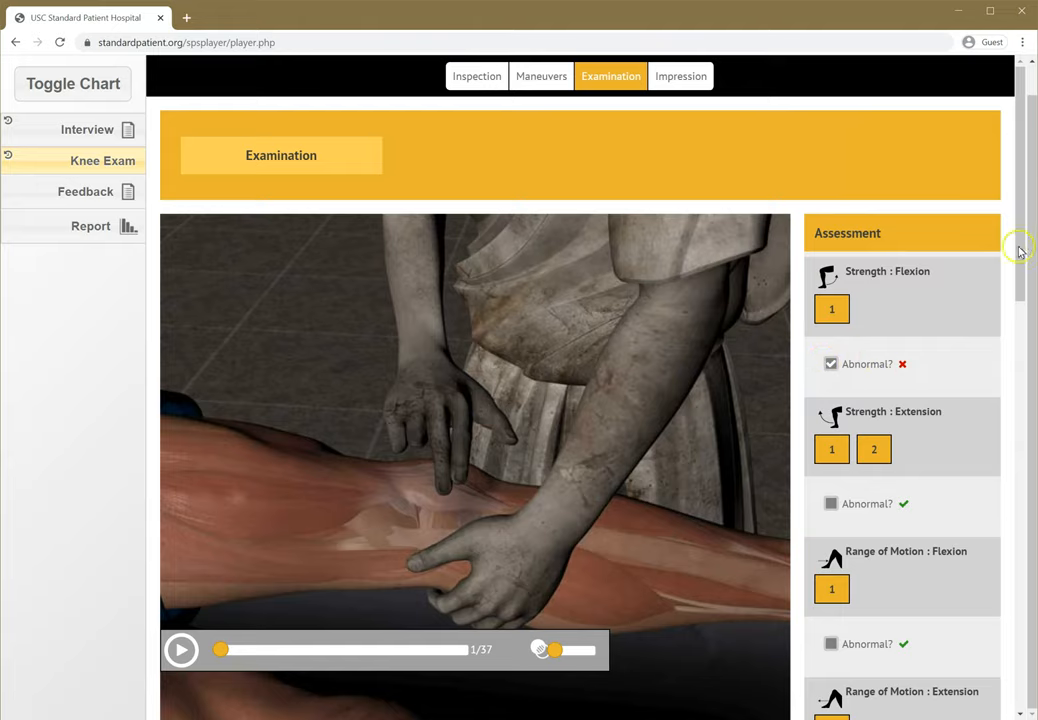
pyautogui.scroll(-3)
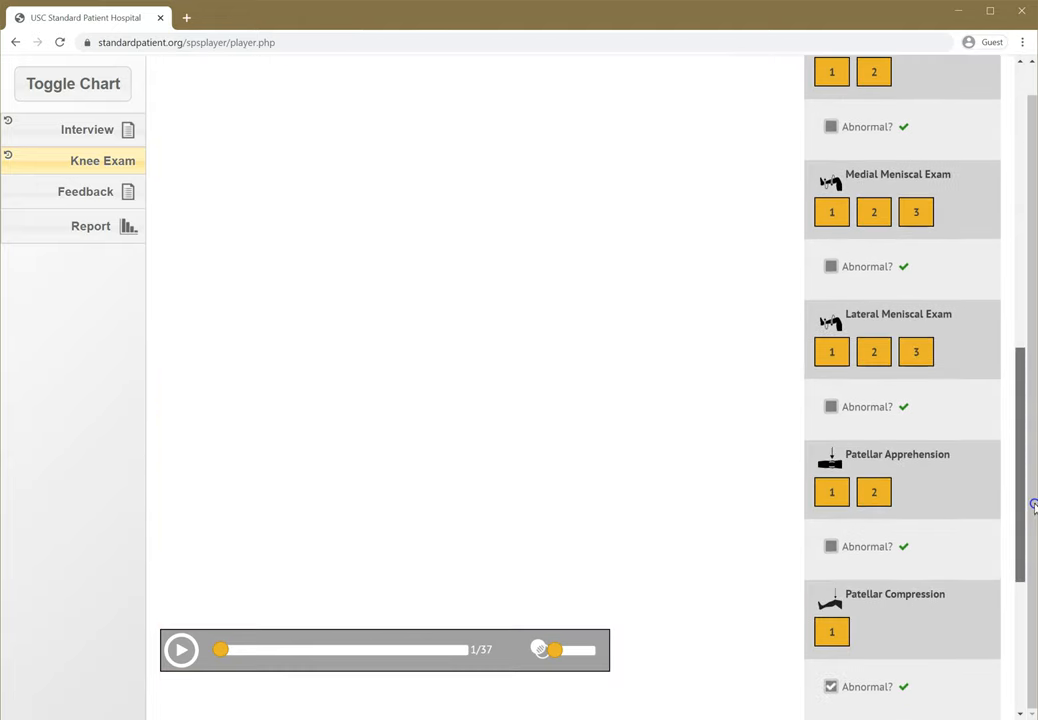
pyautogui.scroll(-3)
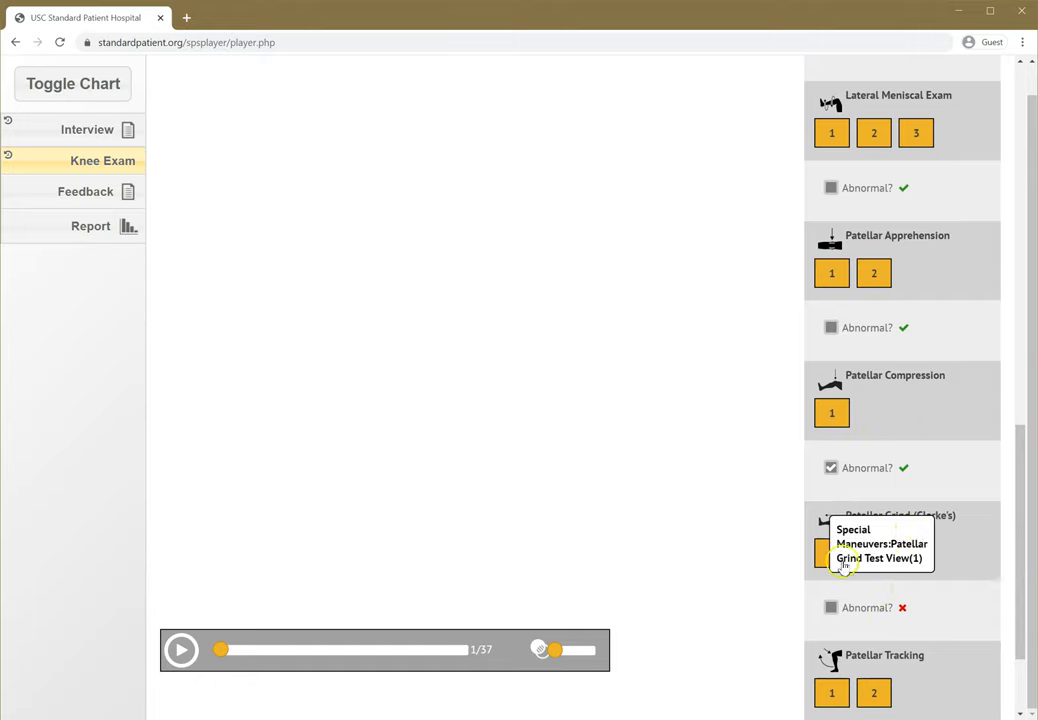
pyautogui.moveTo(1011, 504)
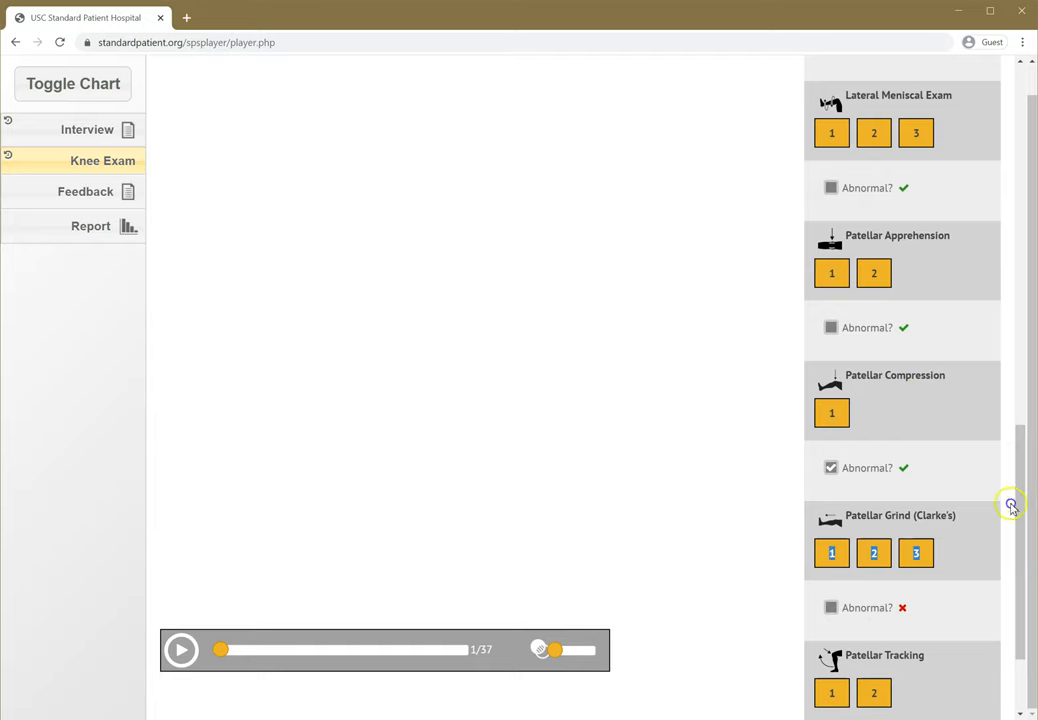
pyautogui.scroll(3)
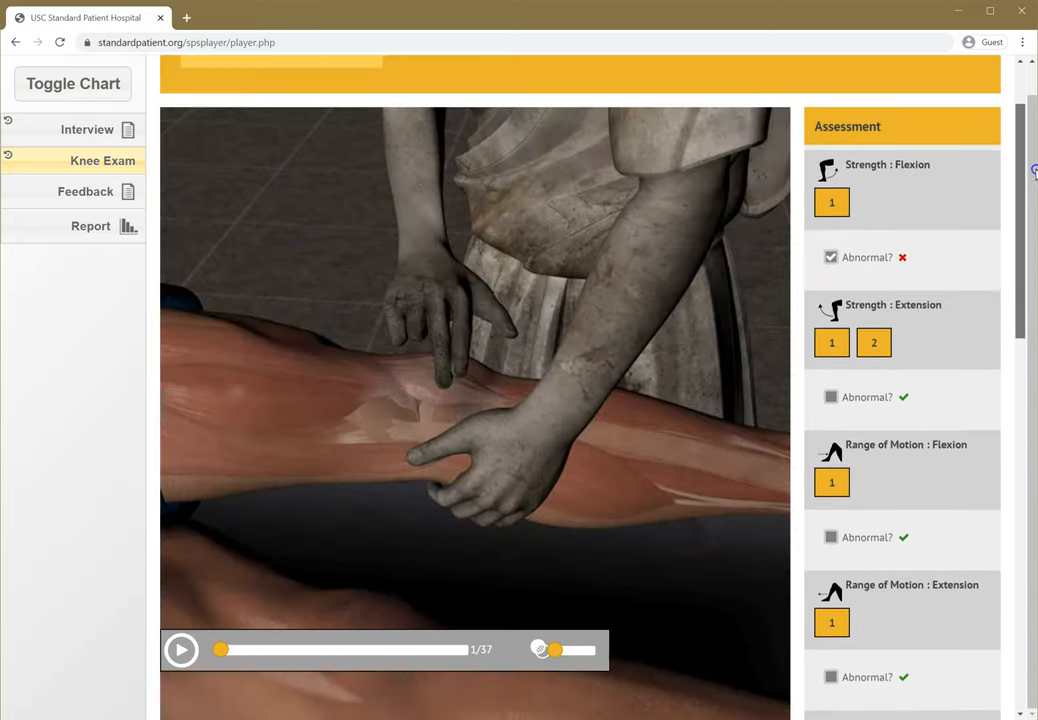
pyautogui.scroll(3)
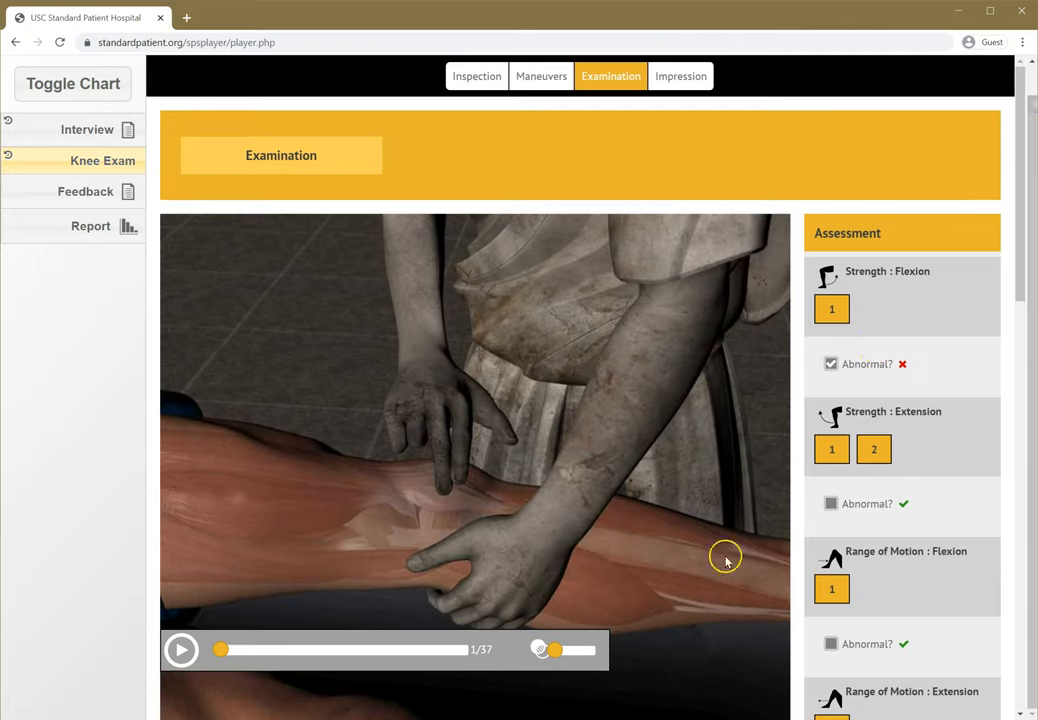
# Grade the Osgood-Schlatter impression answers and scroll down to the Exam Overview scores.
pyautogui.click(686, 107)
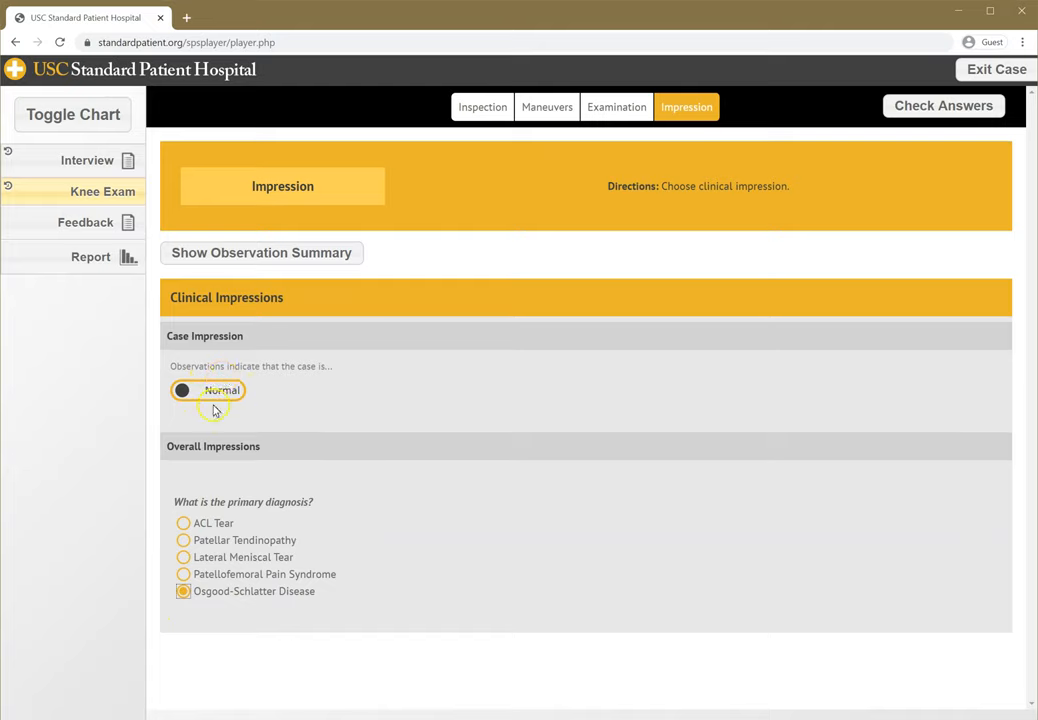
pyautogui.moveTo(464, 200)
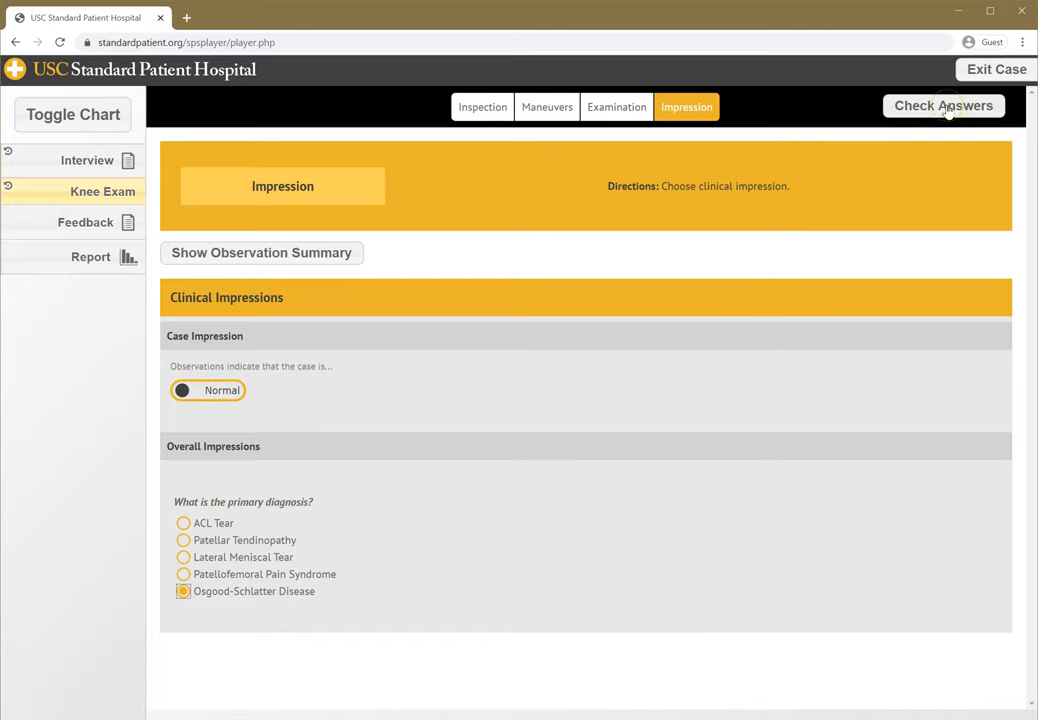
pyautogui.click(943, 105)
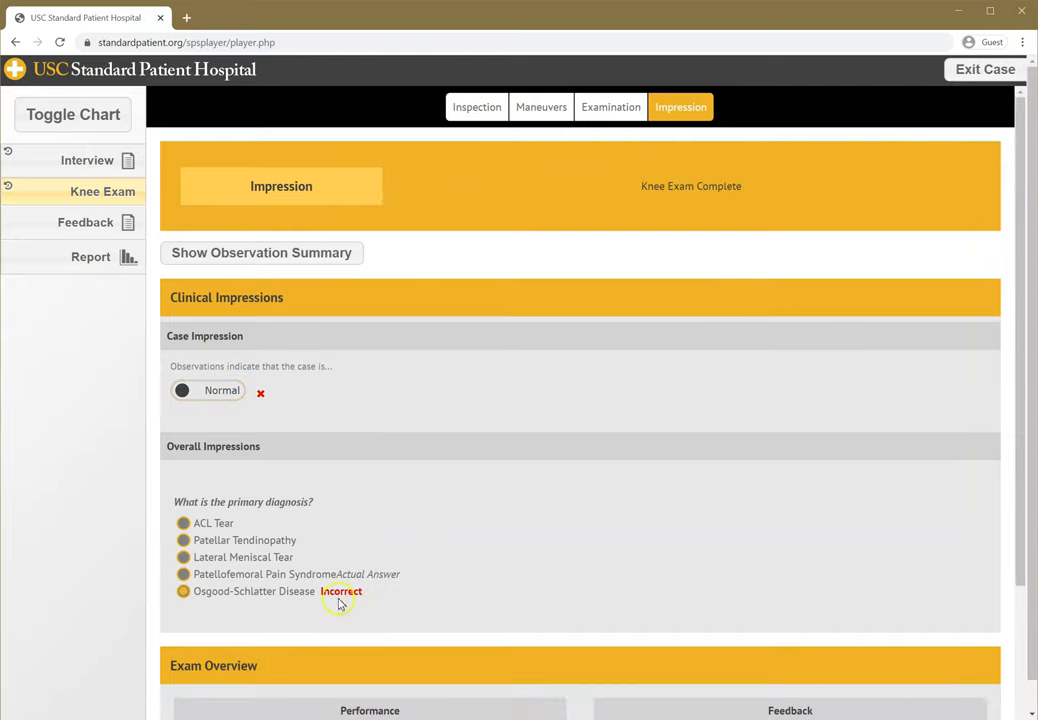
pyautogui.moveTo(480, 497)
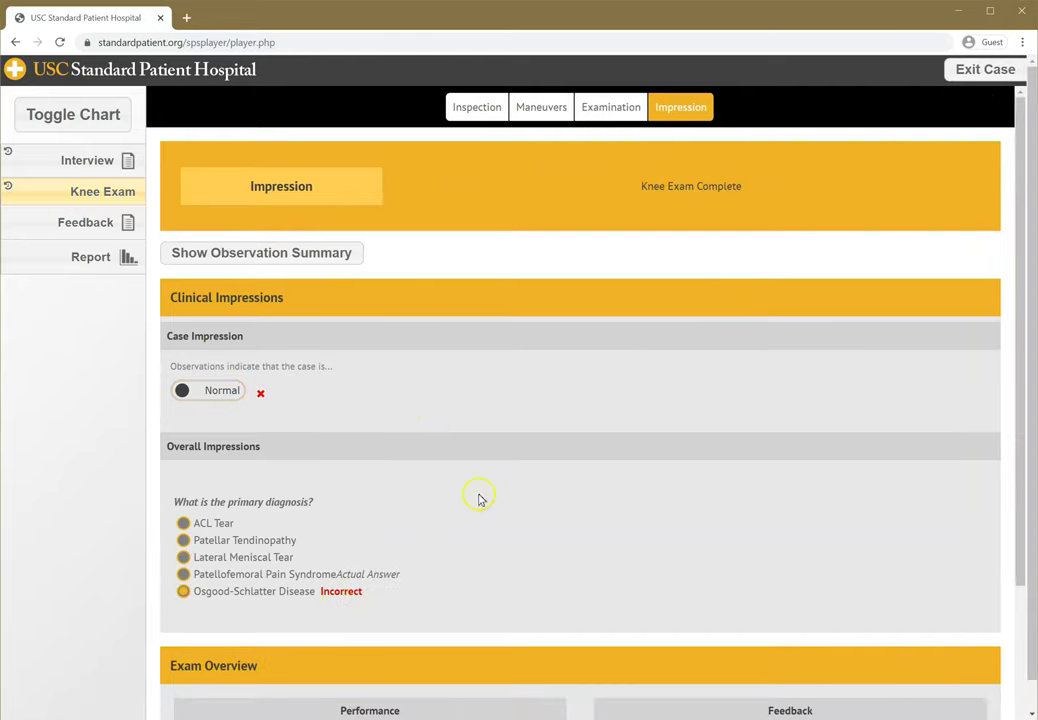
pyautogui.scroll(-3)
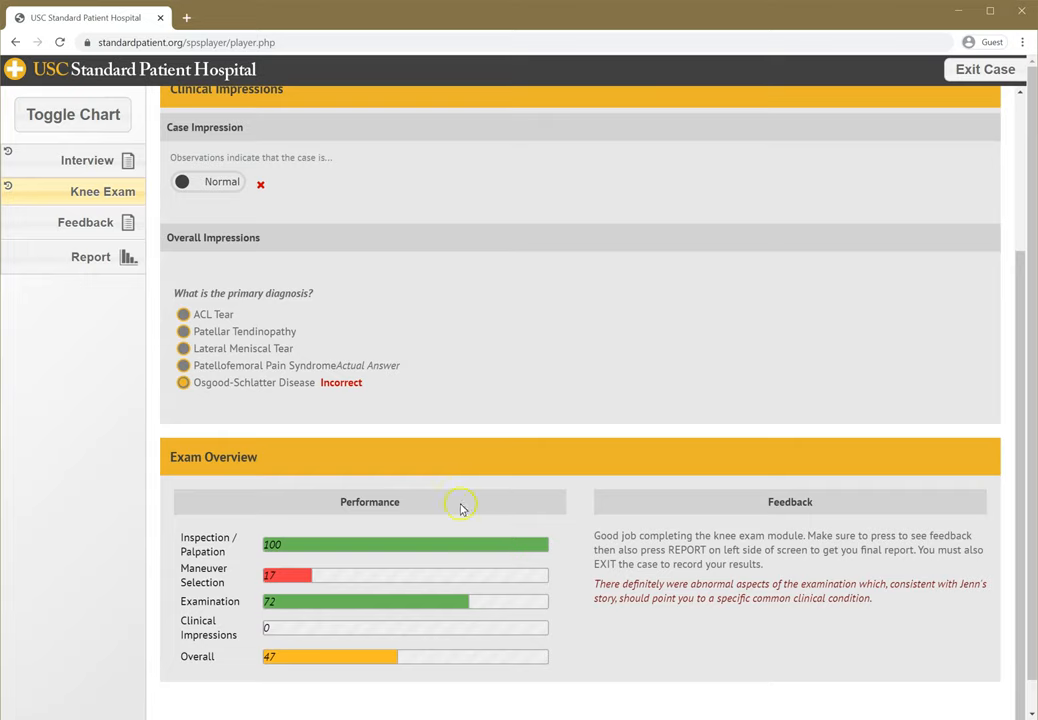
pyautogui.moveTo(292, 605)
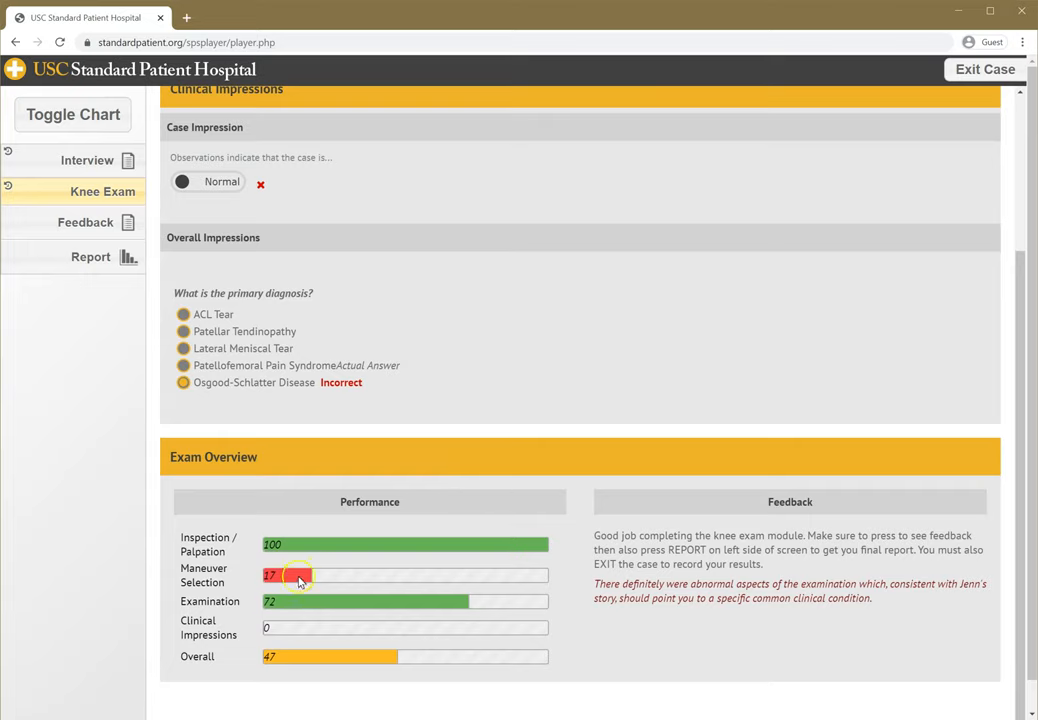
pyautogui.moveTo(378, 603)
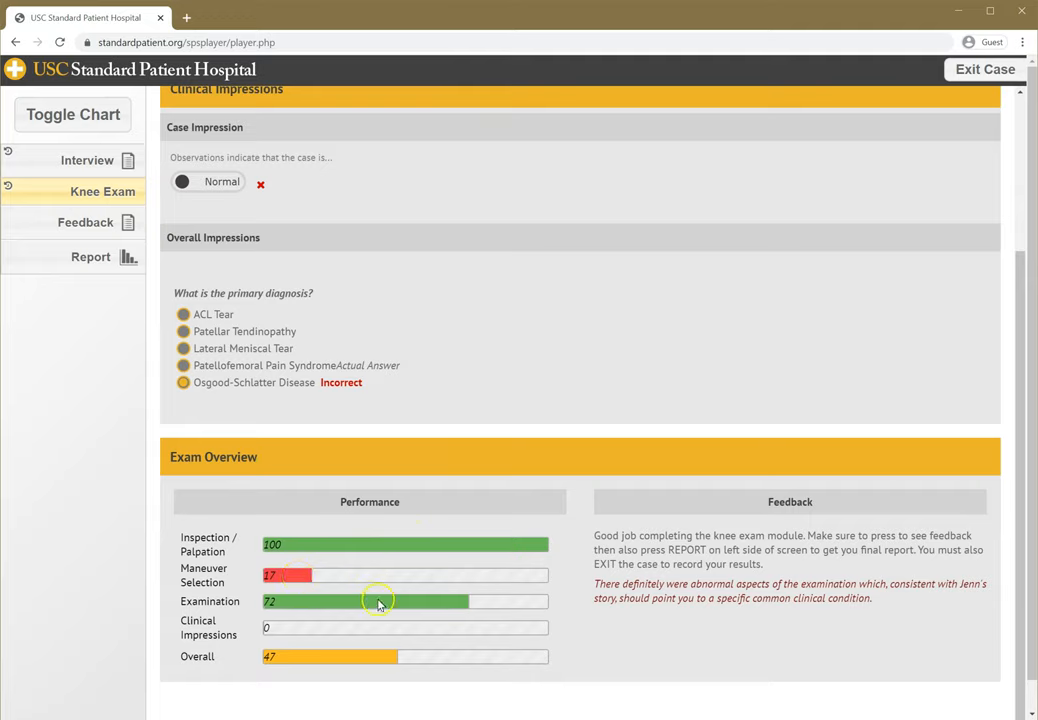
pyautogui.moveTo(378, 600)
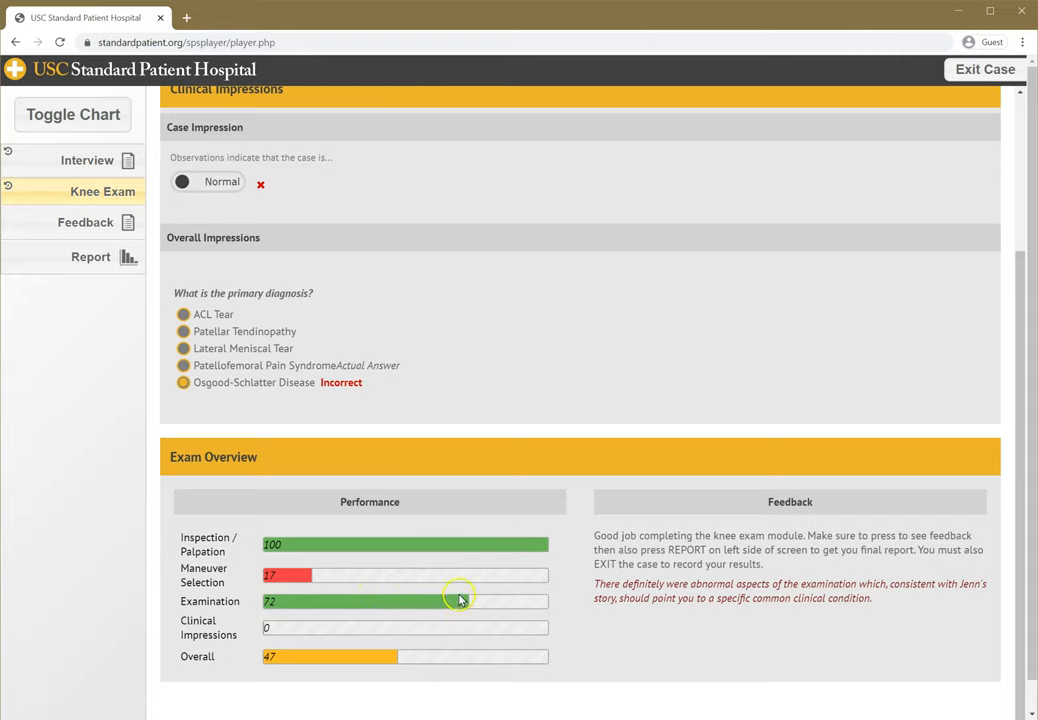
pyautogui.moveTo(421, 632)
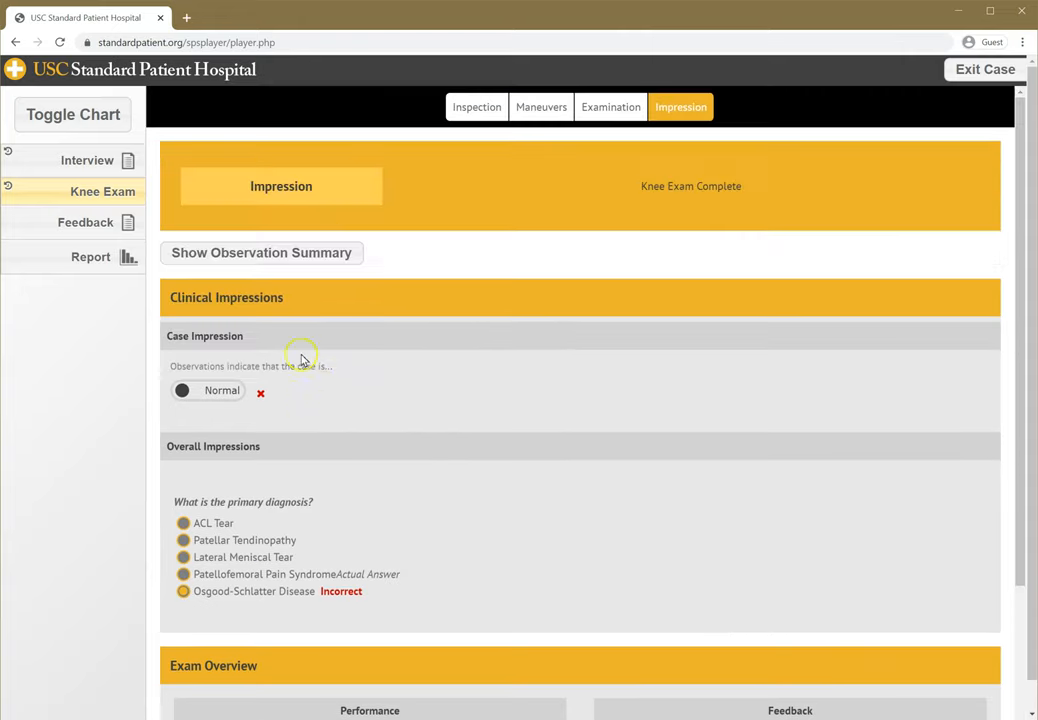
# Show the observation summary and scroll through its Inspection and Choreography tables.
pyautogui.click(262, 252)
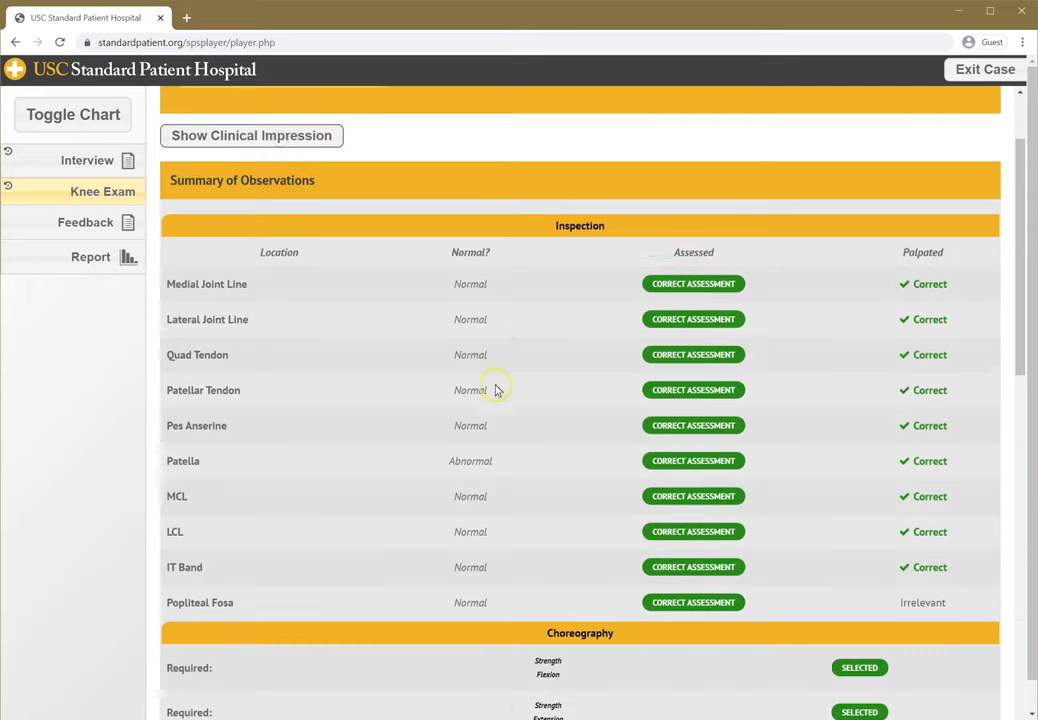
pyautogui.scroll(-3)
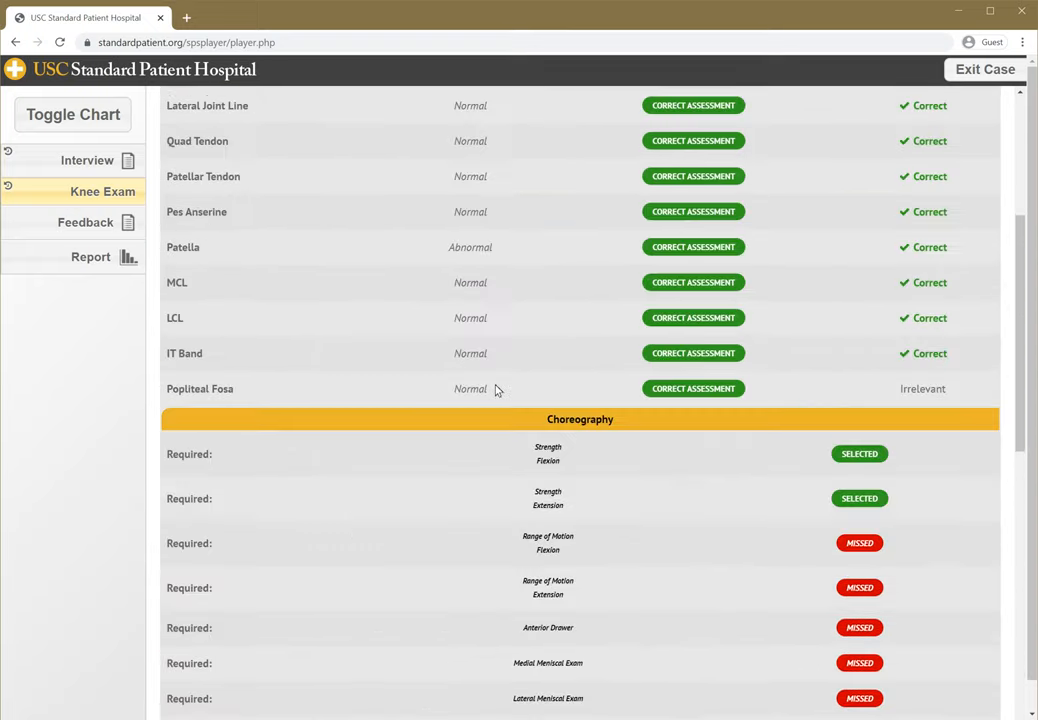
pyautogui.scroll(3)
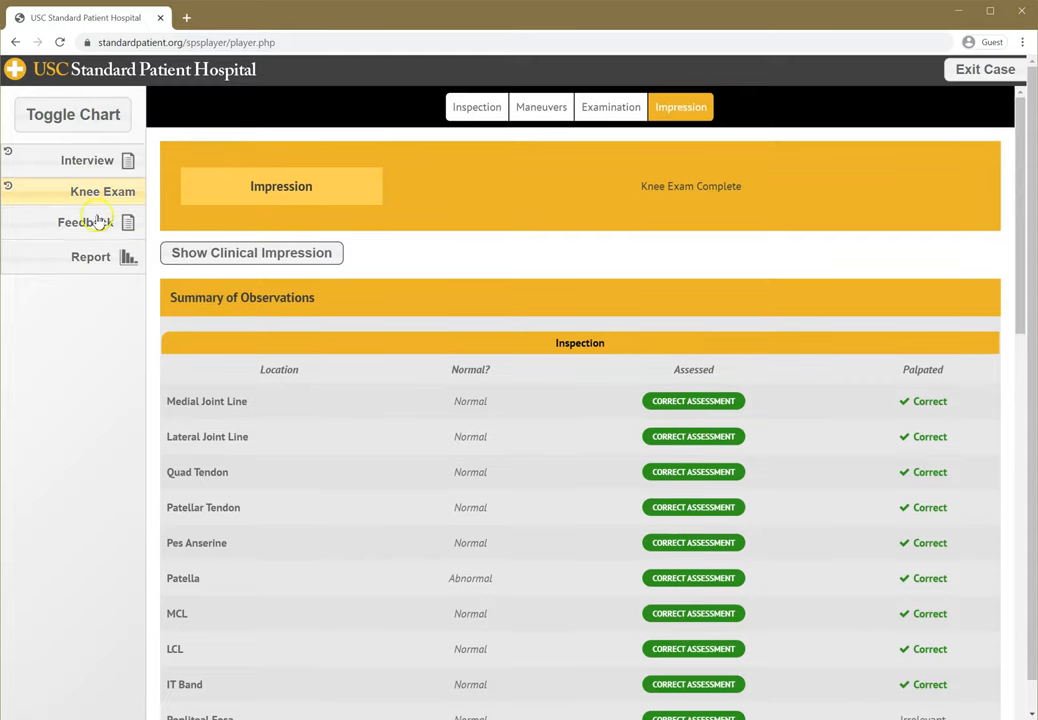
# In the case feedback form, note that the animations were cool as what you liked.
pyautogui.click(85, 222)
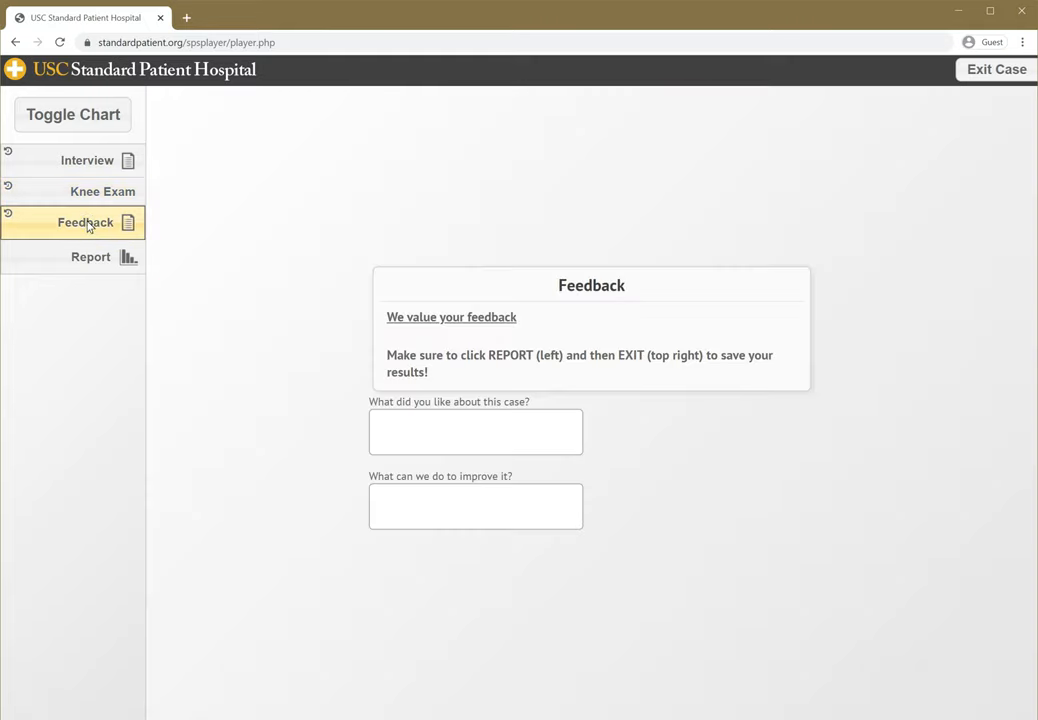
pyautogui.moveTo(267, 360)
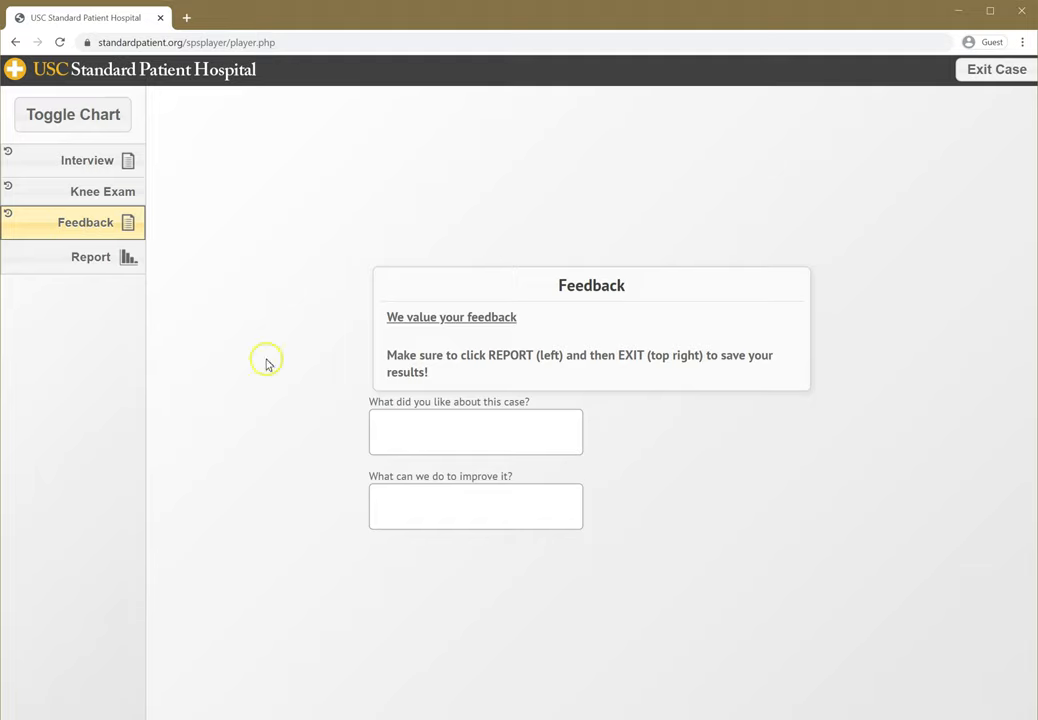
pyautogui.click(475, 431)
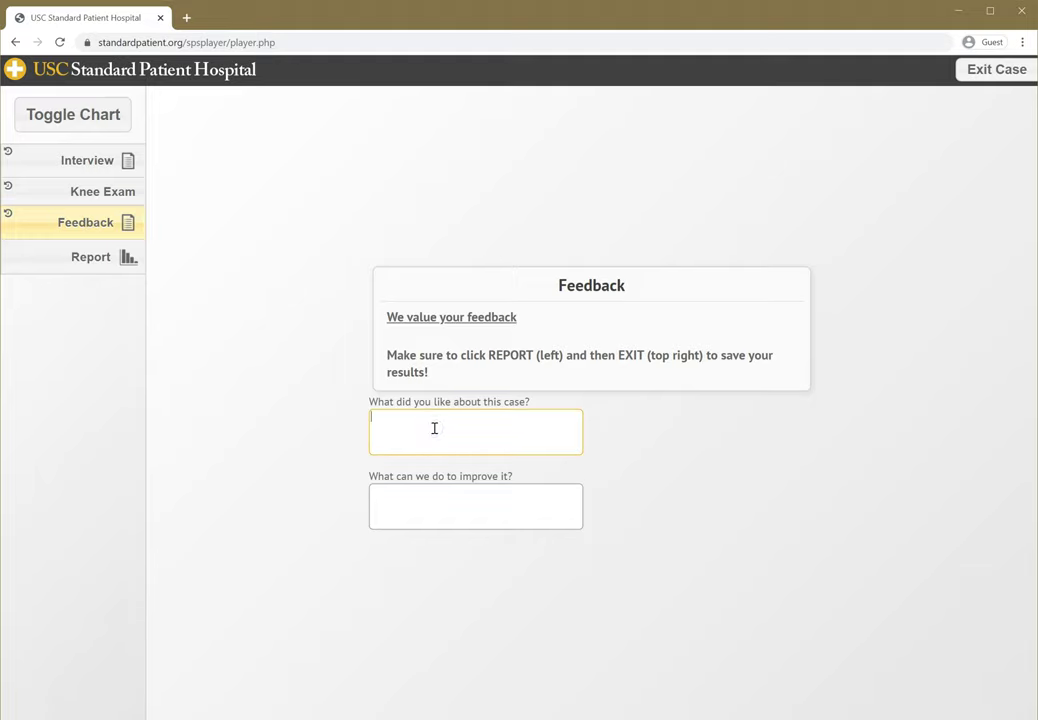
pyautogui.write('The animations were cool')
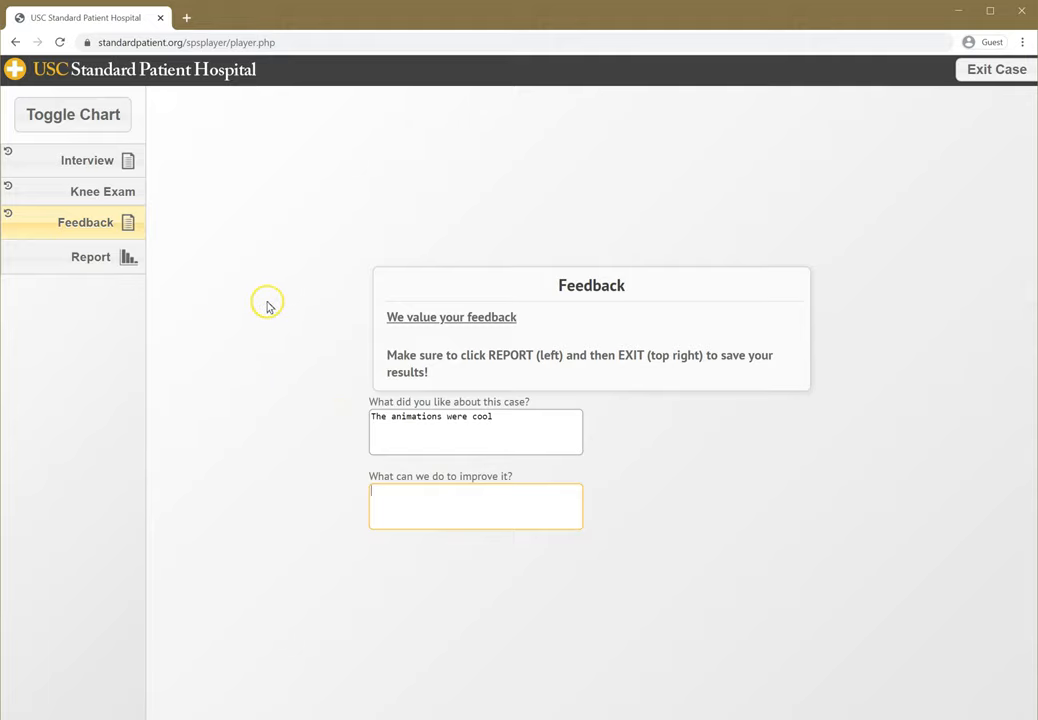
pyautogui.moveTo(199, 297)
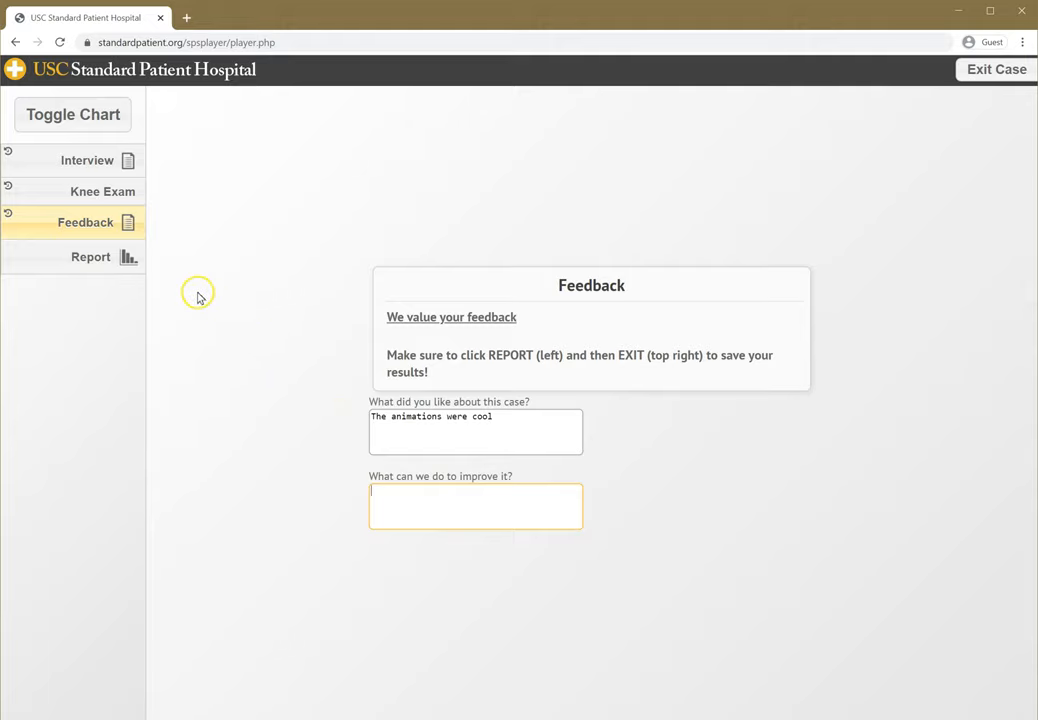
# Confirm Complete for the case, then review the report's Feedback and Knee Exam sections.
pyautogui.click(90, 256)
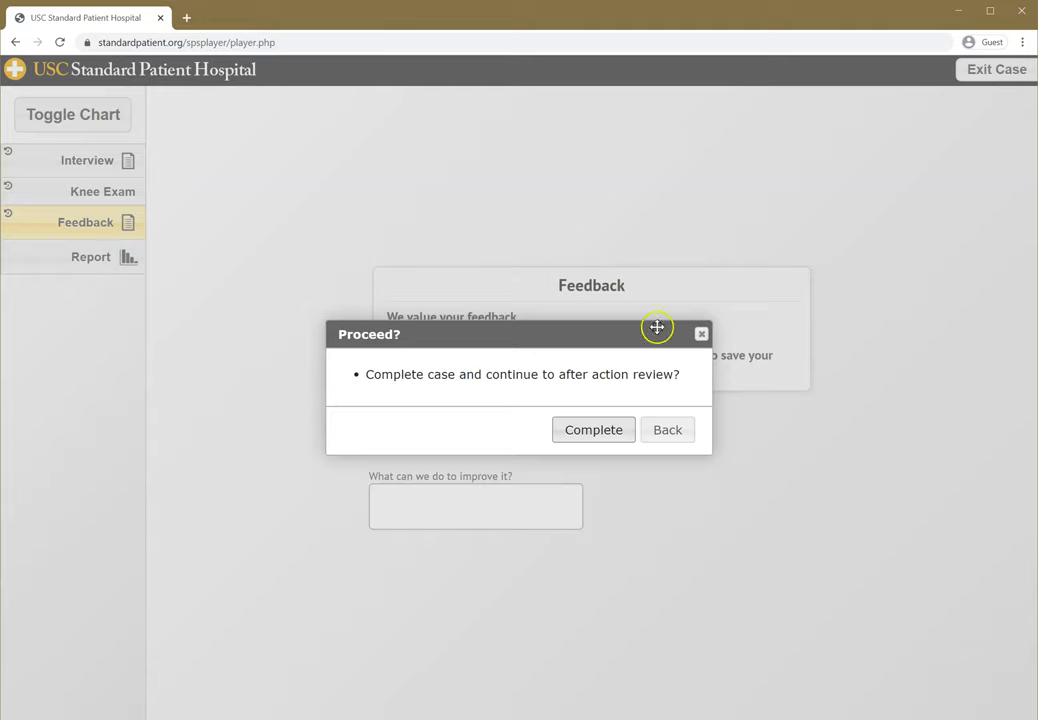
pyautogui.click(592, 429)
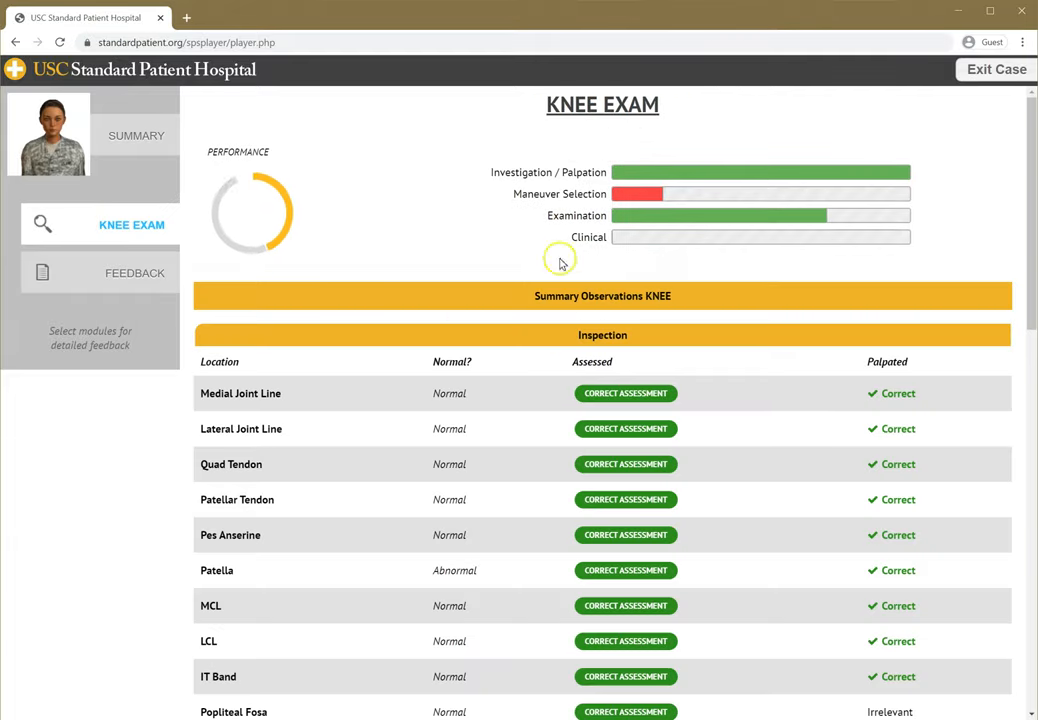
pyautogui.scroll(-3)
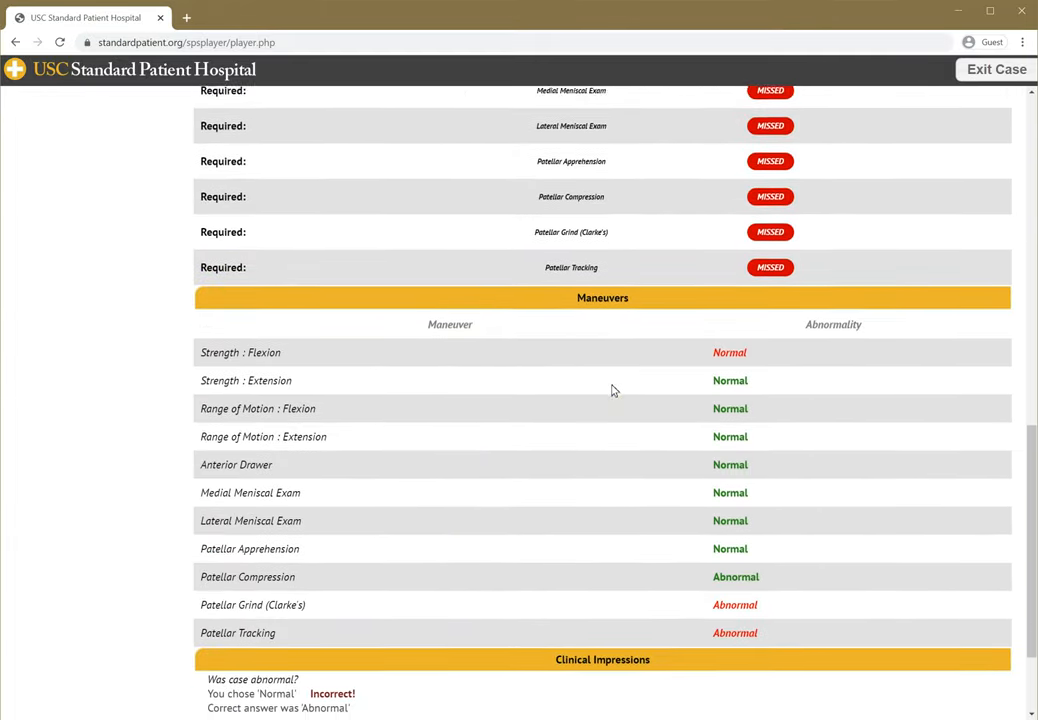
pyautogui.scroll(-3)
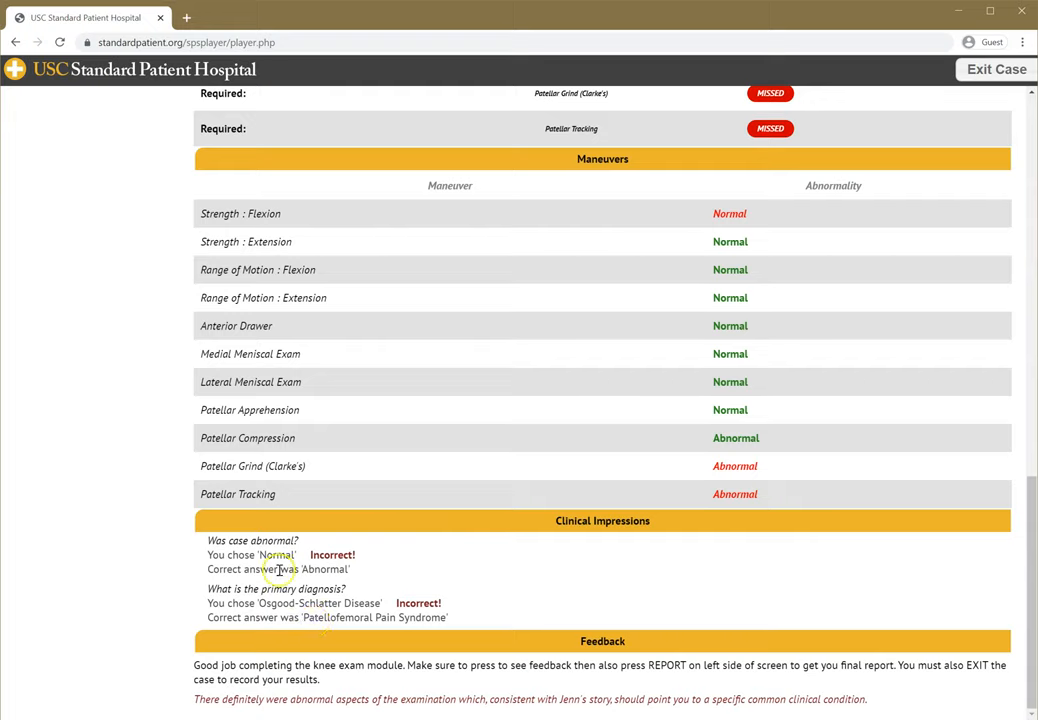
pyautogui.moveTo(511, 614)
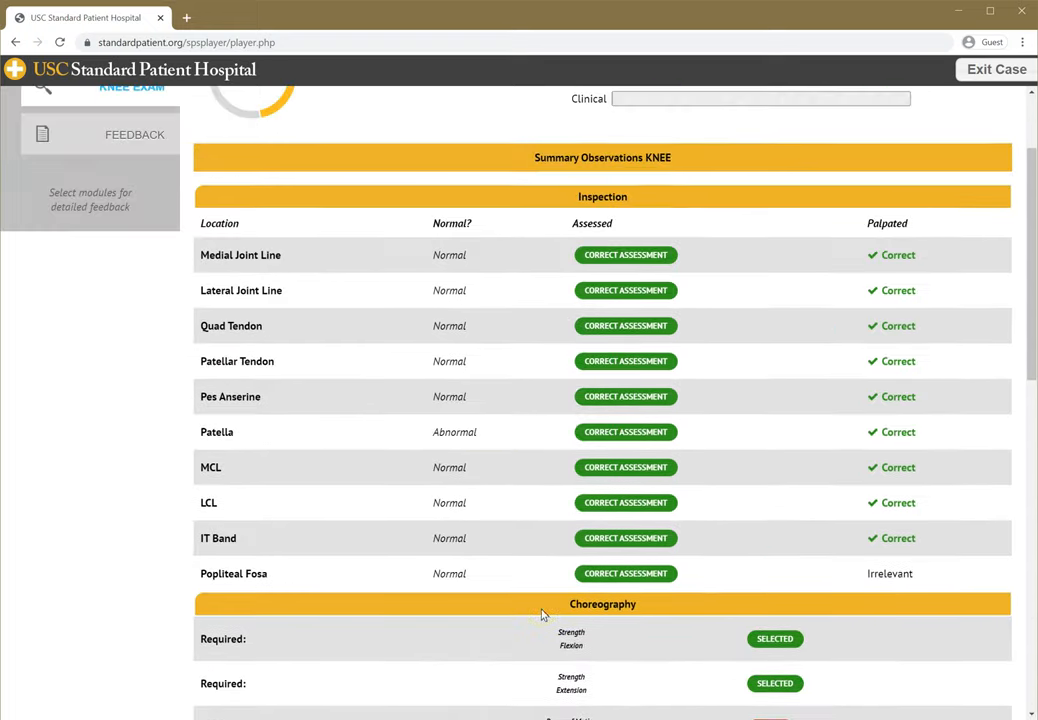
pyautogui.scroll(3)
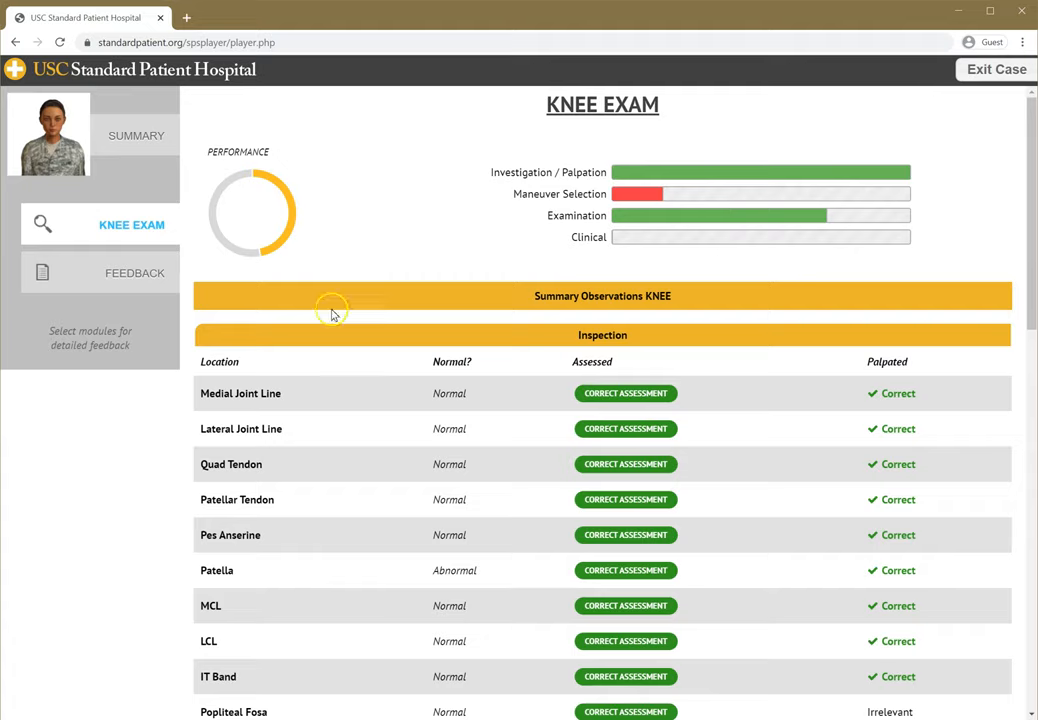
pyautogui.click(134, 272)
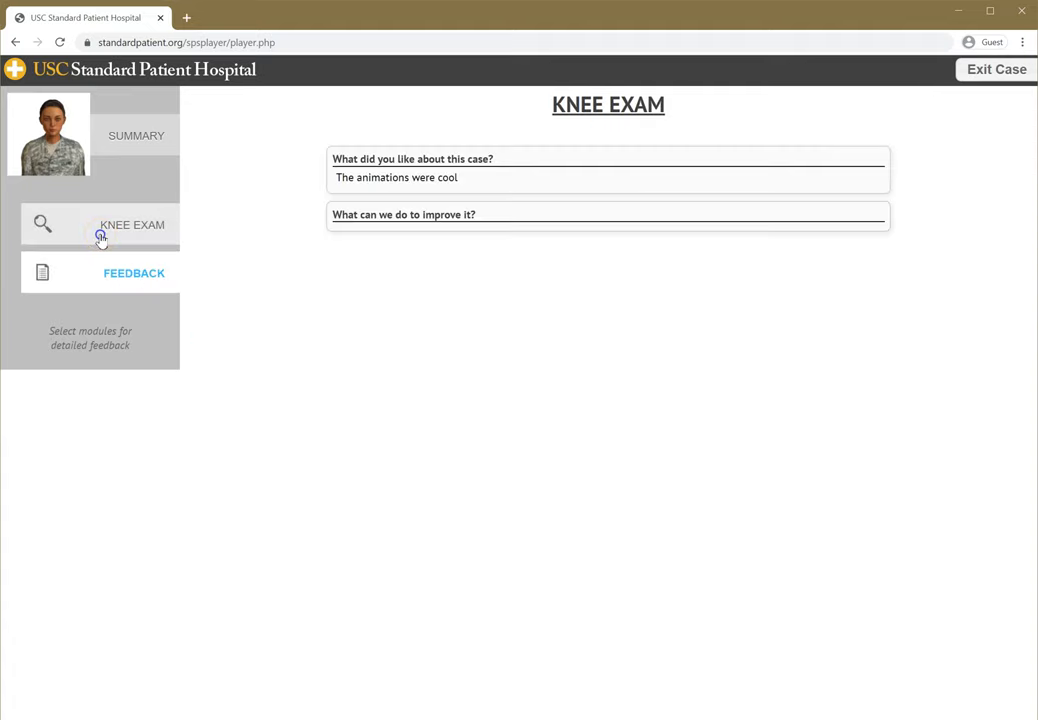
pyautogui.click(131, 224)
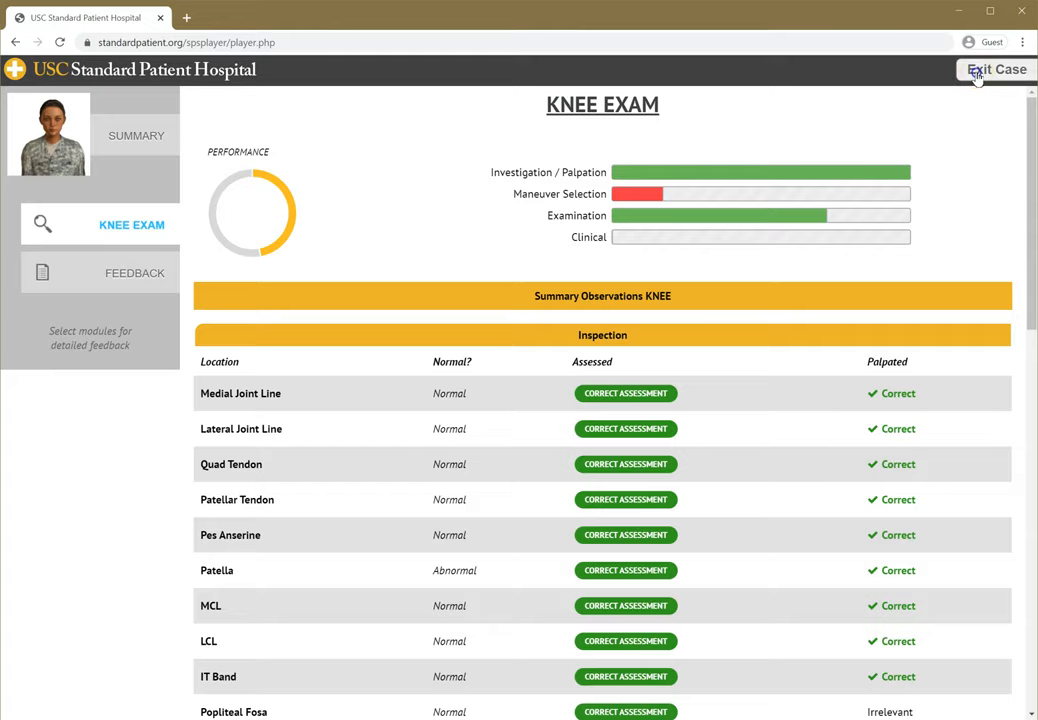
pyautogui.click(996, 69)
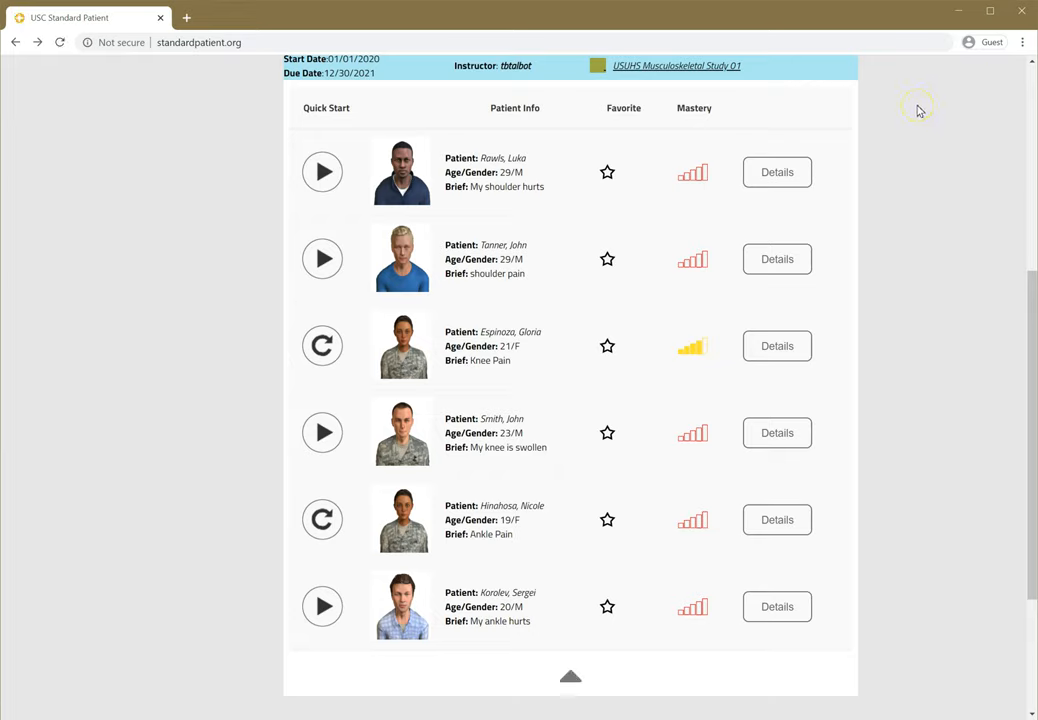
pyautogui.moveTo(277, 505)
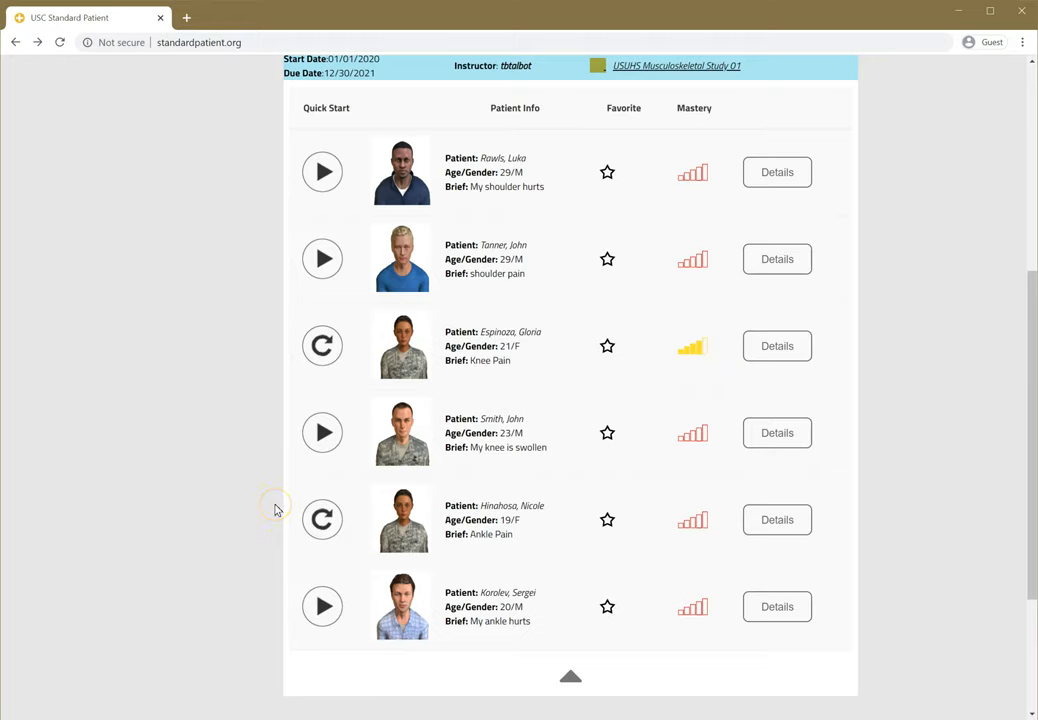
pyautogui.moveTo(276, 510)
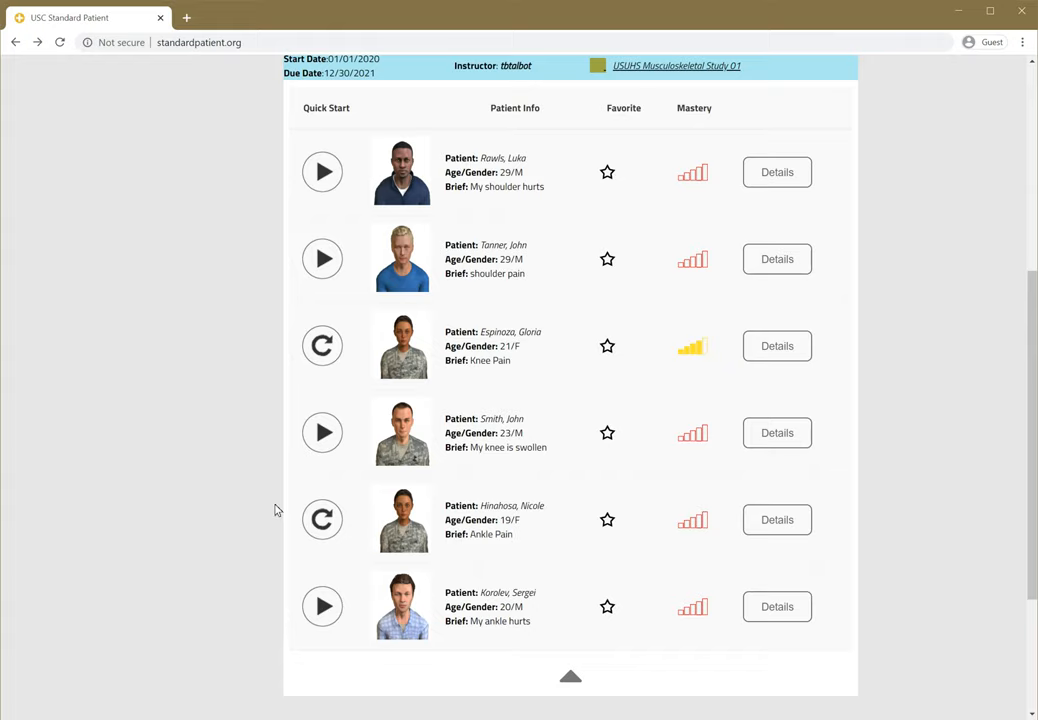
pyautogui.moveTo(175, 645)
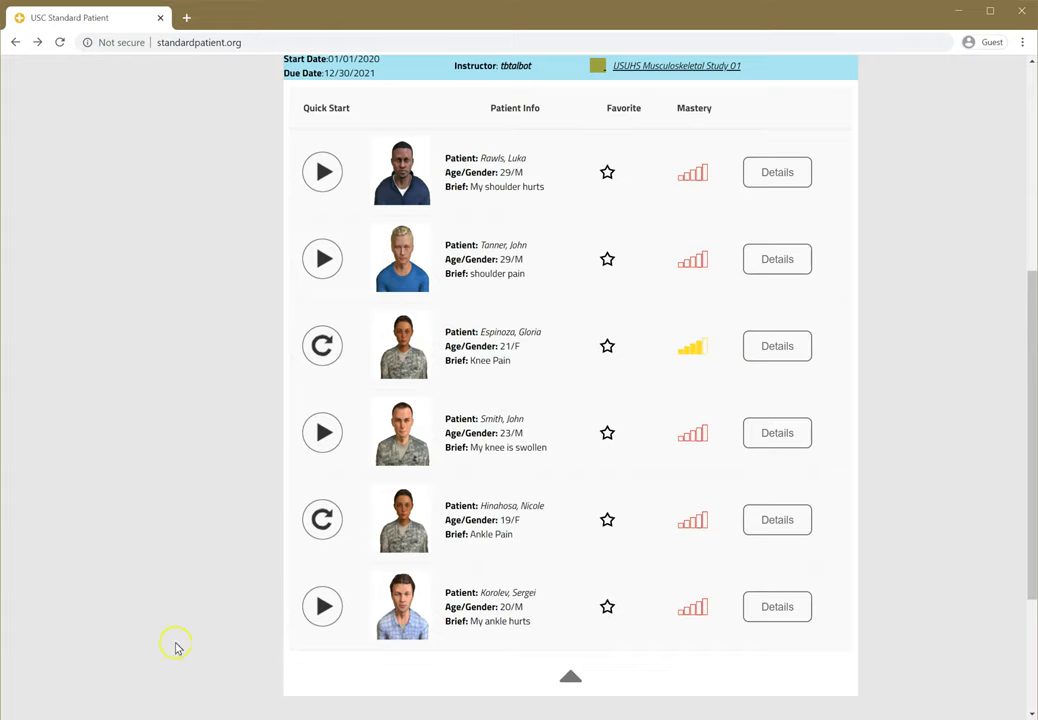